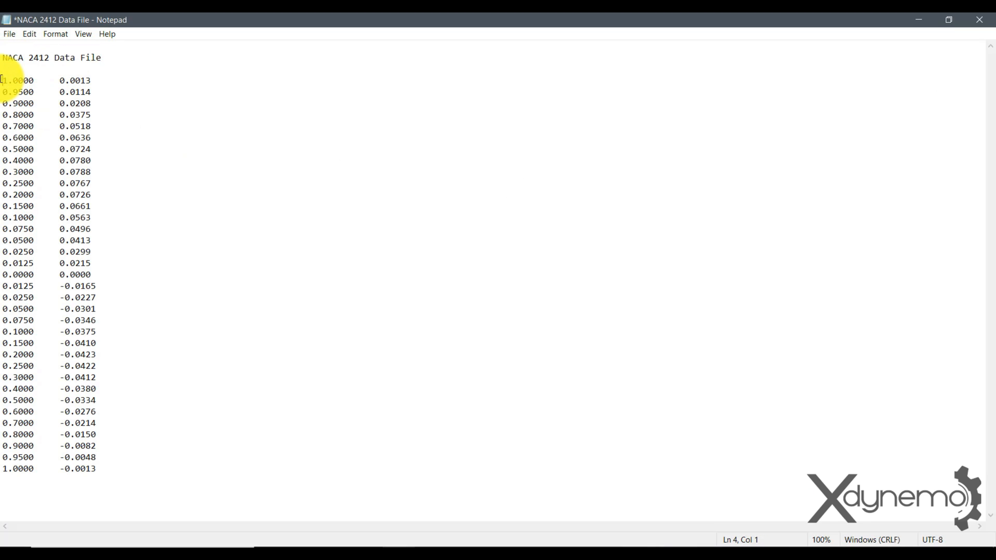
# Step: Copy the NACA 2412 coordinate list from the Notepad data file
pyautogui.rightClick(63, 290)
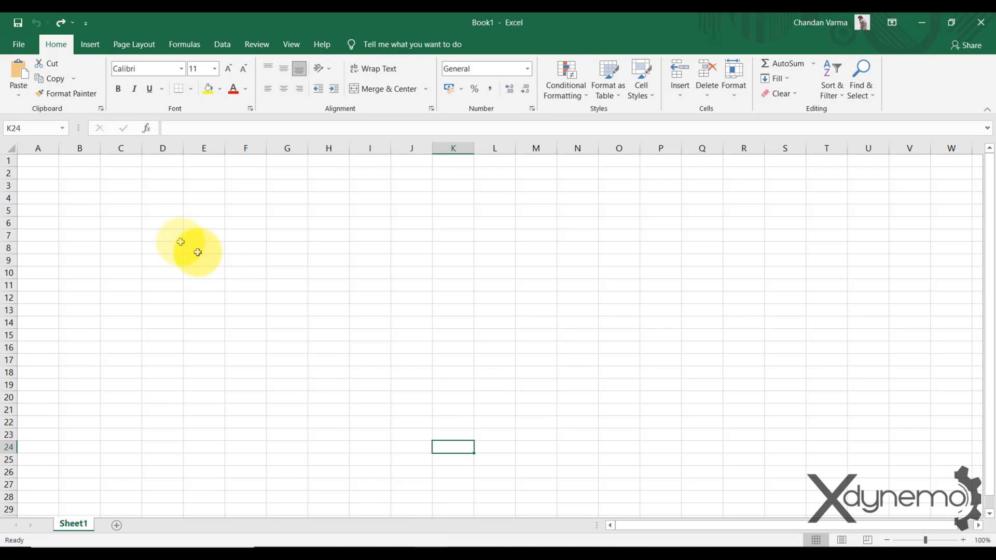
# Step: Paste the coordinates, number the points, fill zero z-values, format to four decimals and copy the table
pyautogui.rightClick(120, 160)
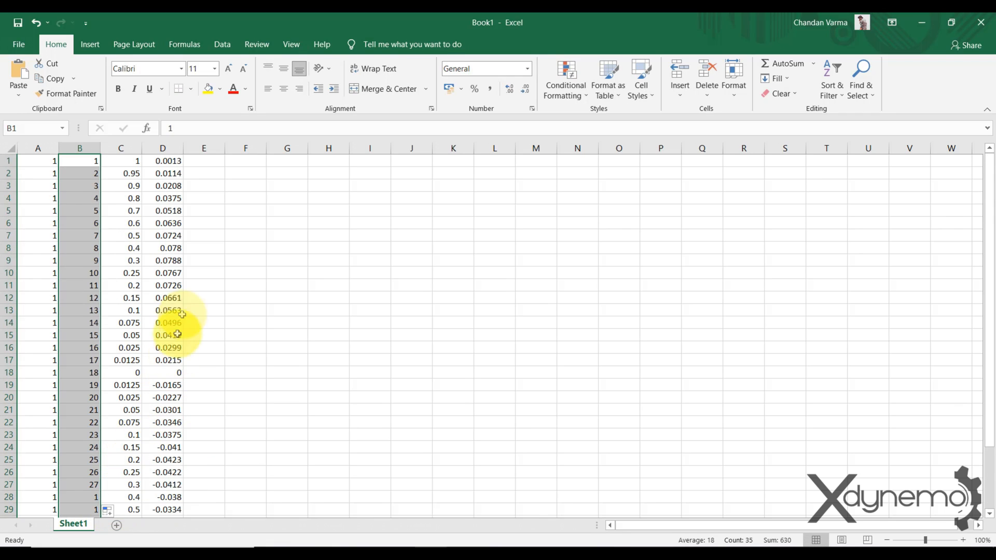
pyautogui.click(204, 161)
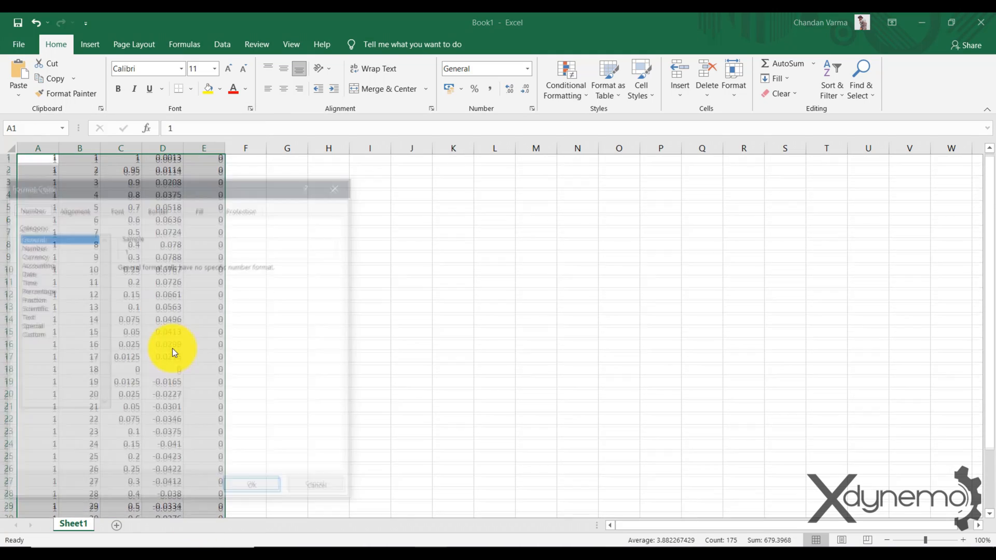
pyautogui.click(31, 245)
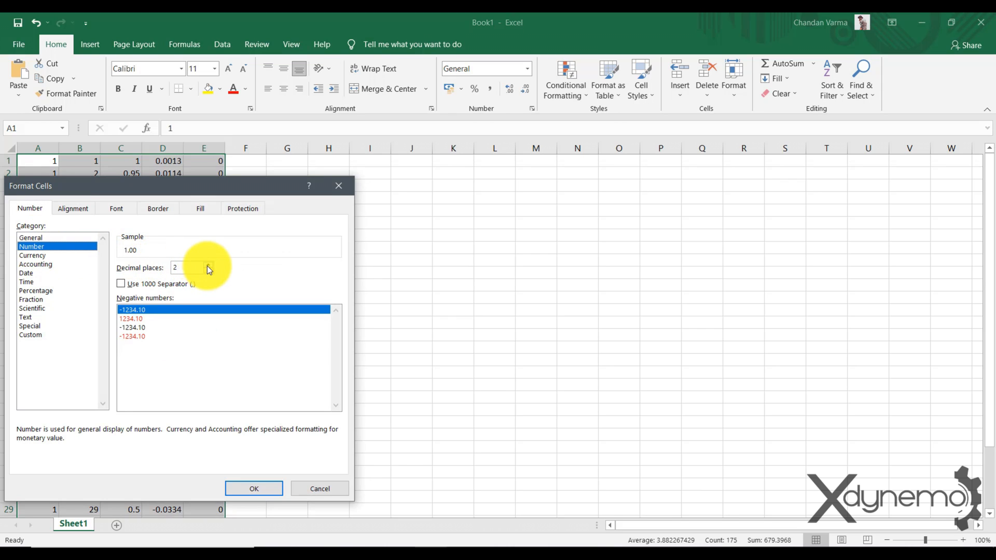
pyautogui.click(253, 489)
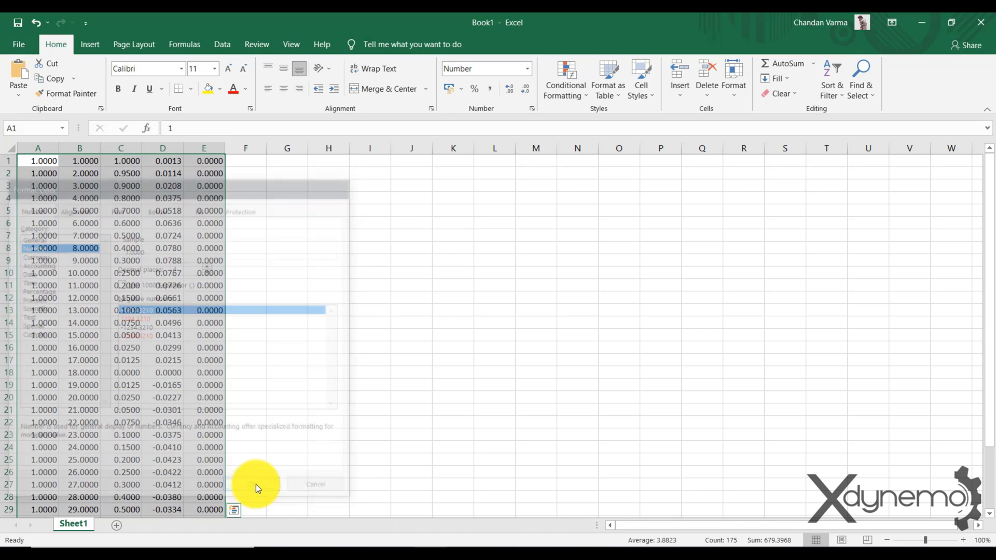
pyautogui.rightClick(126, 260)
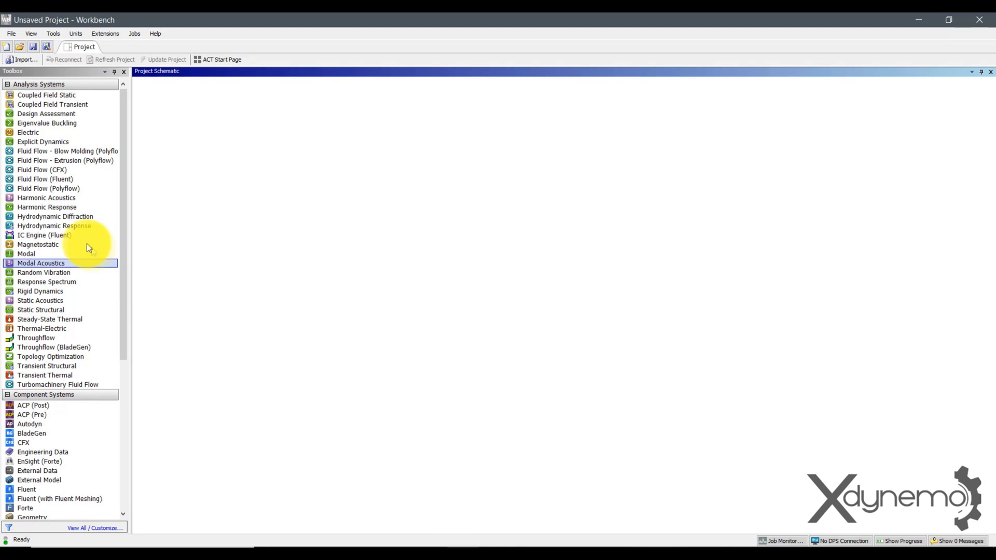
# Step: Add a Fluid Flow (Fluent) system and start a new DesignModeler geometry for it
pyautogui.moveTo(44, 179); pyautogui.dragTo(194, 126)
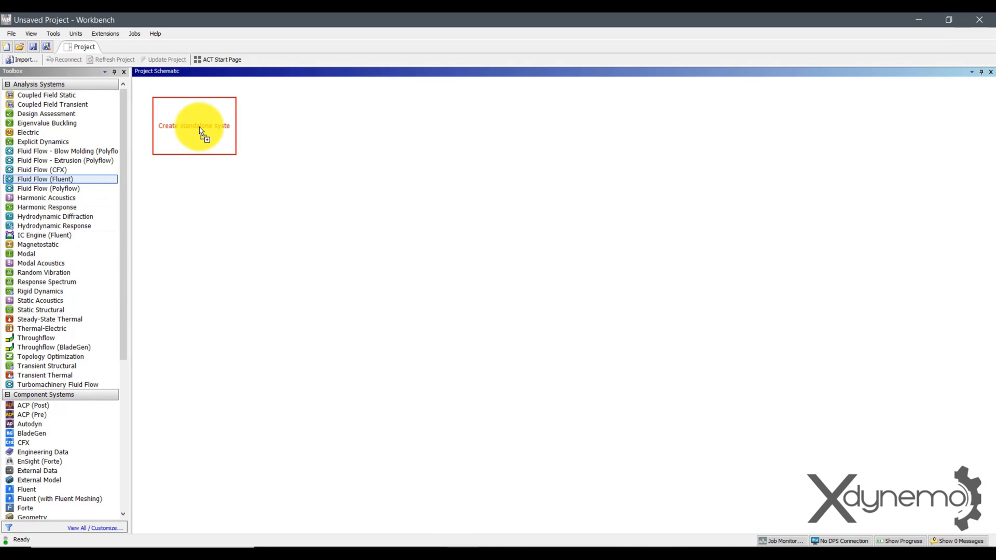
pyautogui.rightClick(187, 126)
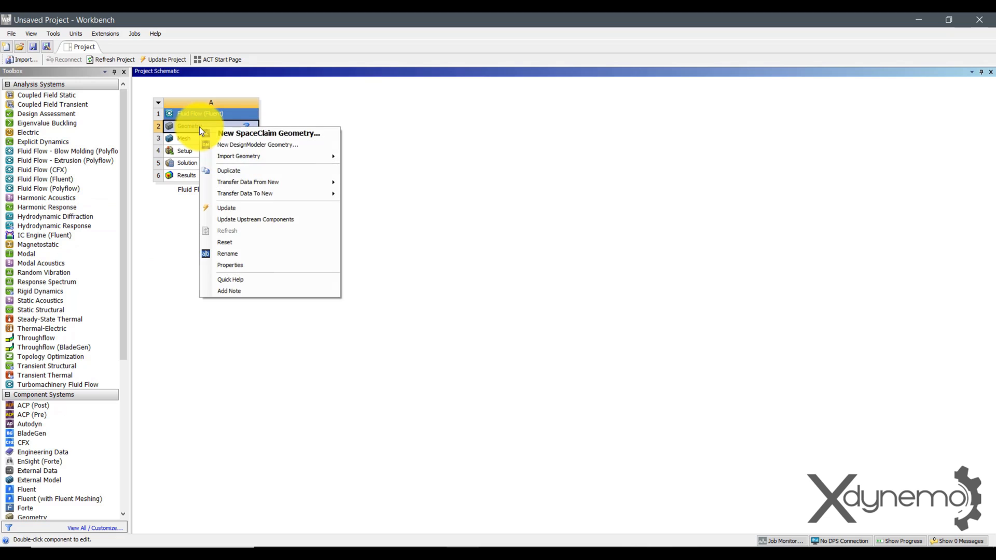
pyautogui.moveTo(270, 144)
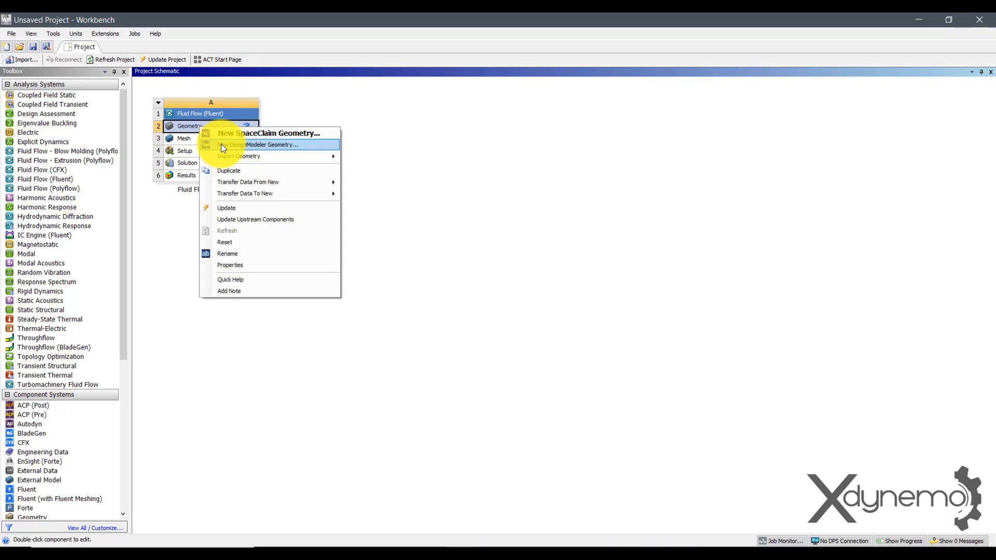
pyautogui.click(270, 144)
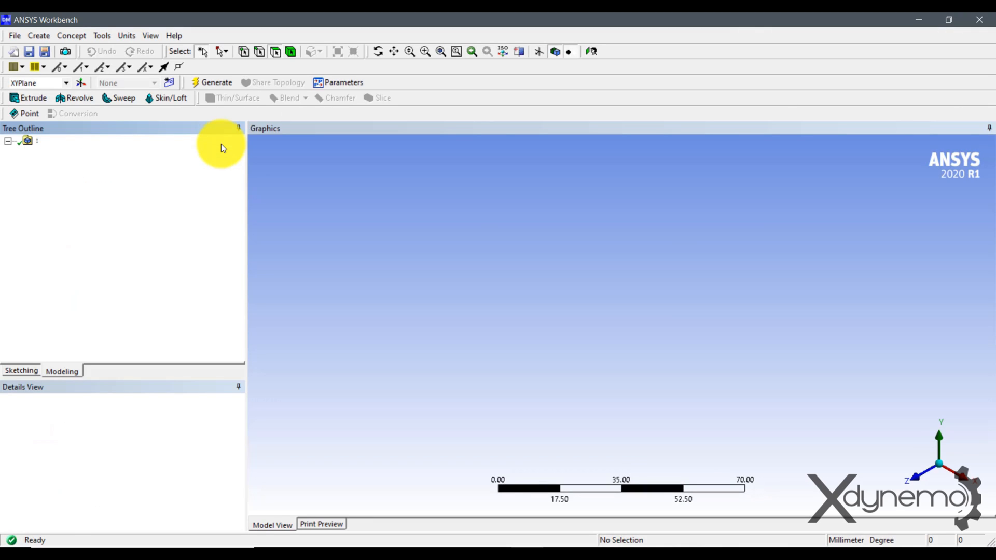
pyautogui.click(67, 152)
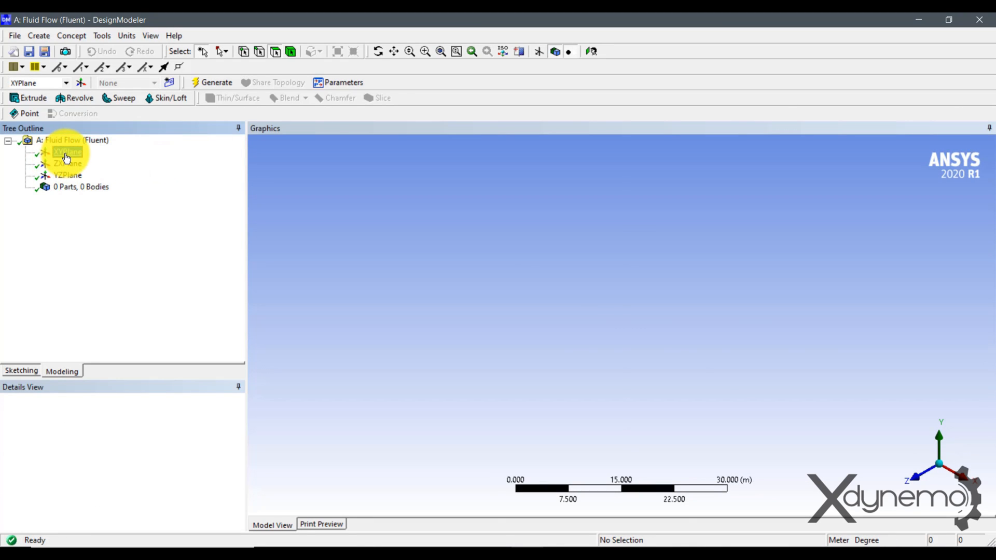
# Step: Generate construction points on the XYPlane from NACA 2412 Data File.txt
pyautogui.click(67, 152)
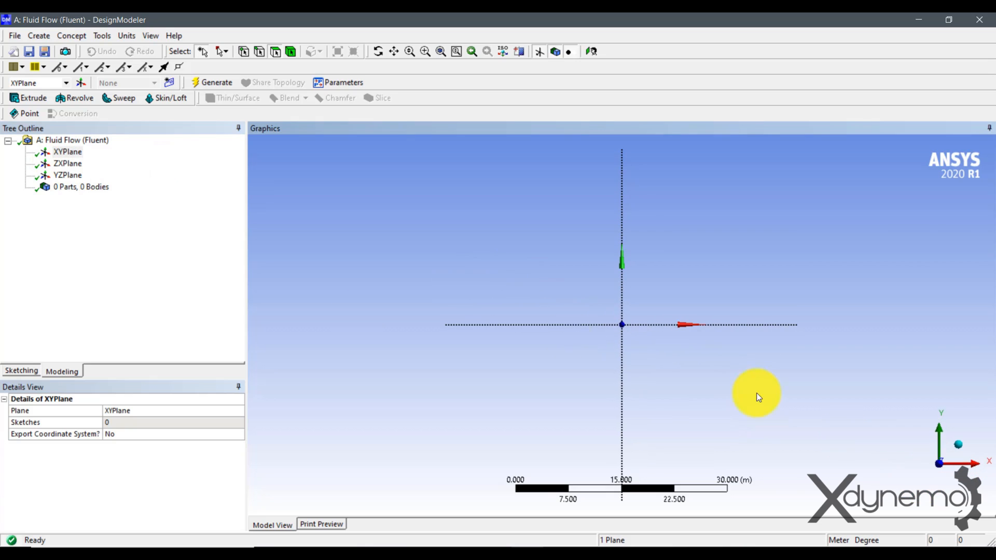
pyautogui.click(39, 35)
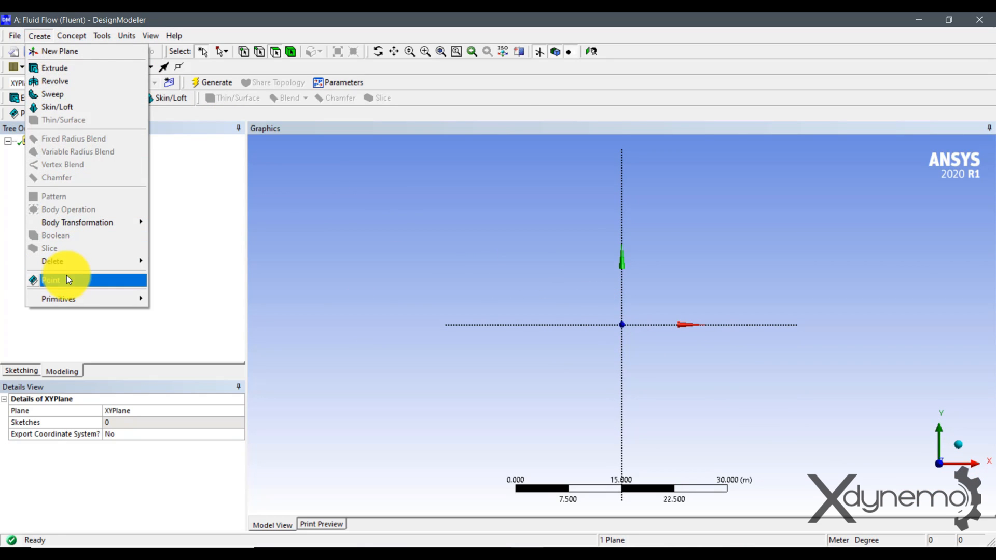
pyautogui.click(51, 280)
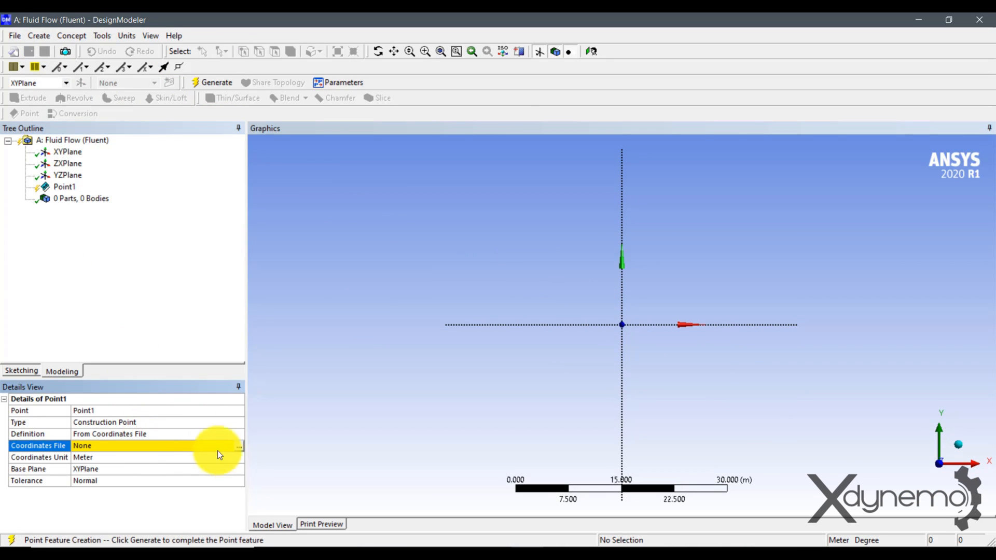
pyautogui.click(239, 445)
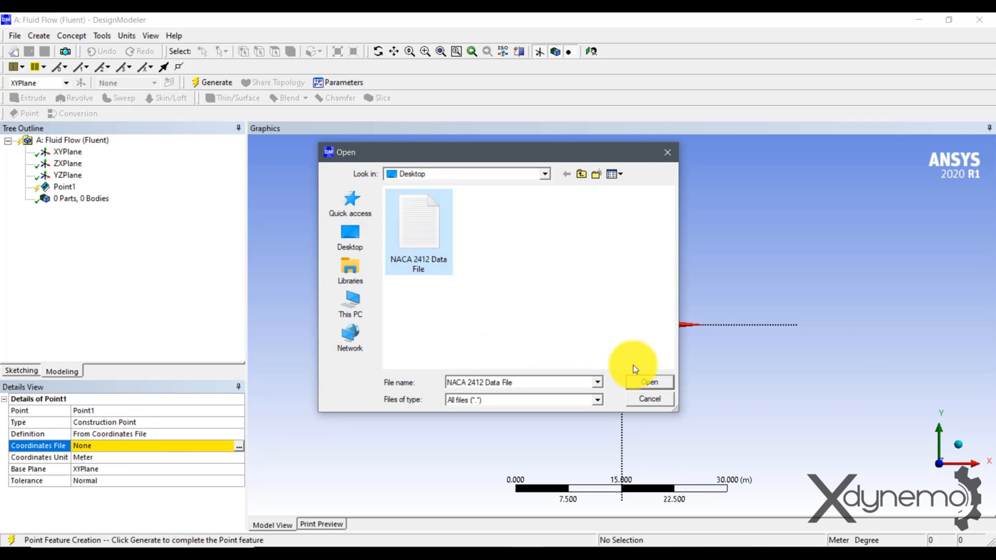
pyautogui.click(649, 382)
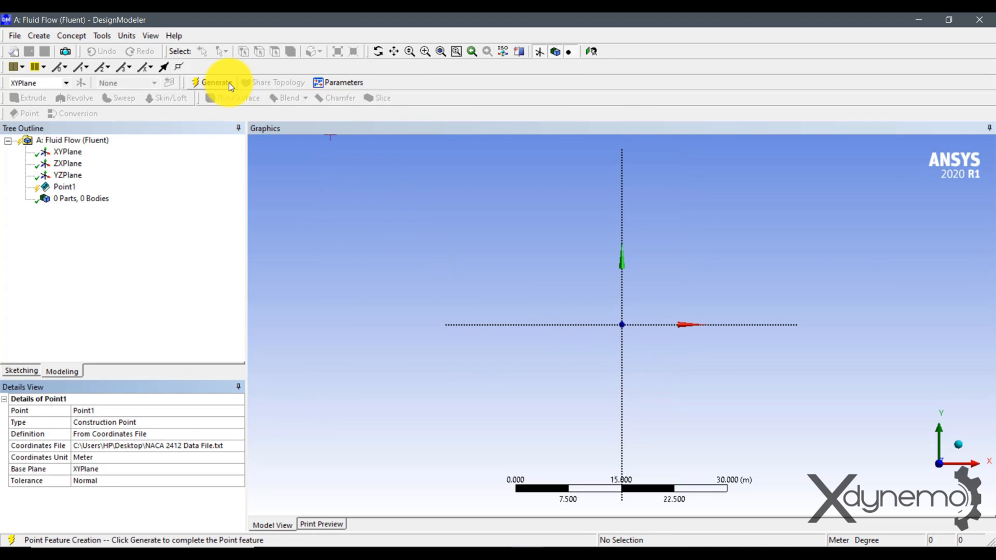
pyautogui.click(214, 83)
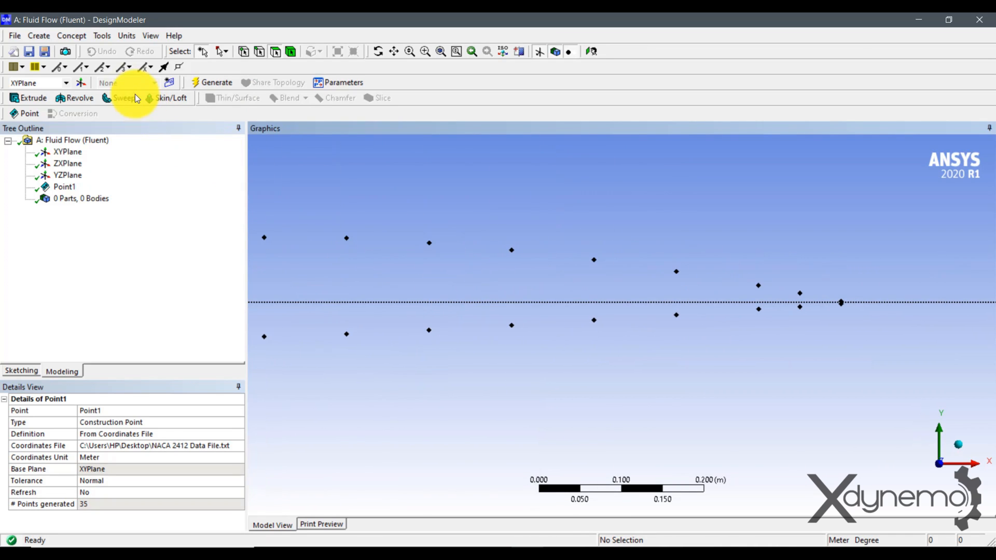
# Step: Create a 3D Curve by point selection through all 35 points, lower surface, leading edge, upper surface to trailing edge
pyautogui.click(72, 35)
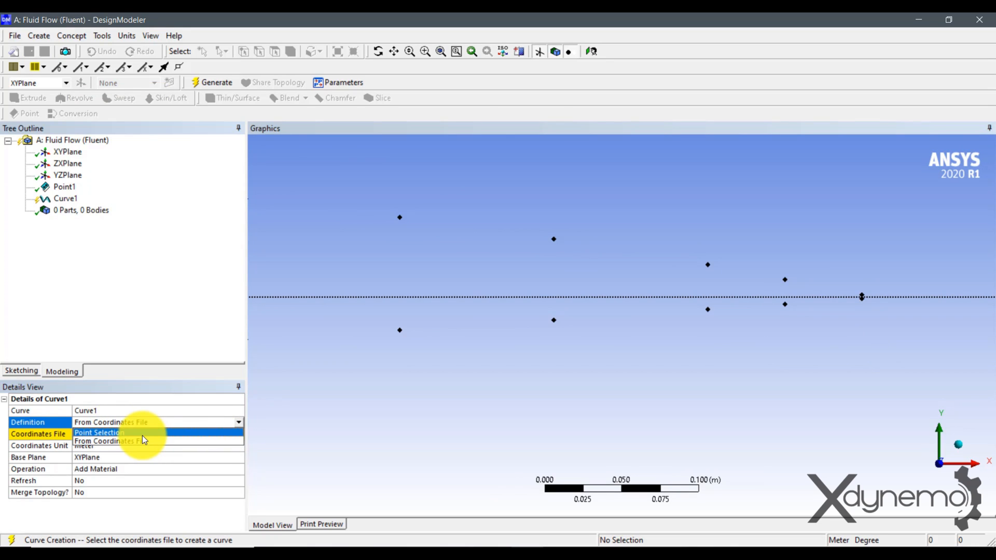
pyautogui.click(99, 432)
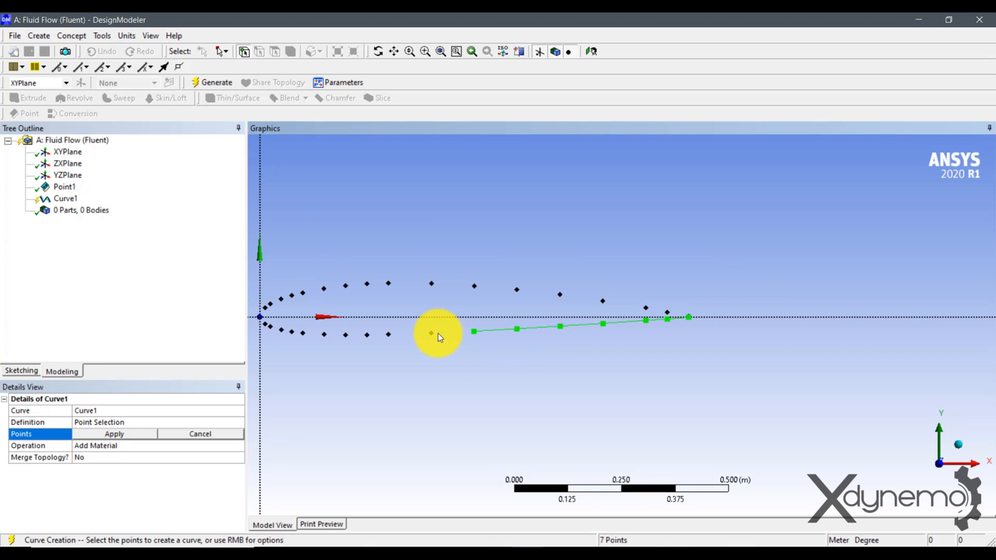
pyautogui.click(371, 336)
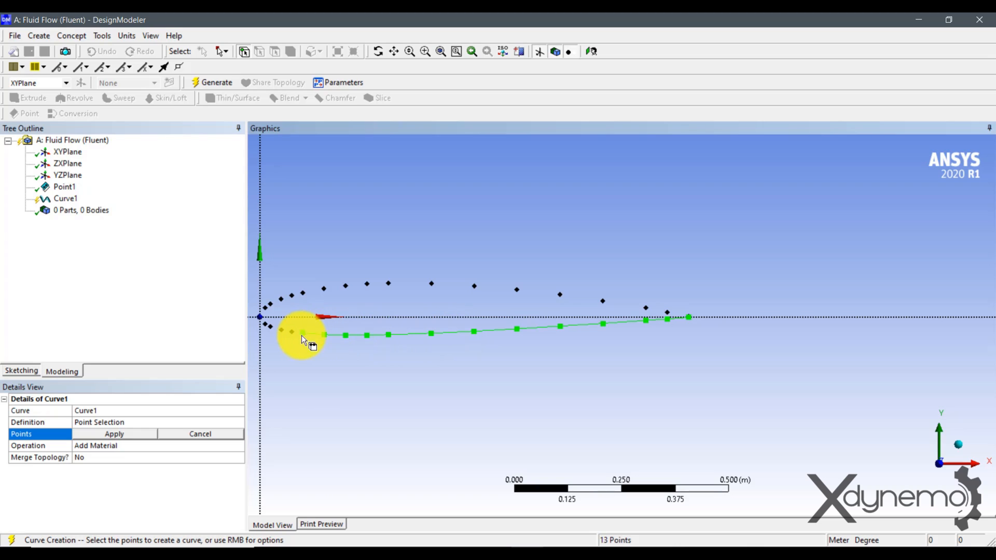
pyautogui.click(267, 315)
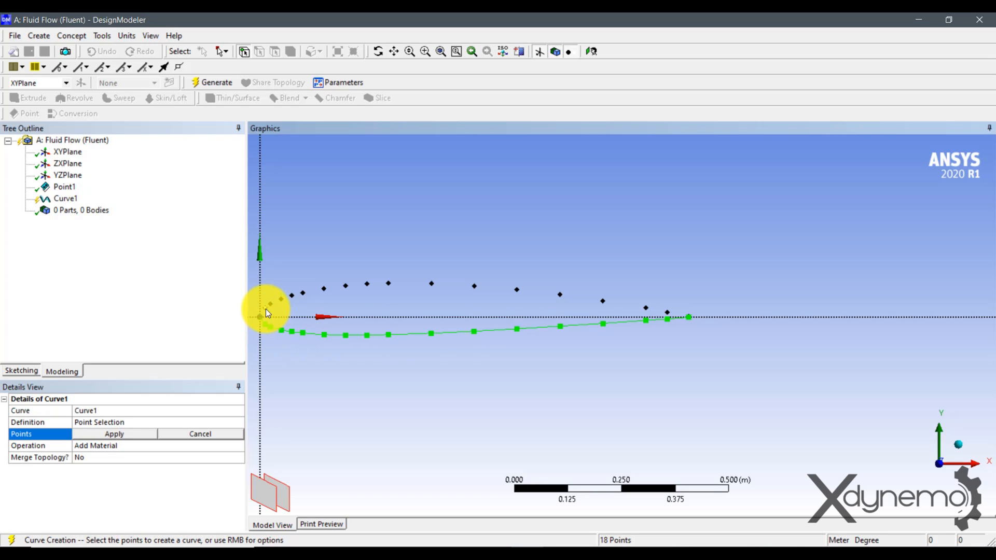
pyautogui.click(289, 300)
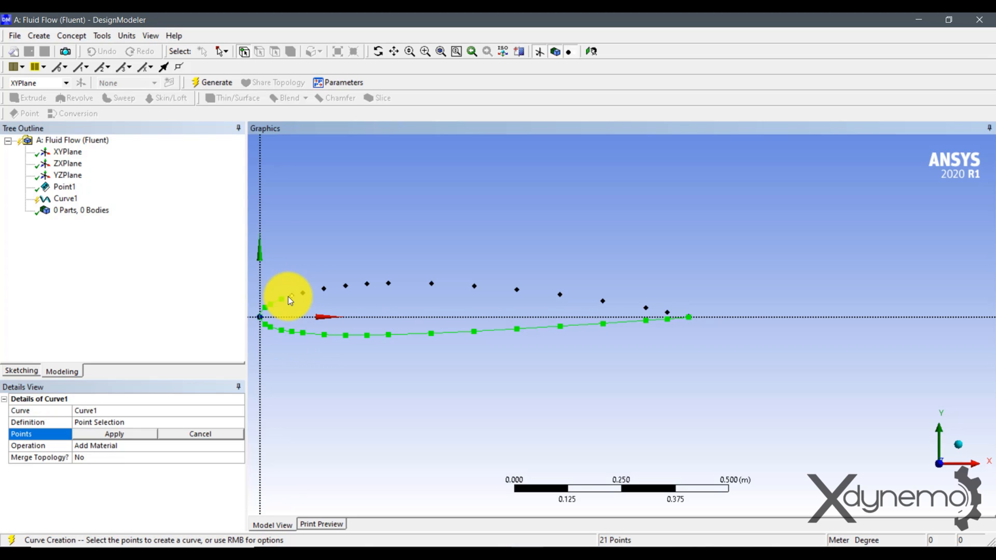
pyautogui.click(347, 286)
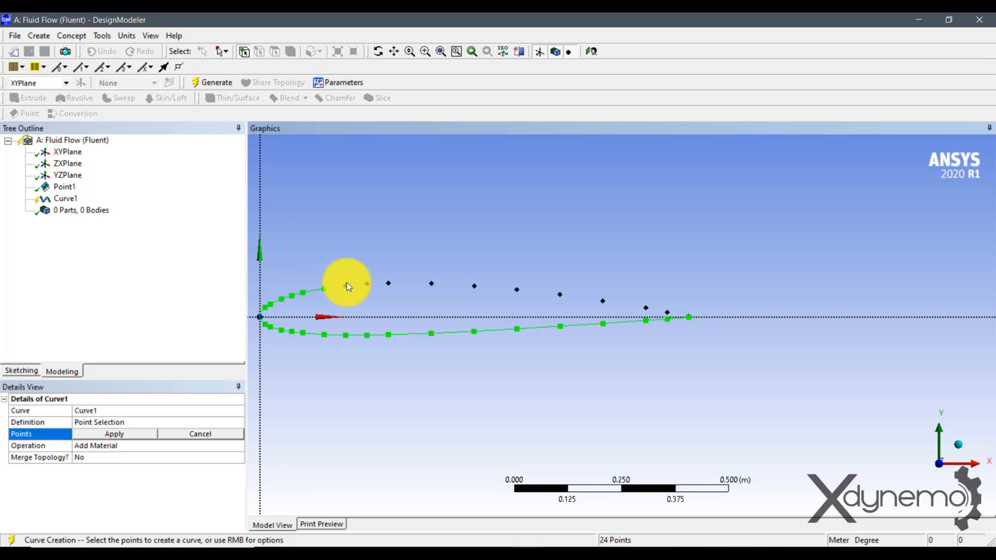
pyautogui.click(387, 286)
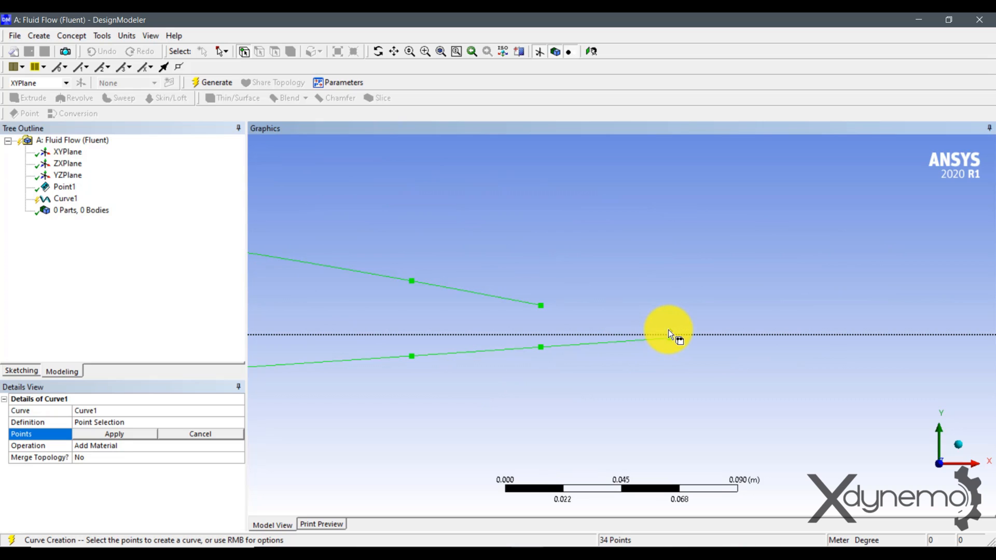
pyautogui.click(667, 335)
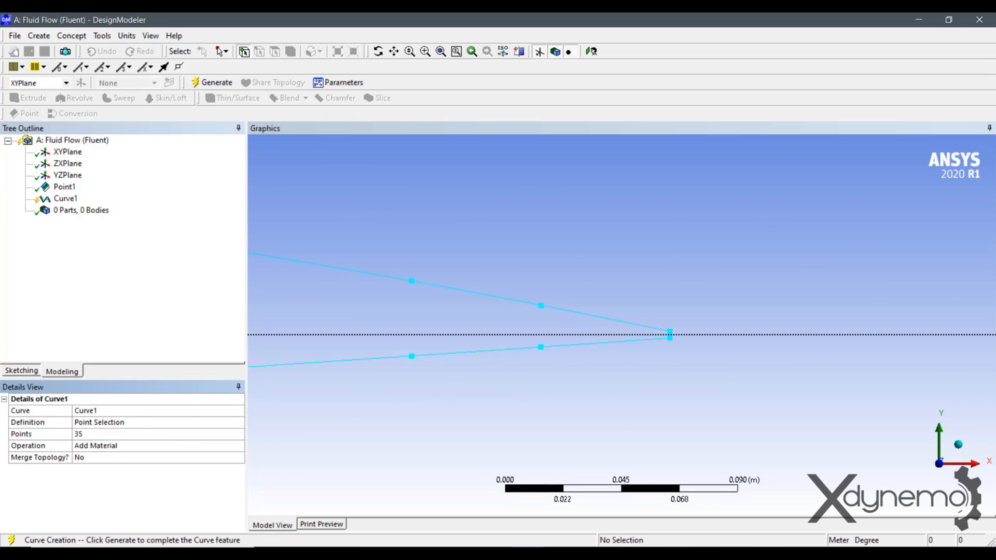
pyautogui.click(216, 82)
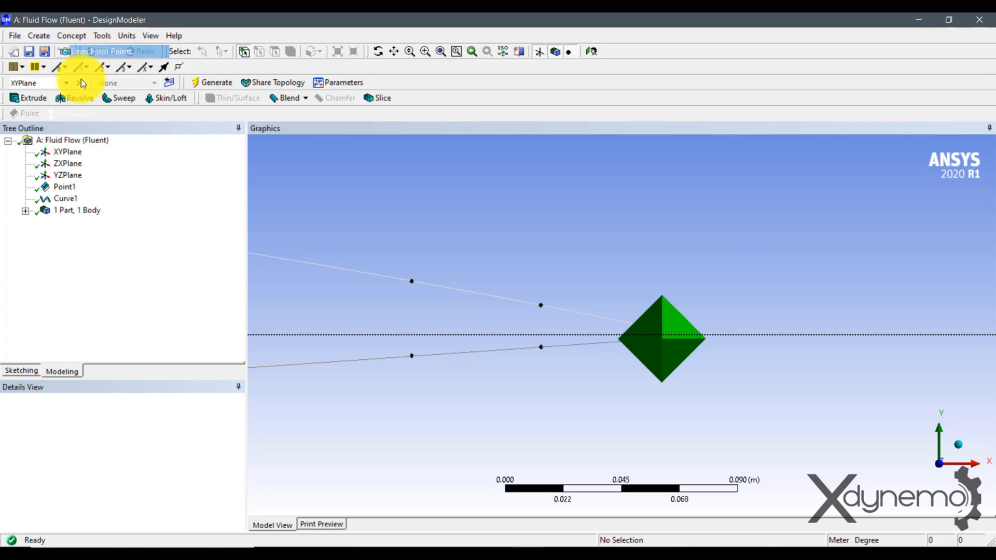
# Step: Generate Line1 closing the airfoil's trailing edge
pyautogui.click(95, 52)
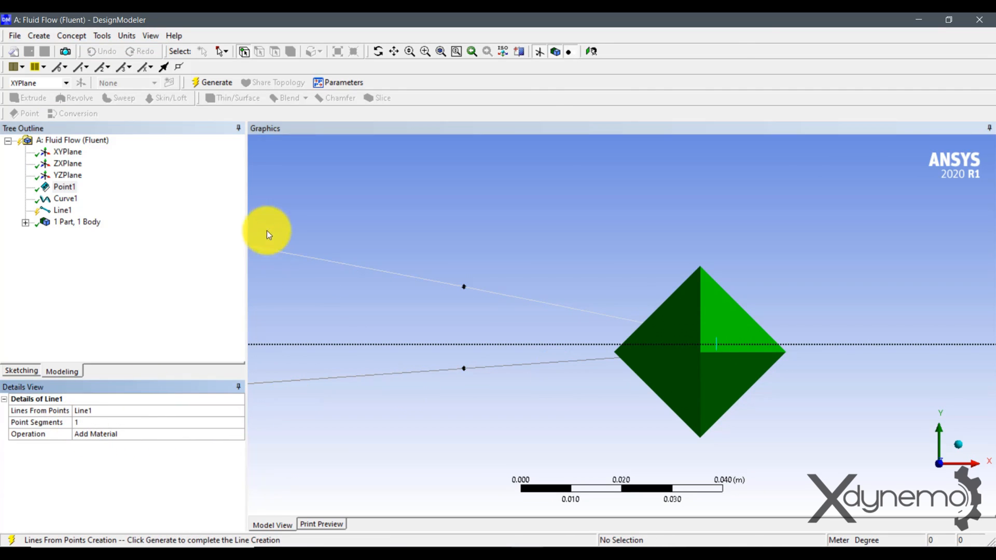
pyautogui.click(216, 81)
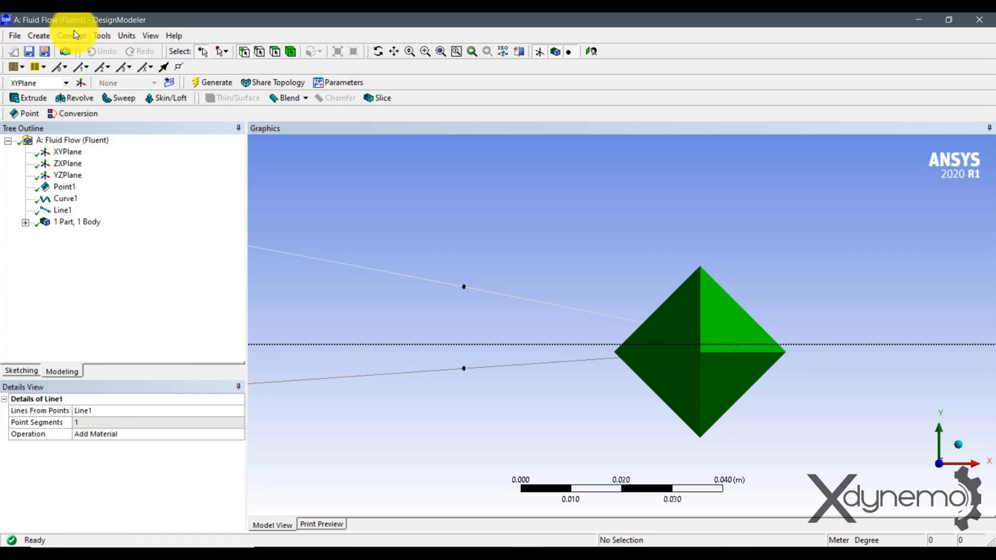
# Step: Create Surf1 with Surfaces From Edges using the airfoil curve and trailing-edge line
pyautogui.click(71, 35)
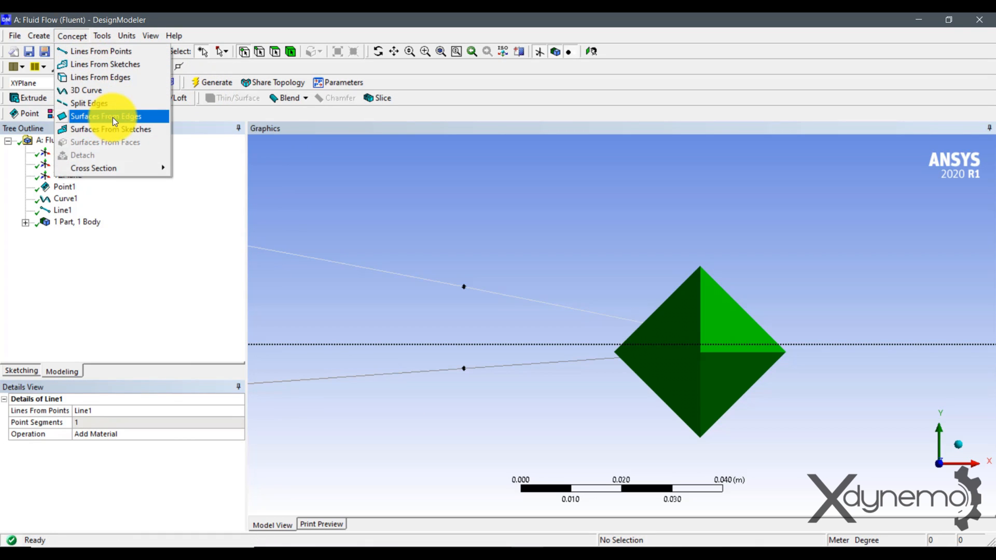
pyautogui.click(105, 116)
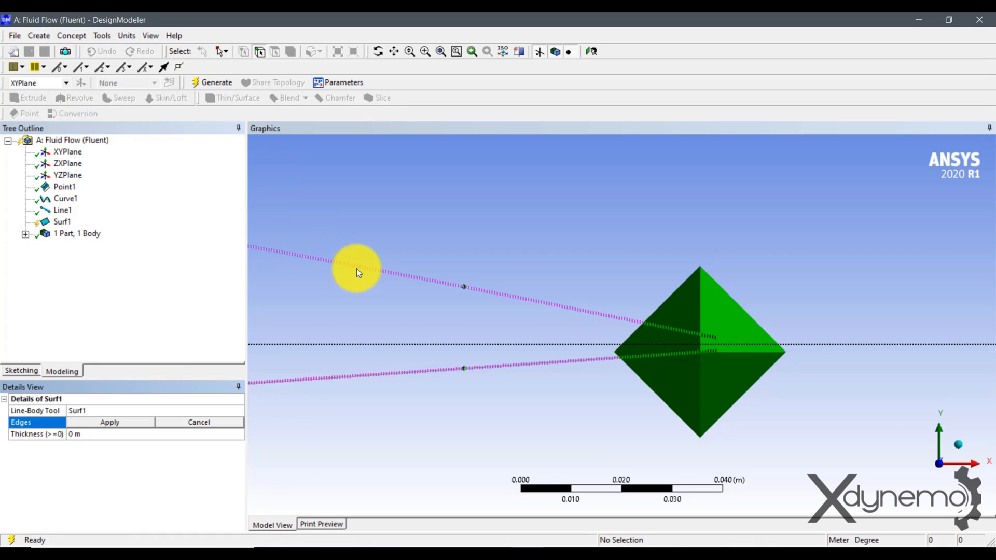
pyautogui.click(356, 269)
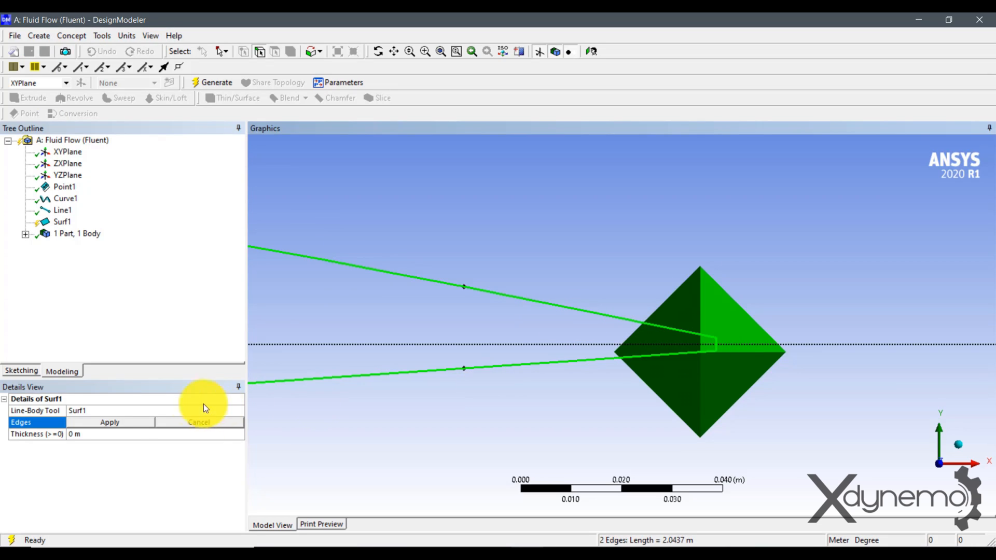
pyautogui.click(109, 422)
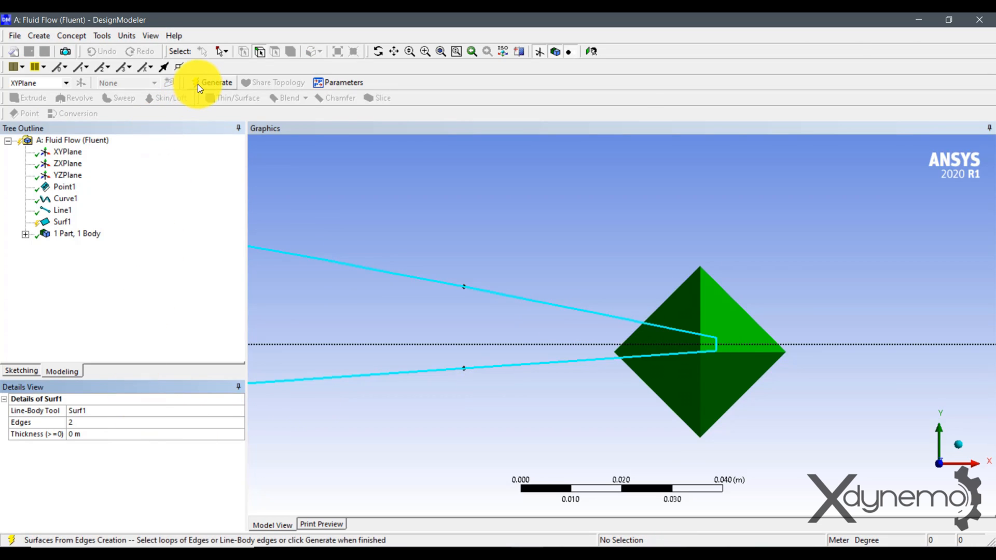
pyautogui.click(216, 81)
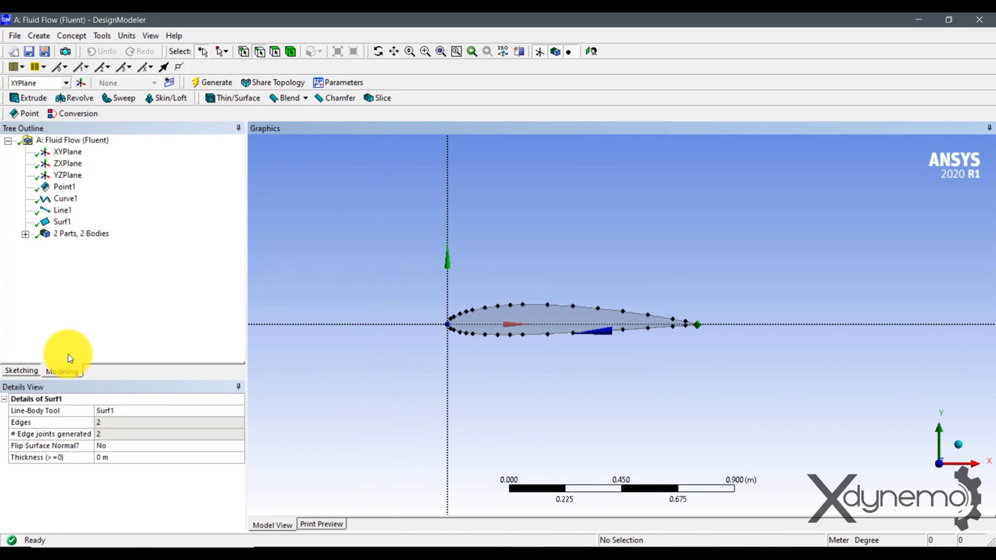
# Step: Sketch a rectangle enclosing the airfoil on the XY plane
pyautogui.click(21, 371)
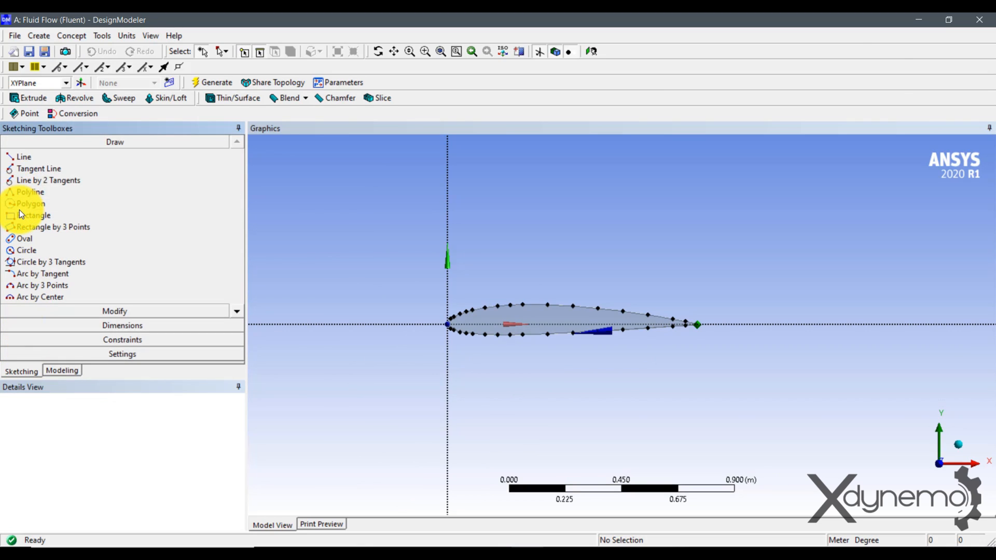
pyautogui.click(34, 215)
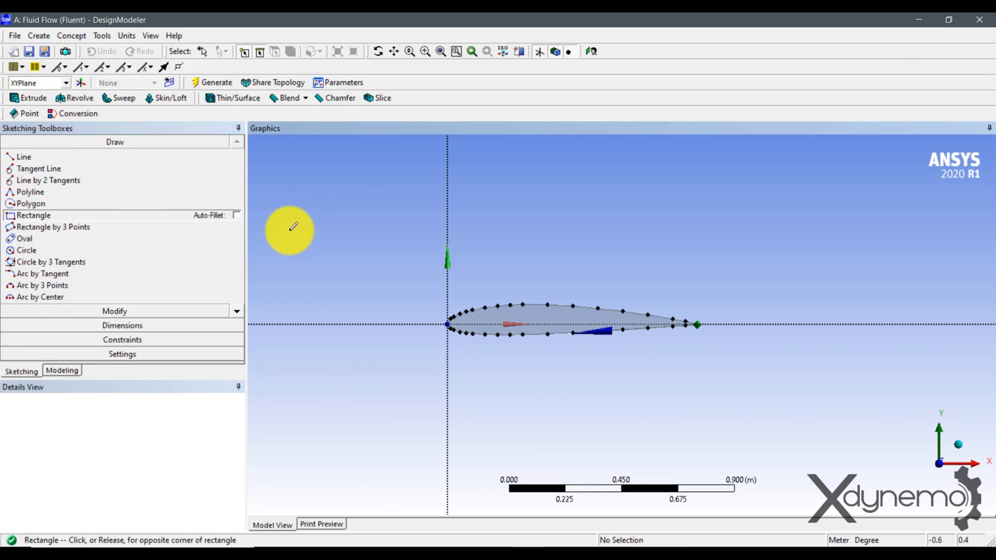
pyautogui.moveTo(286, 217); pyautogui.dragTo(818, 437)
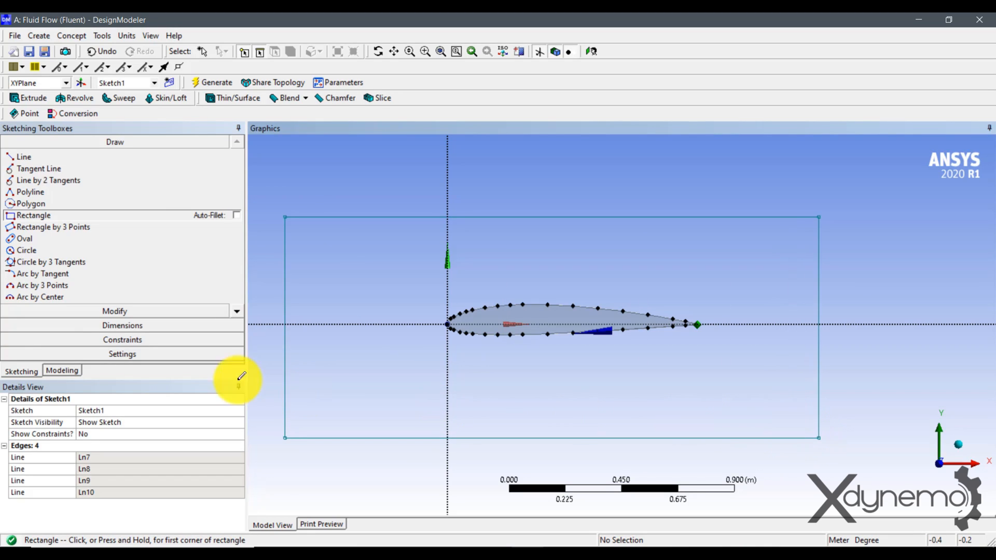
# Step: Dimension the rectangle H1=2 m, H2=0.5 m ahead of the nose, V3=1 m, V4=0.5 m below
pyautogui.click(122, 170)
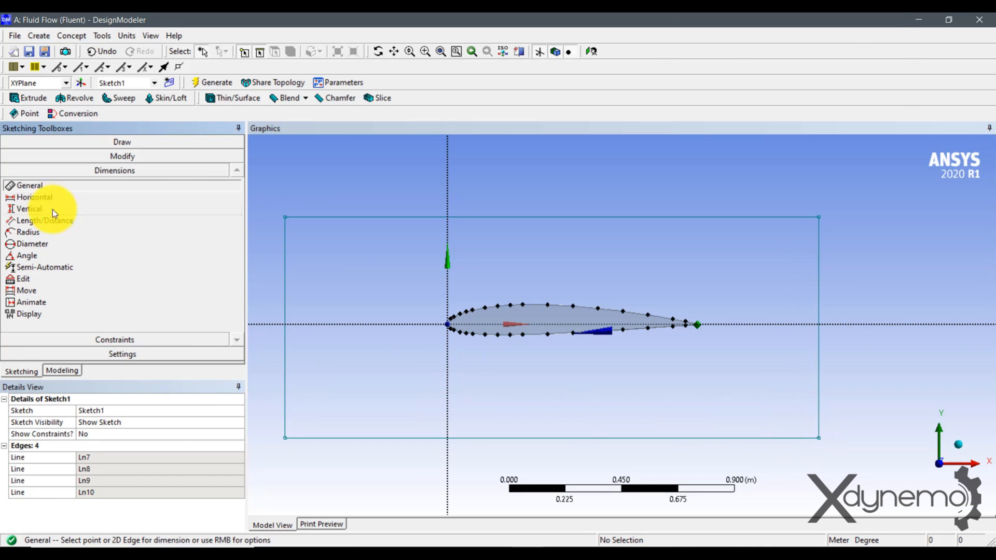
pyautogui.click(34, 197)
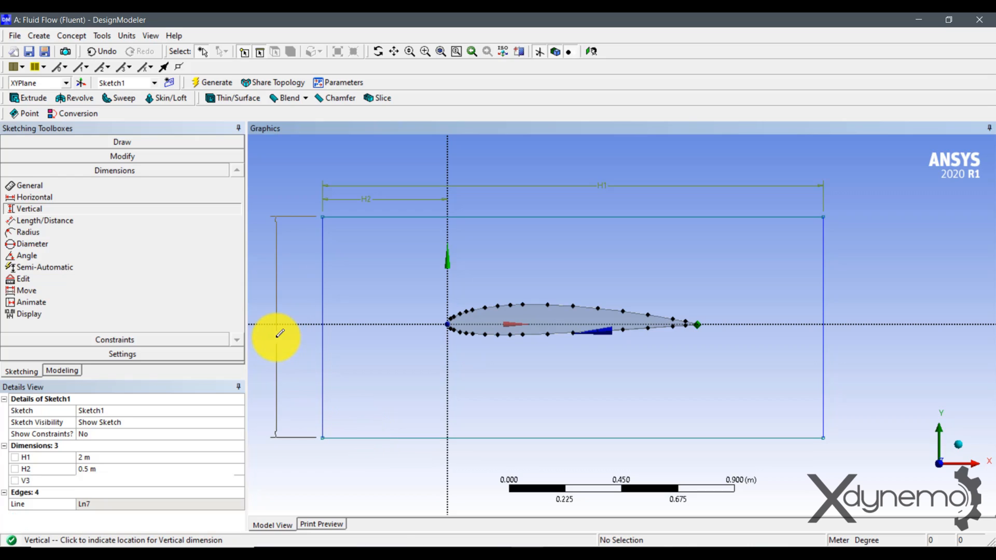
pyautogui.click(345, 423)
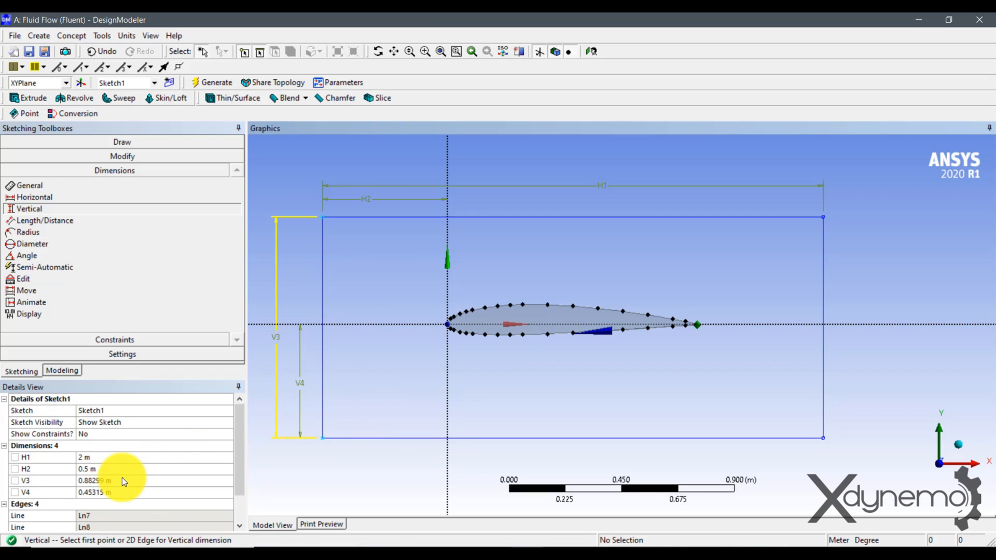
pyautogui.click(114, 491)
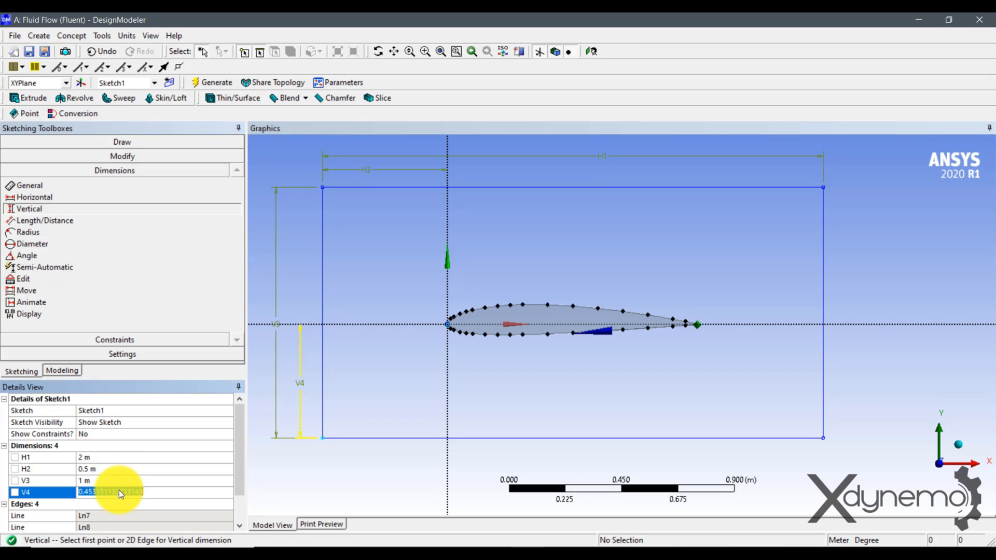
pyautogui.write('0.5')
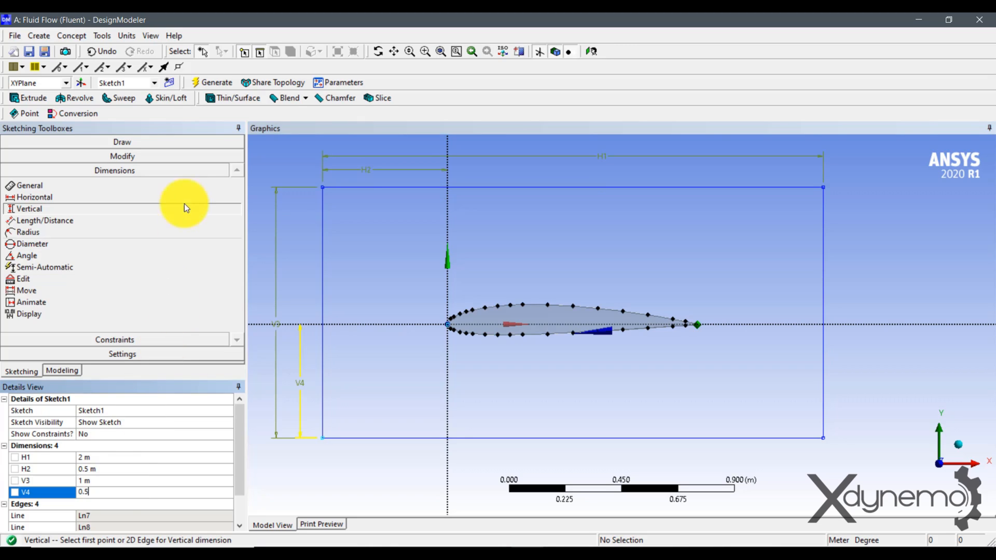
pyautogui.click(72, 35)
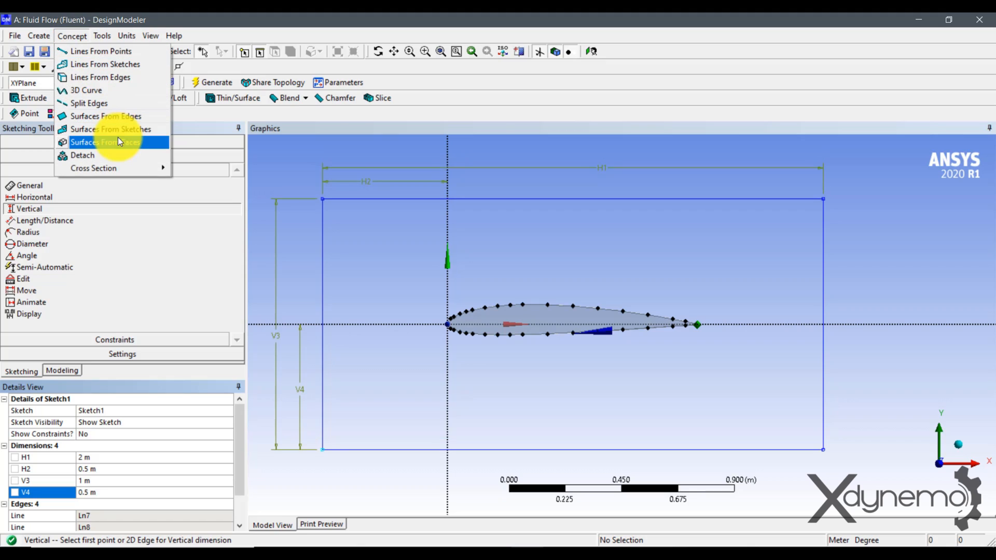
# Step: Generate a surface from Sketch1 filling the rectangle
pyautogui.click(111, 129)
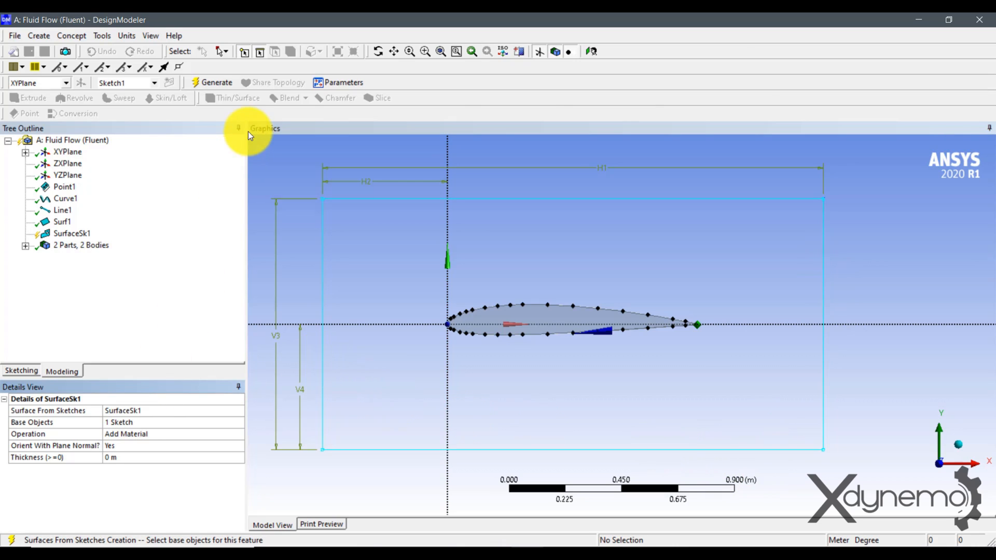
pyautogui.click(217, 82)
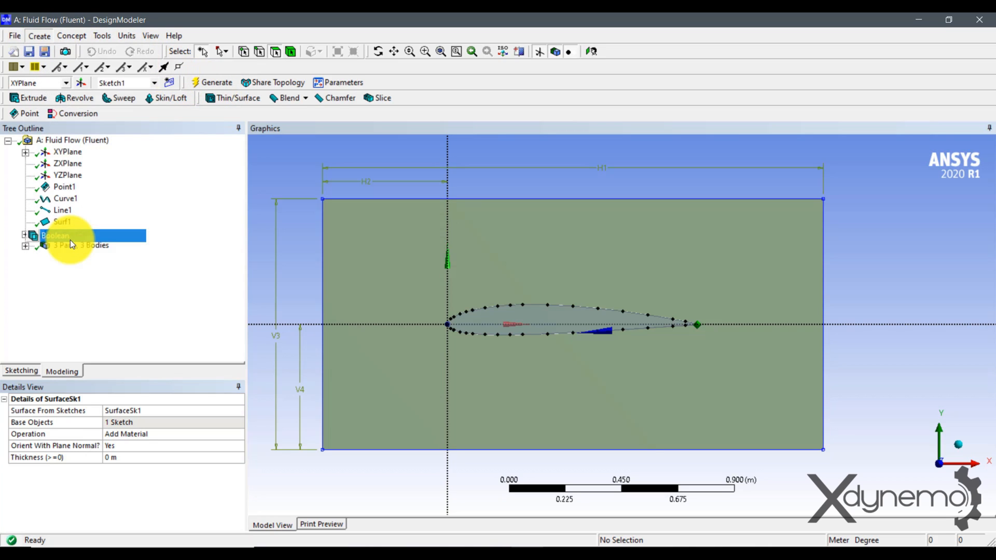
# Step: Boolean Subtract the airfoil surface from the rectangle, leaving an airfoil-shaped hole
pyautogui.click(69, 245)
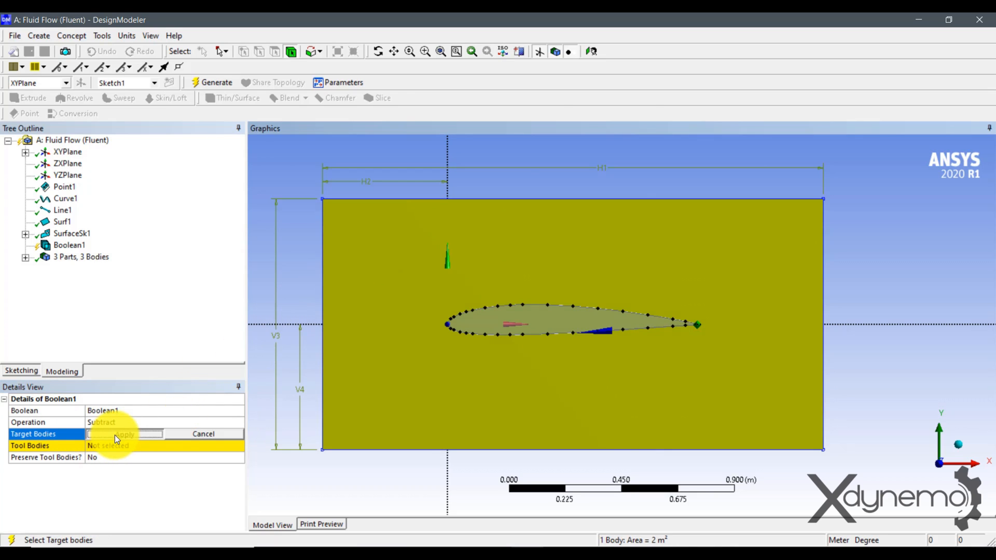
pyautogui.click(124, 433)
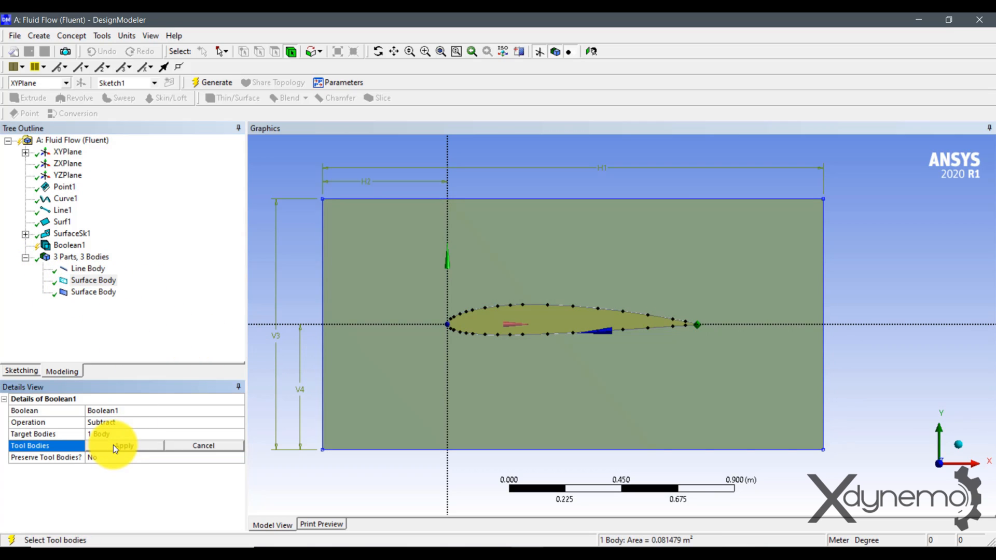
pyautogui.click(124, 445)
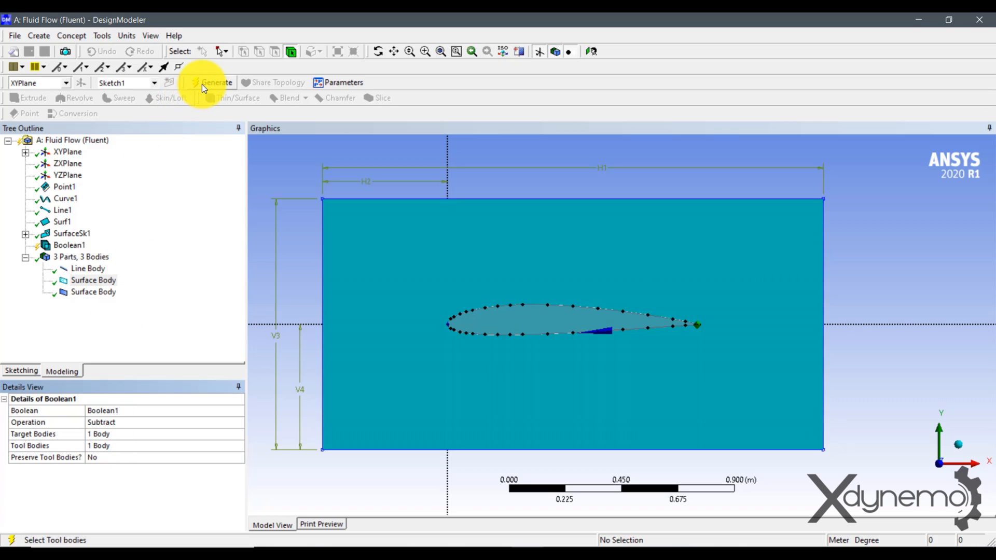
pyautogui.click(215, 83)
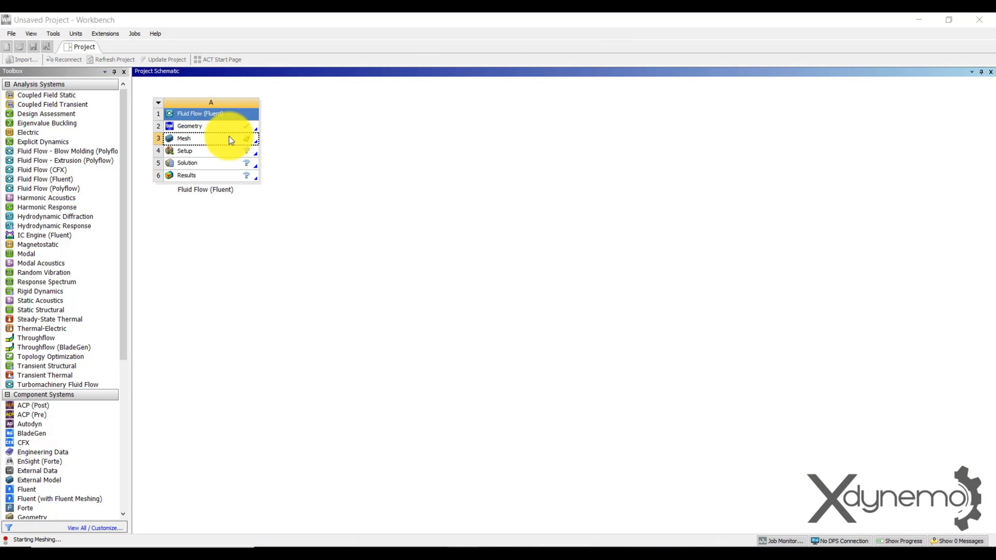
# Step: Open the Mesh cell of the Fluid Flow (Fluent) system in ANSYS Meshing
pyautogui.doubleClick(184, 138)
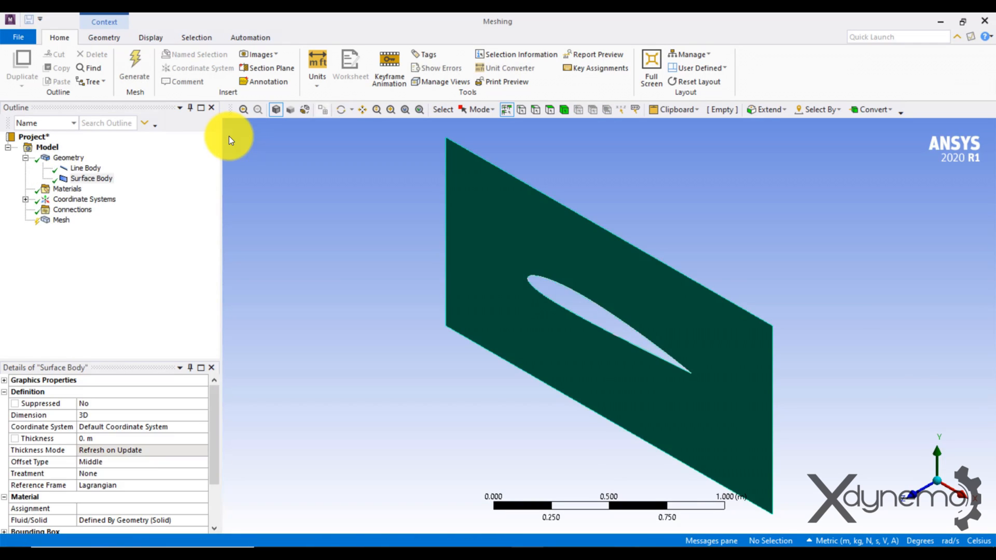
pyautogui.moveTo(923, 499)
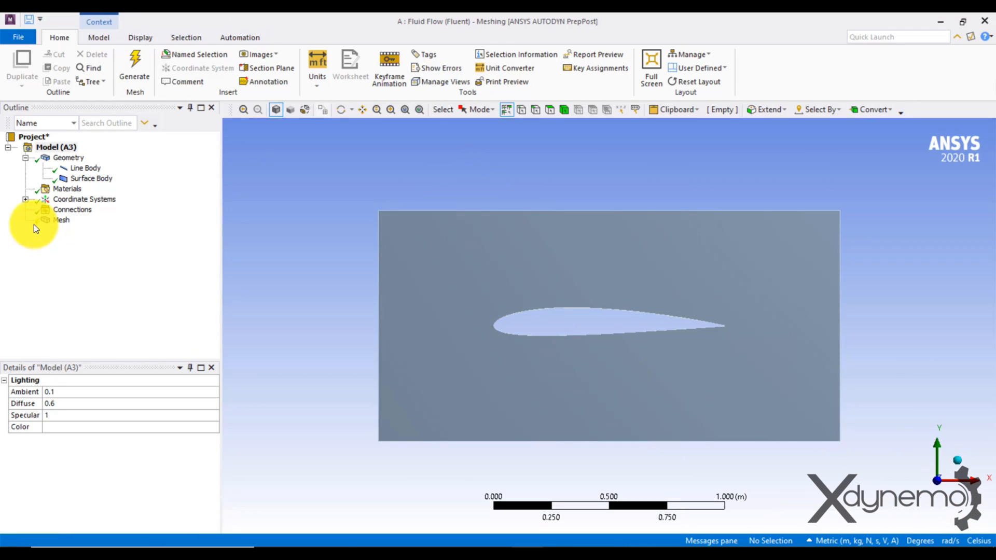
# Step: Add an edge sizing of 20 divisions on the domain's left and right edges
pyautogui.rightClick(61, 220)
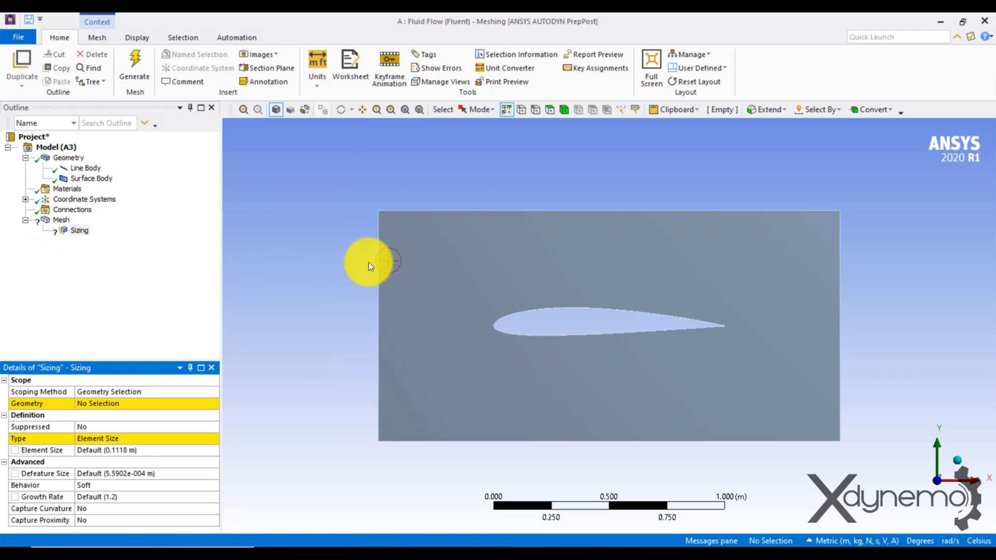
pyautogui.click(715, 311)
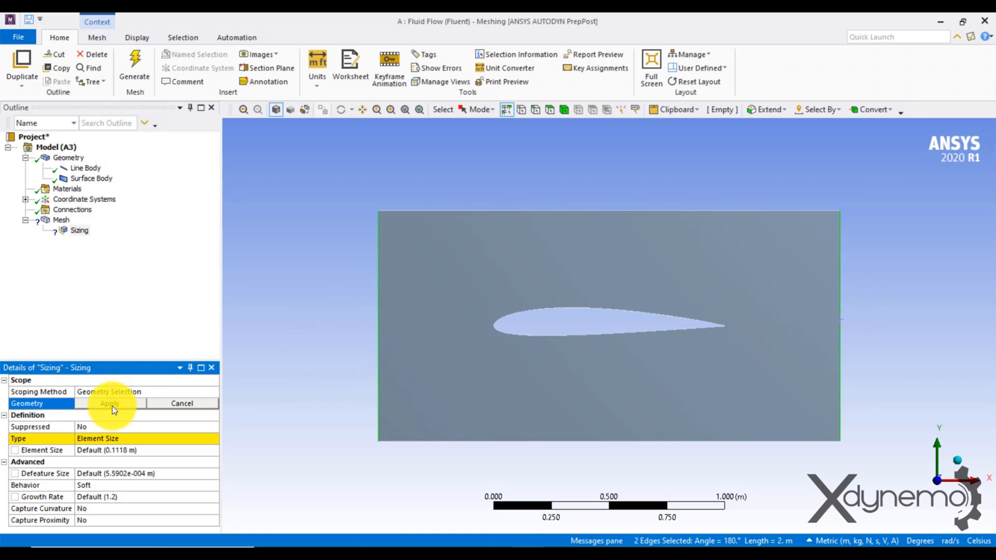
pyautogui.click(109, 403)
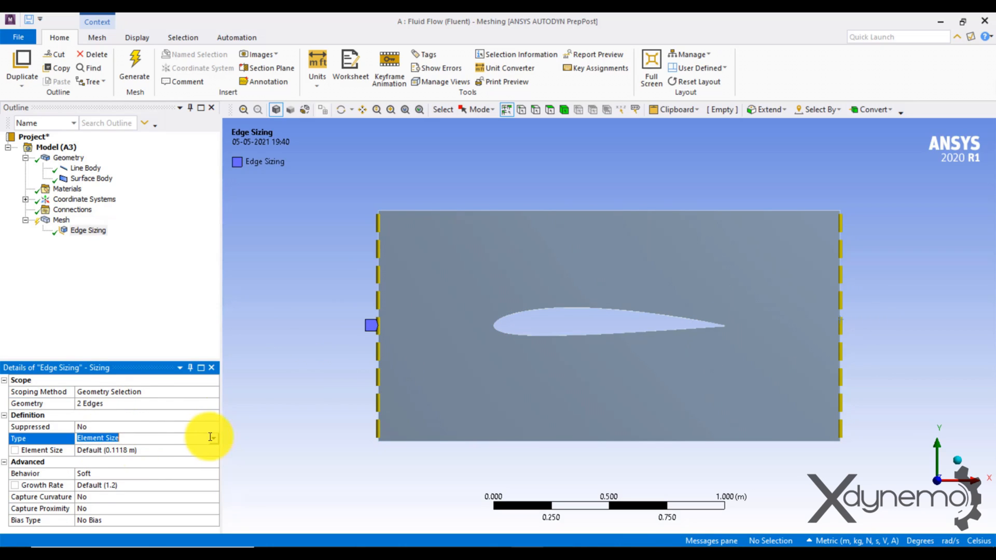
pyautogui.click(126, 438)
pyautogui.write('20')
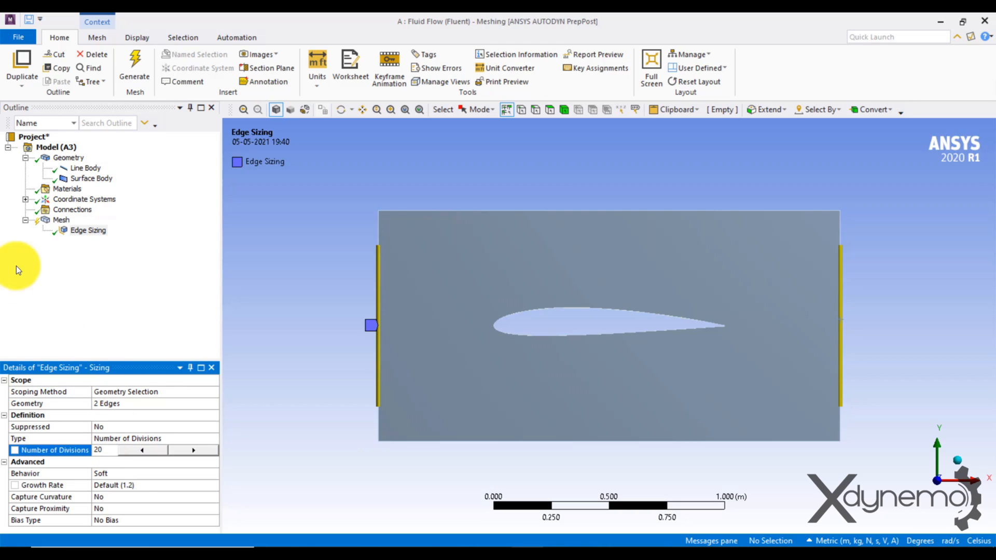
# Step: Add a second edge sizing of 100 divisions on the top and bottom edges
pyautogui.rightClick(61, 219)
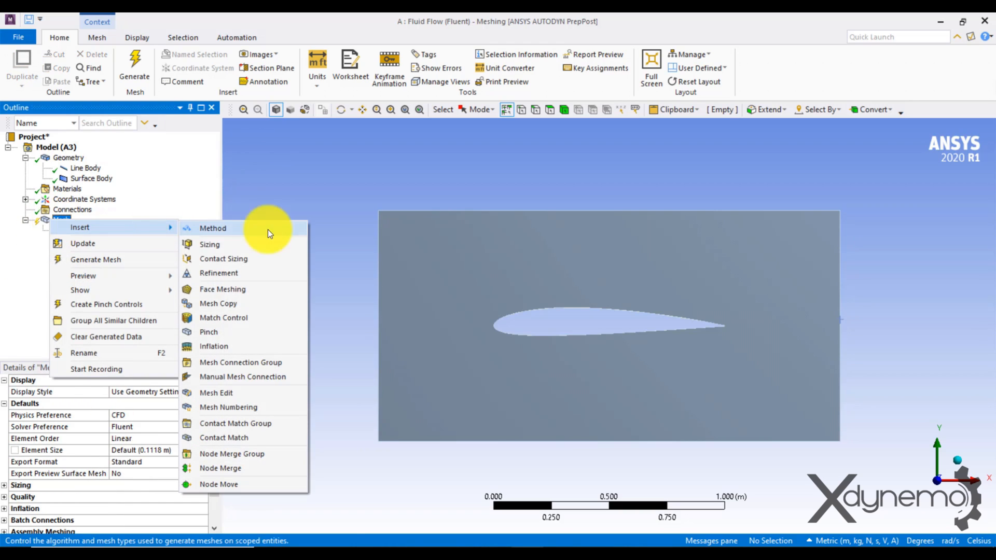
pyautogui.click(209, 244)
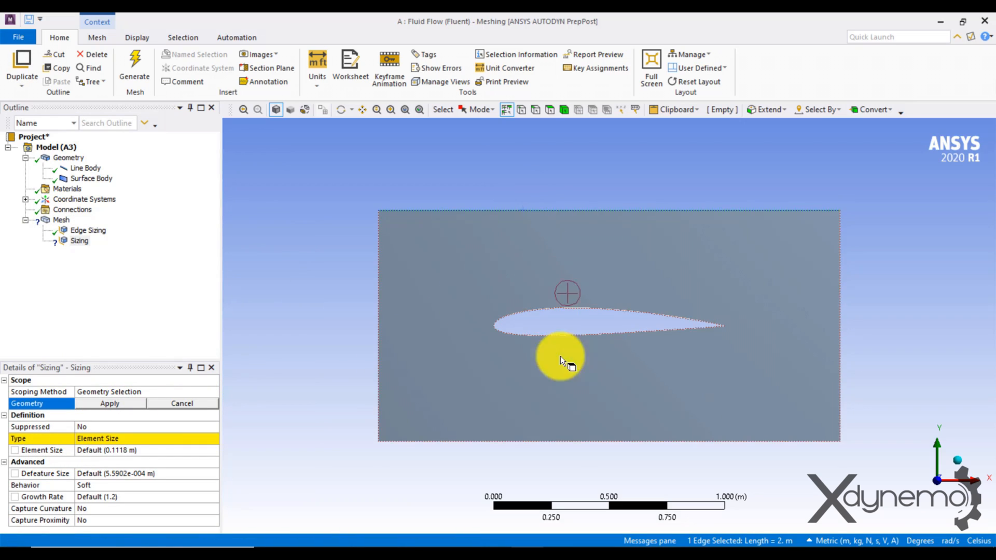
pyautogui.click(109, 403)
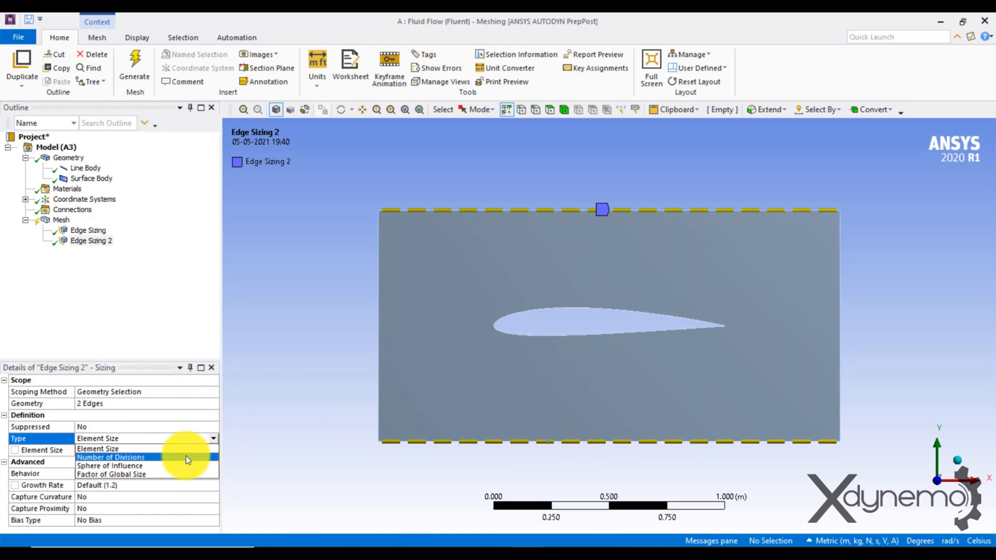
pyautogui.click(111, 457)
pyautogui.write('100')
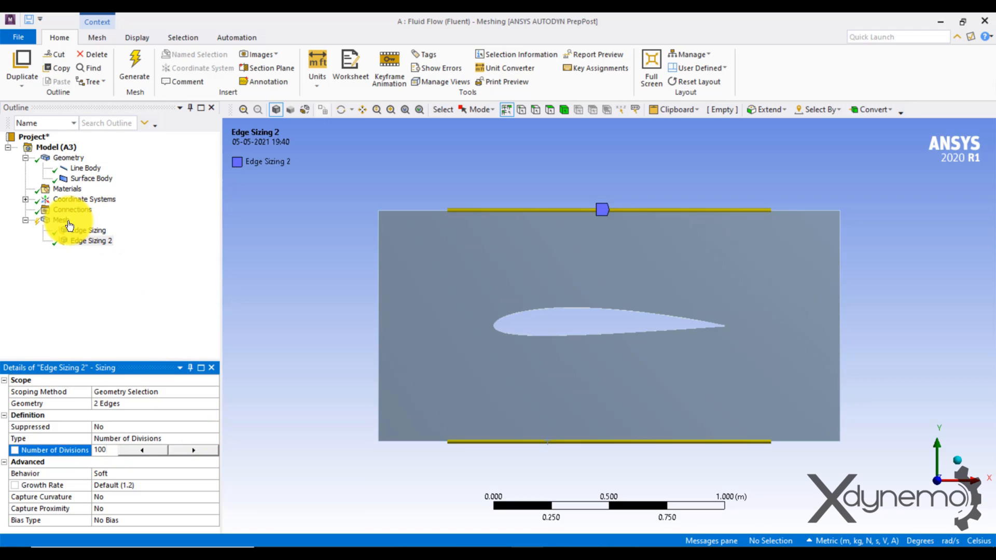
# Step: Set the global element size to 0.01 m and generate the mesh over the flow domain
pyautogui.click(62, 219)
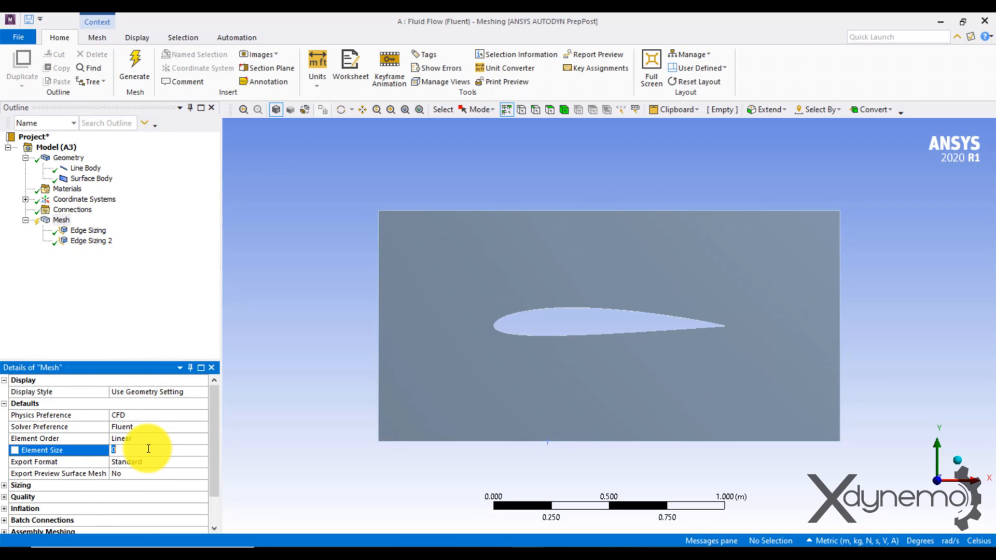
pyautogui.write('0.01')
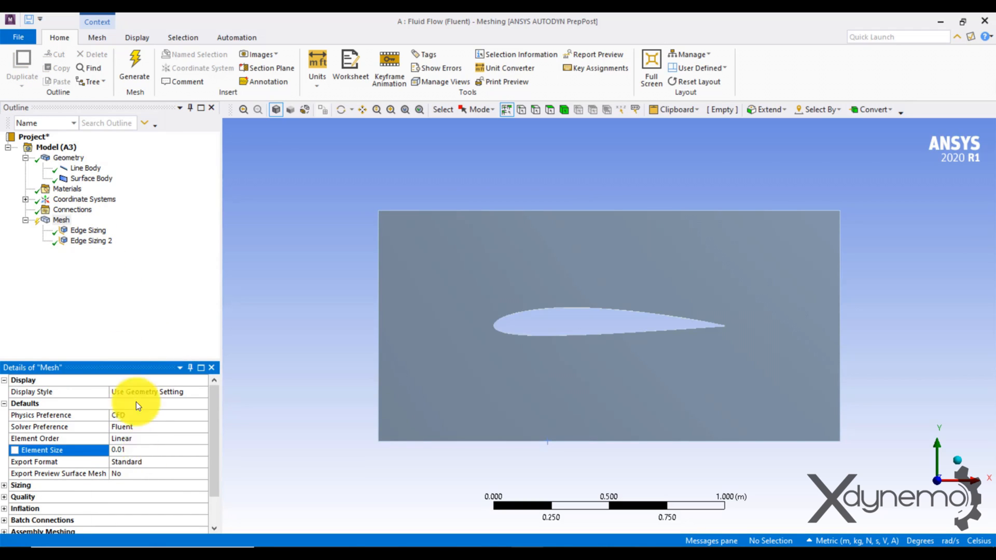
pyautogui.rightClick(61, 219)
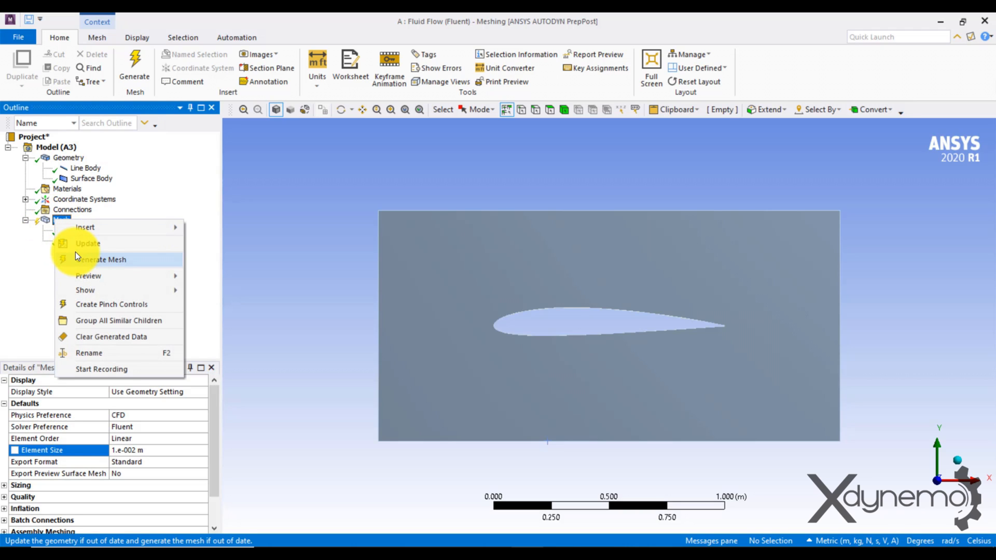
pyautogui.click(102, 259)
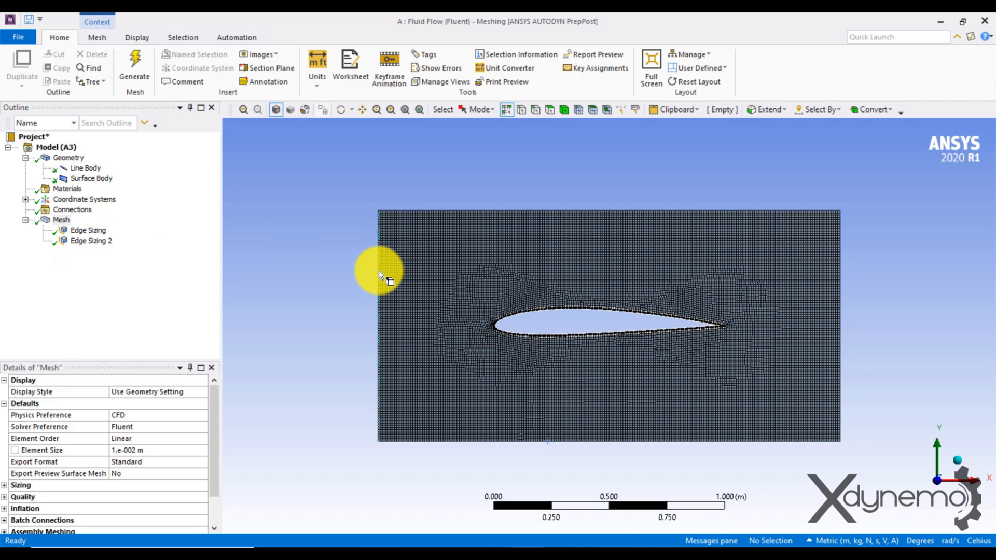
# Step: Create named selections Inlet (left edge), Outlet (right edge) and Walls (top and bottom edges)
pyautogui.rightClick(380, 273)
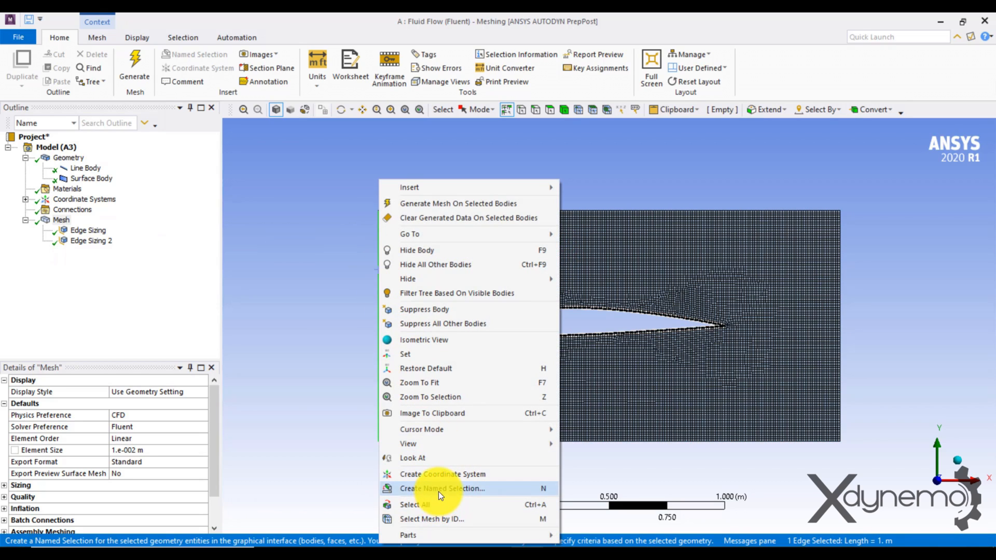
pyautogui.click(442, 488)
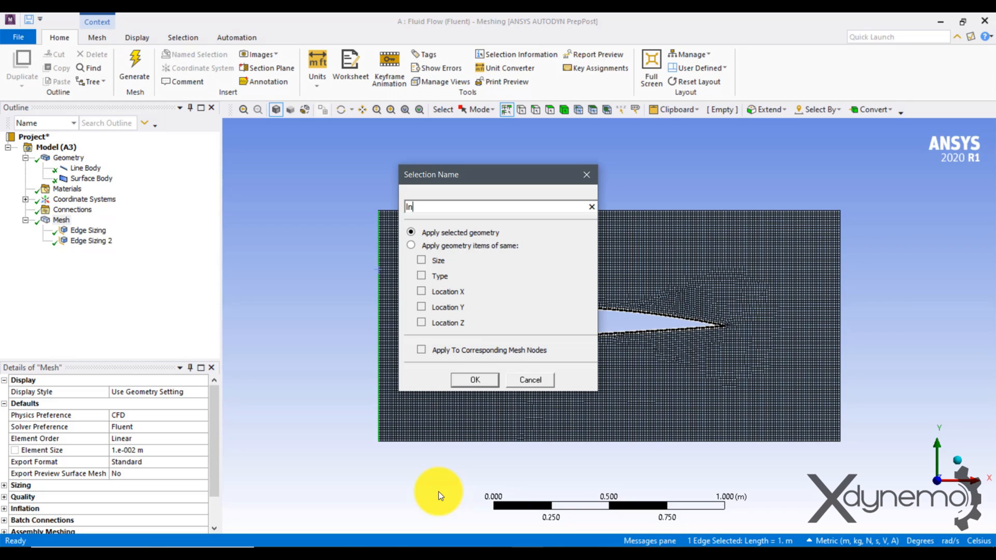
pyautogui.click(474, 379)
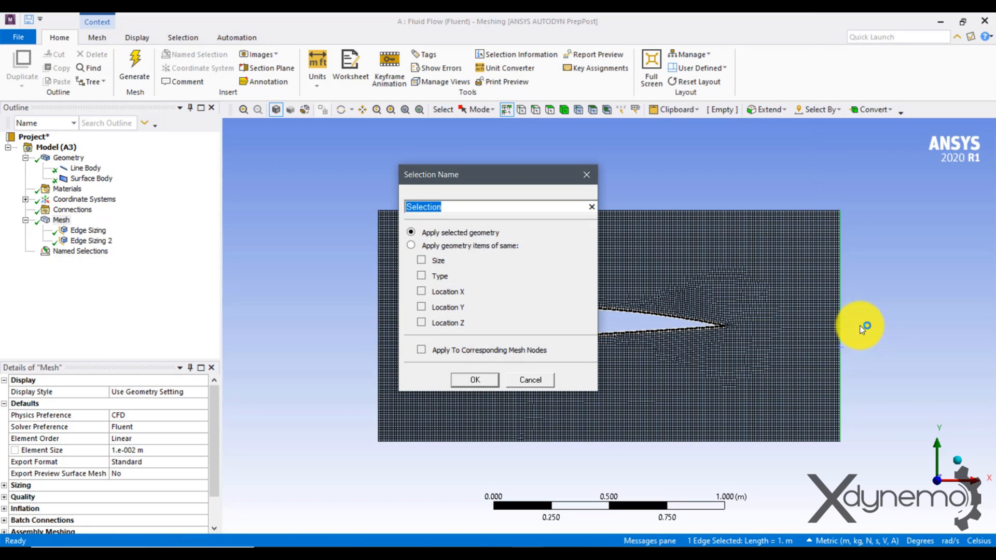
pyautogui.write('Outle')
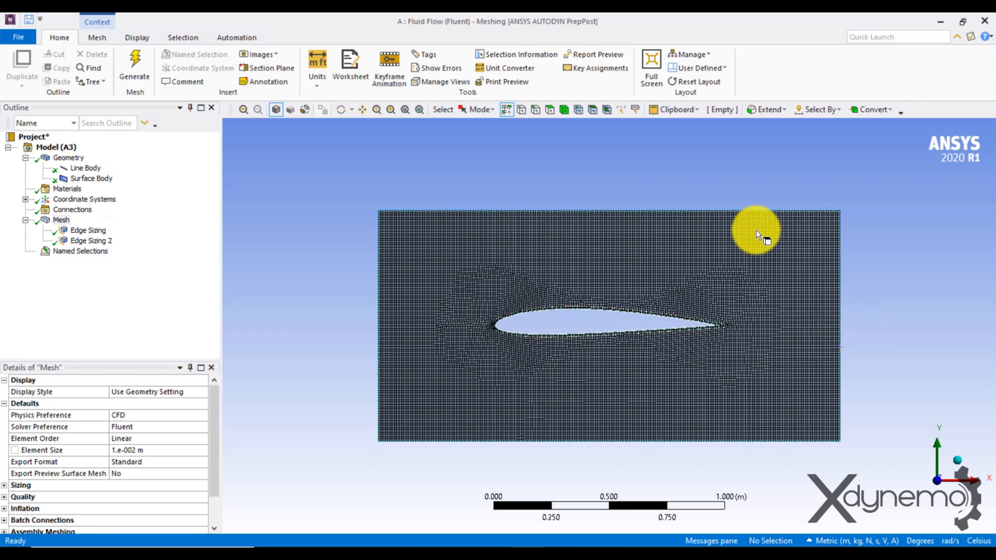
pyautogui.click(737, 437)
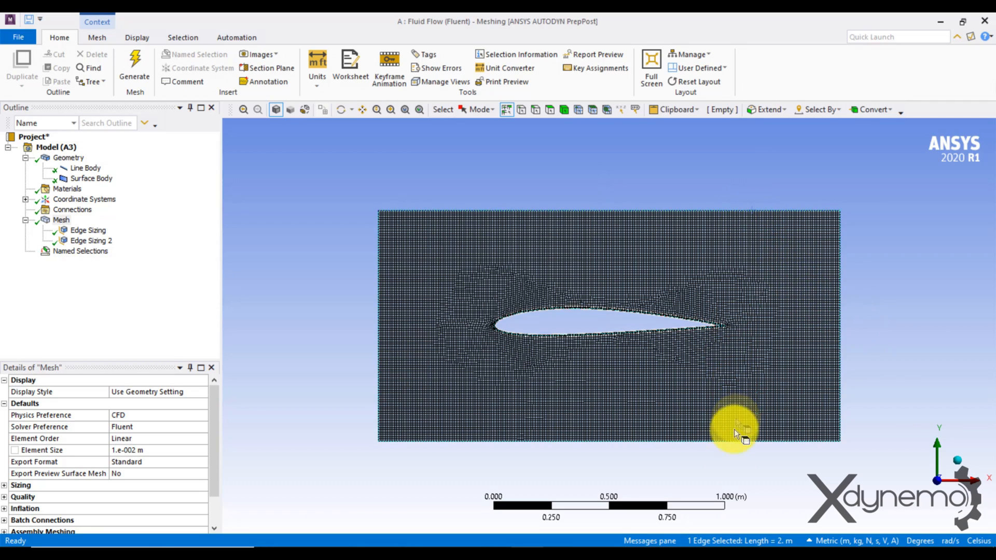
pyautogui.rightClick(736, 429)
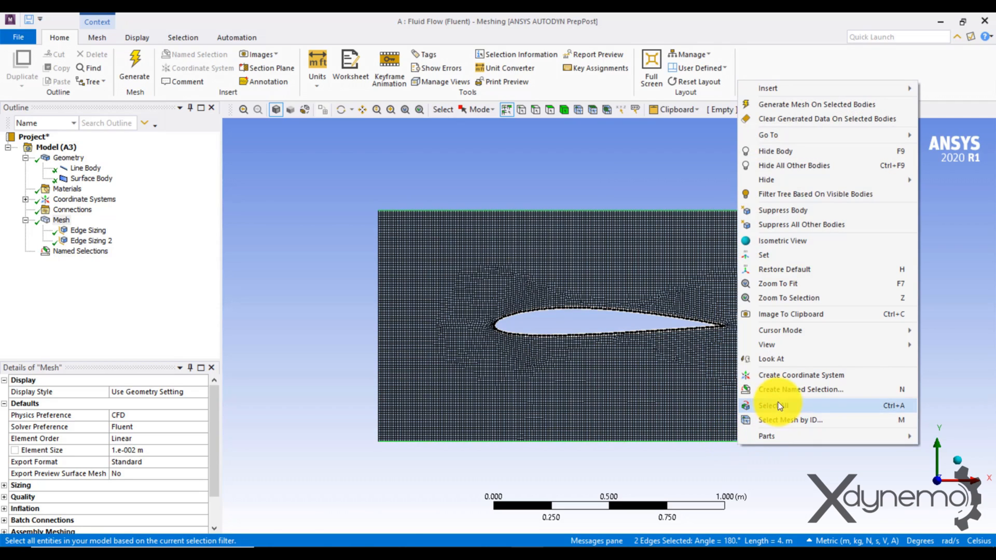
pyautogui.click(800, 389)
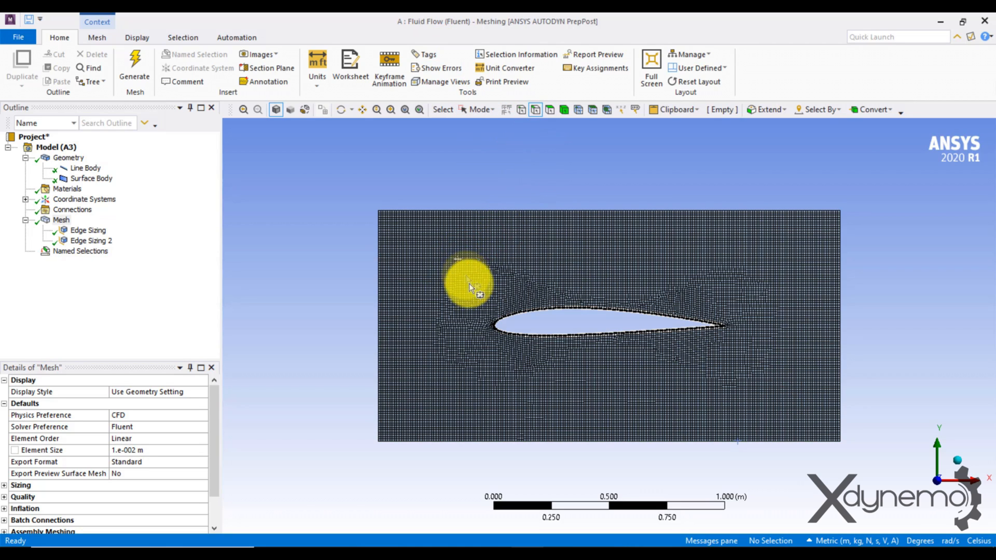
# Step: Create the Airfoil named selection on the outline edges and verify each selection's edges
pyautogui.rightClick(572, 323)
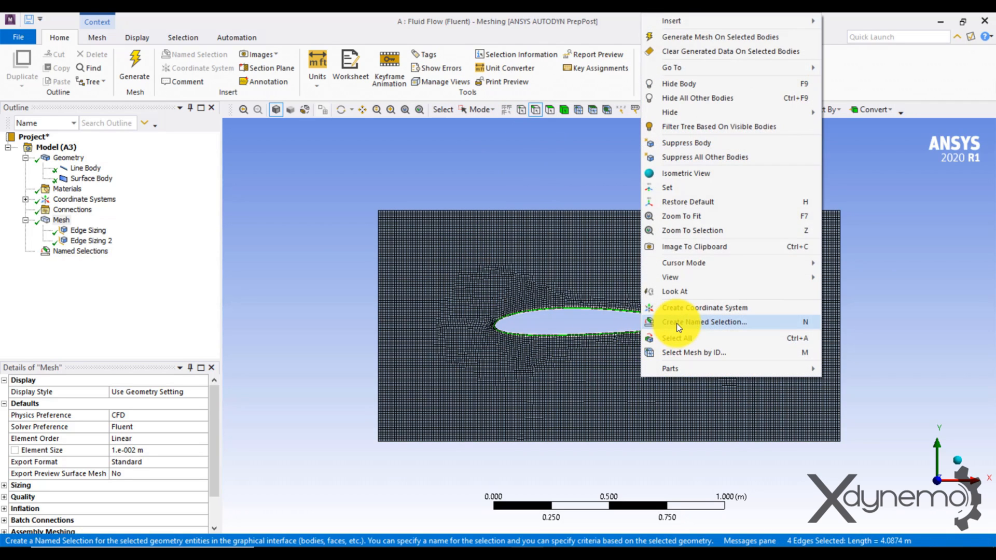
pyautogui.click(703, 321)
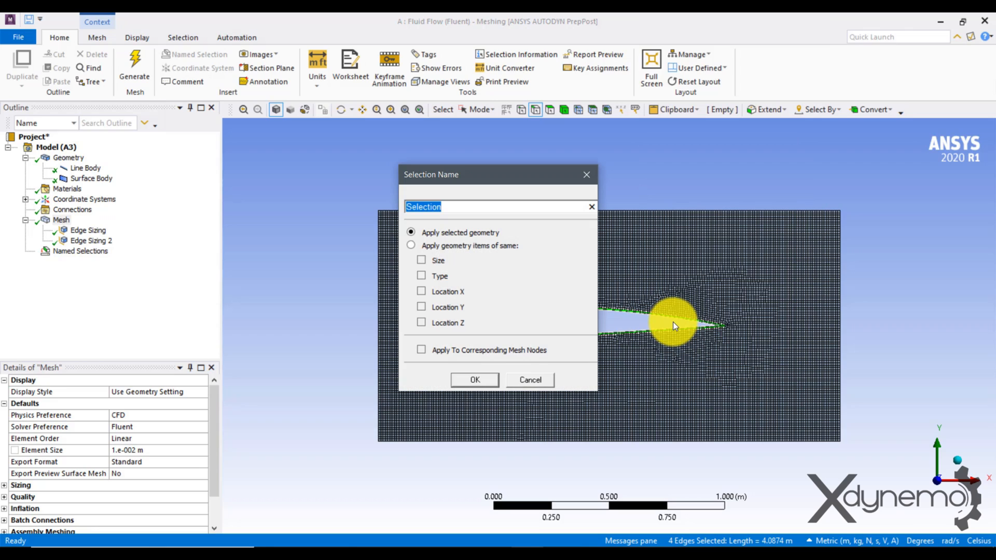
pyautogui.write('Airf')
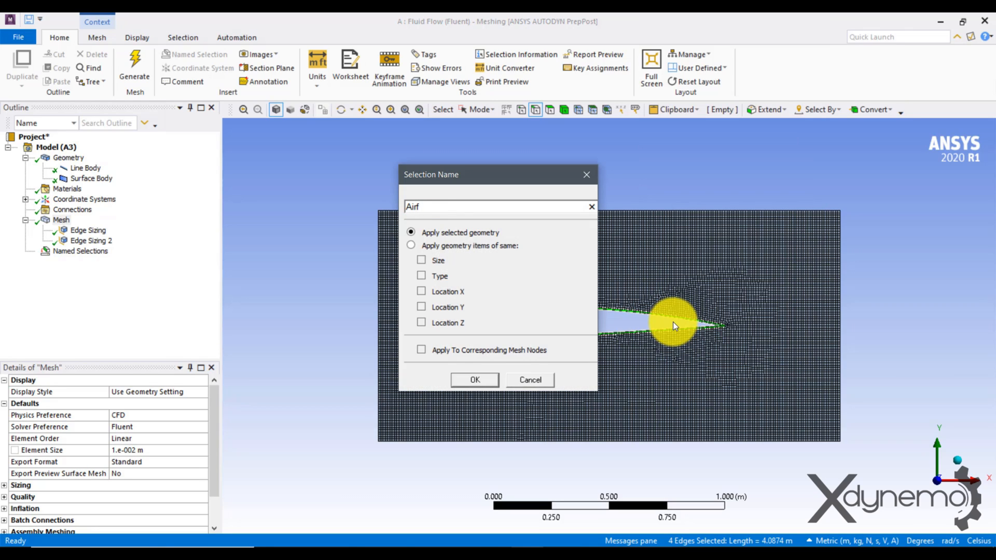
pyautogui.click(474, 380)
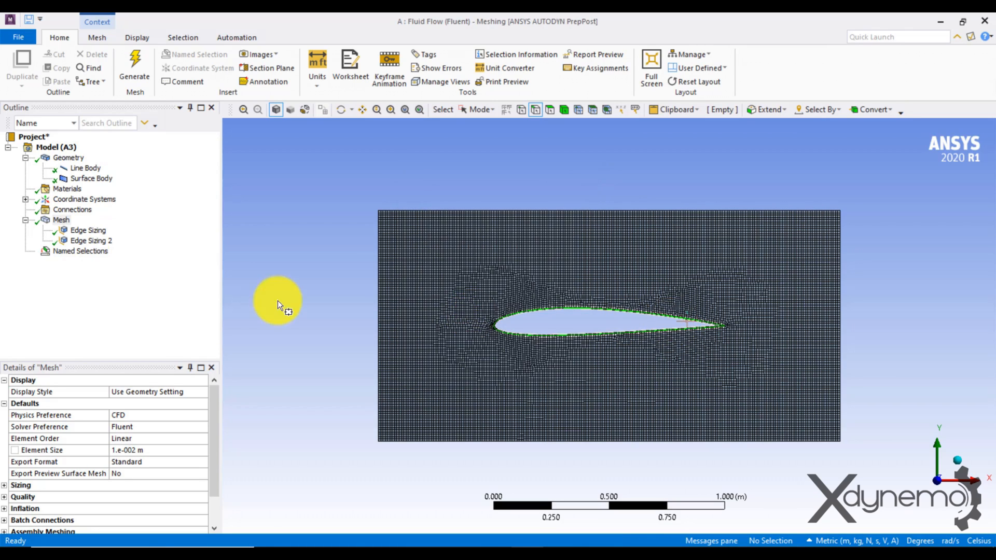
pyautogui.click(74, 261)
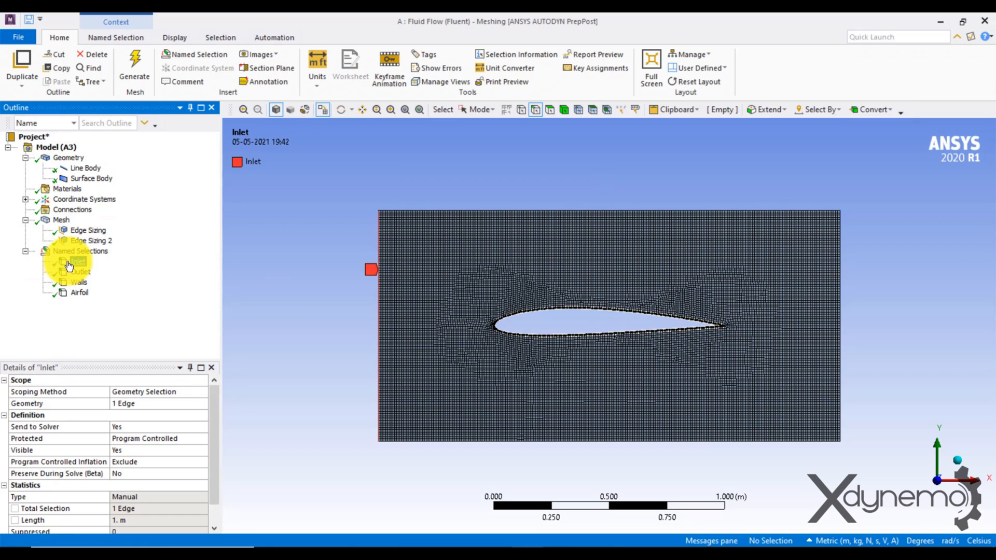
pyautogui.click(80, 272)
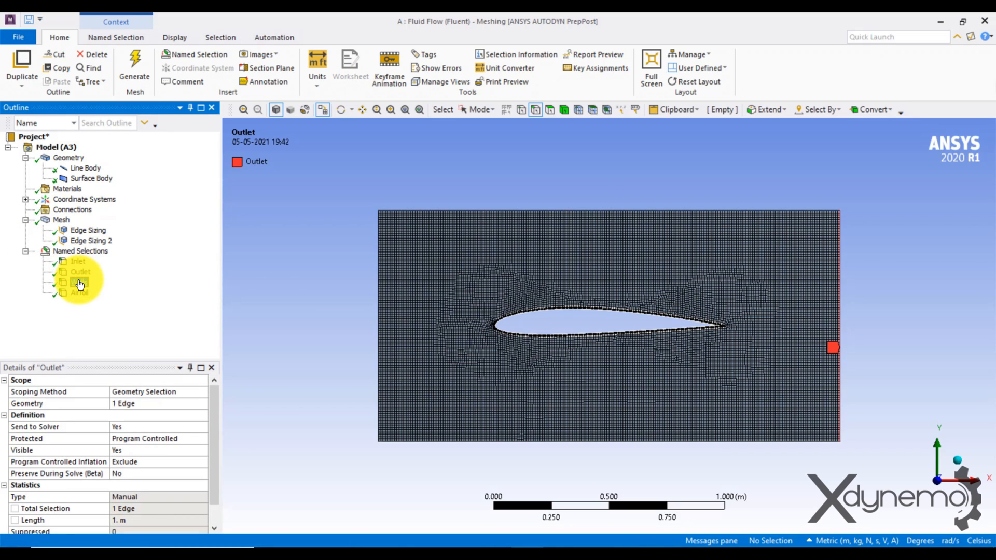
pyautogui.click(80, 293)
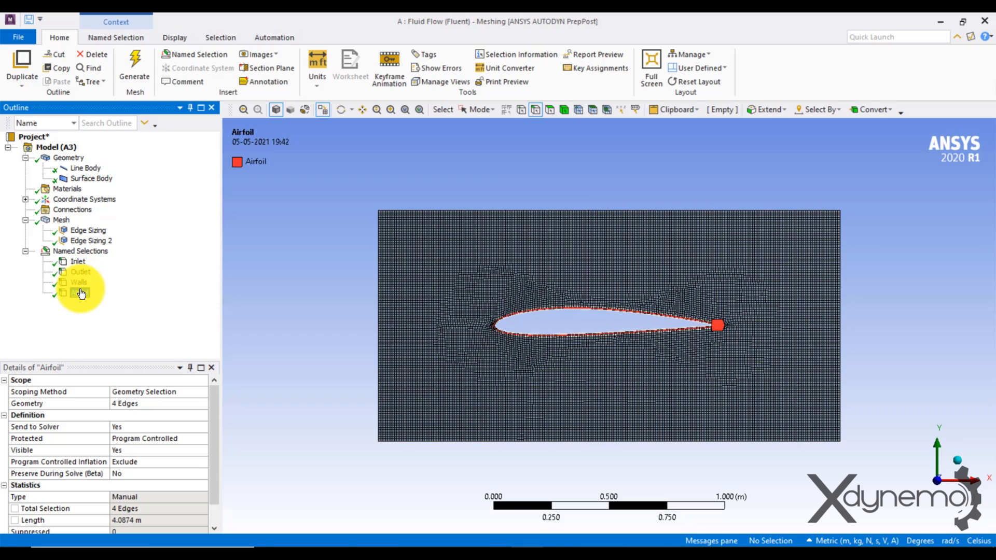
# Step: Update the mesh in Workbench and launch Fluent from the Setup cell with default launcher settings
pyautogui.rightClick(62, 218)
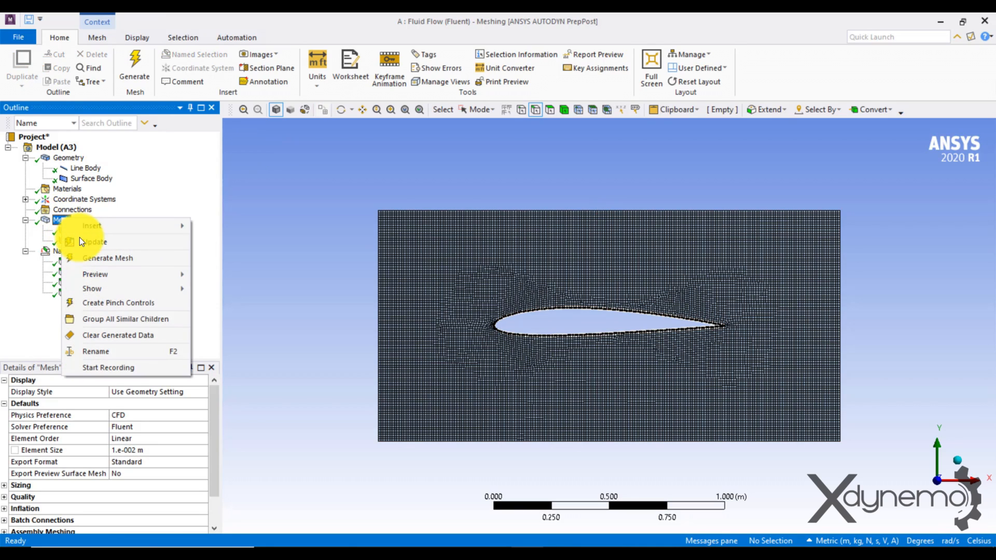
pyautogui.click(106, 258)
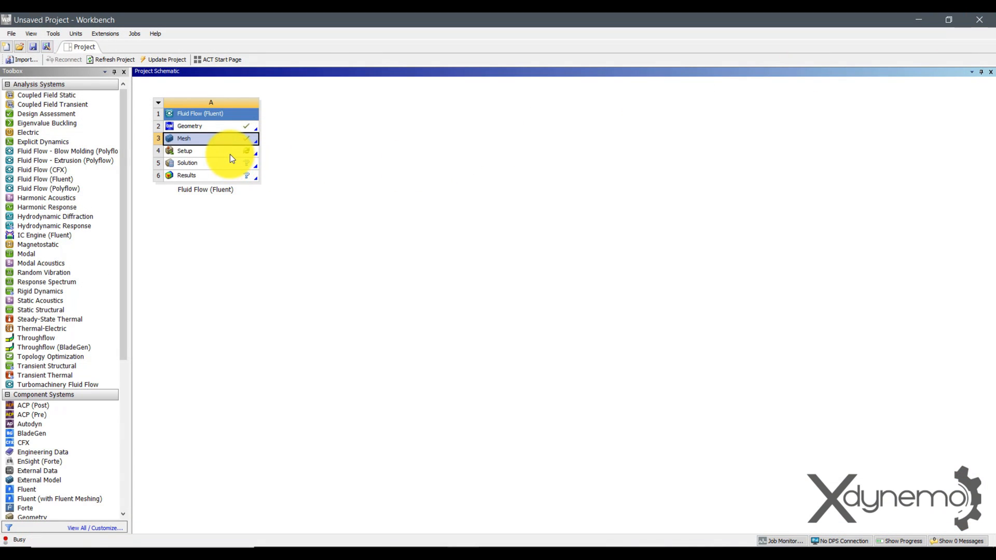
pyautogui.doubleClick(185, 150)
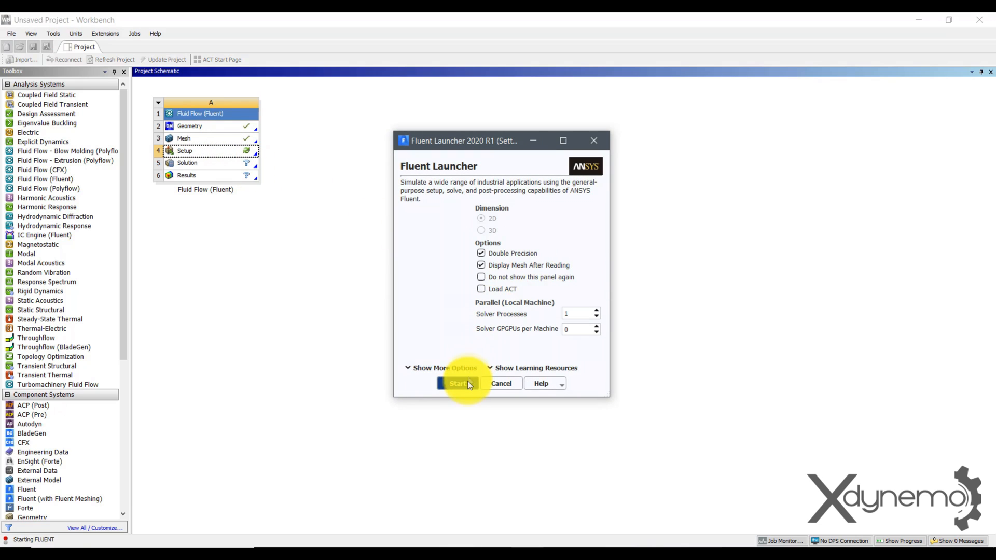
pyautogui.click(458, 383)
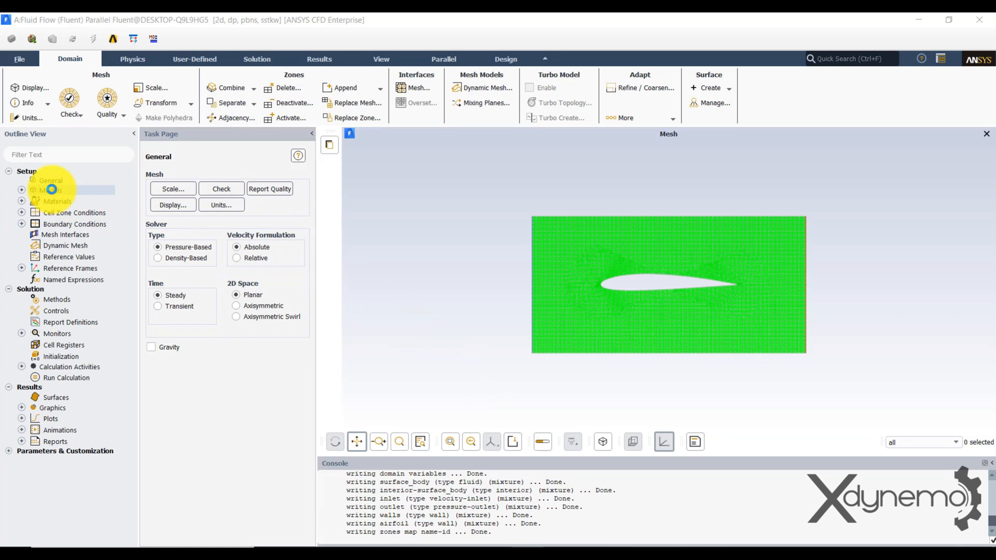
# Step: Set the viscous model to realizable k-epsilon (2 eqn) with standard wall functions
pyautogui.click(51, 190)
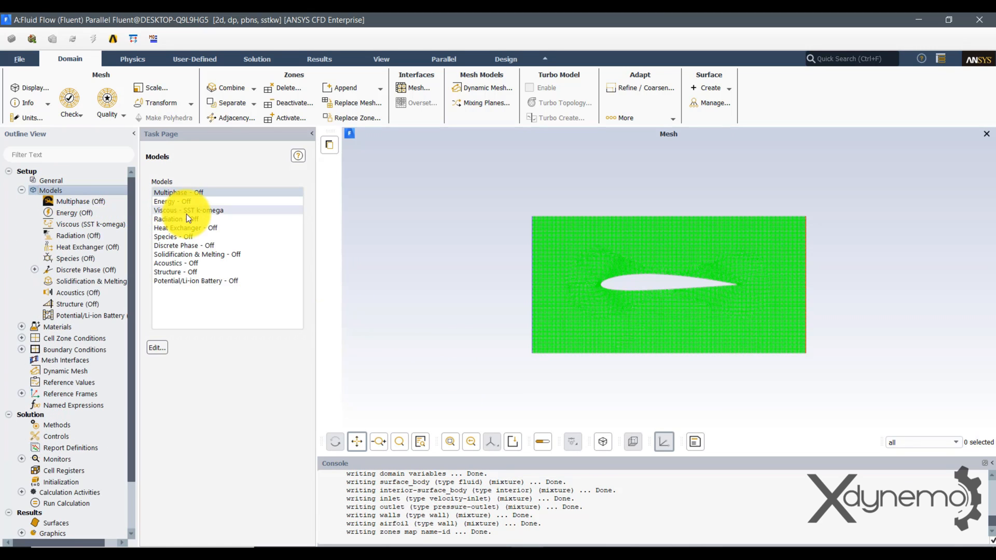
pyautogui.doubleClick(188, 210)
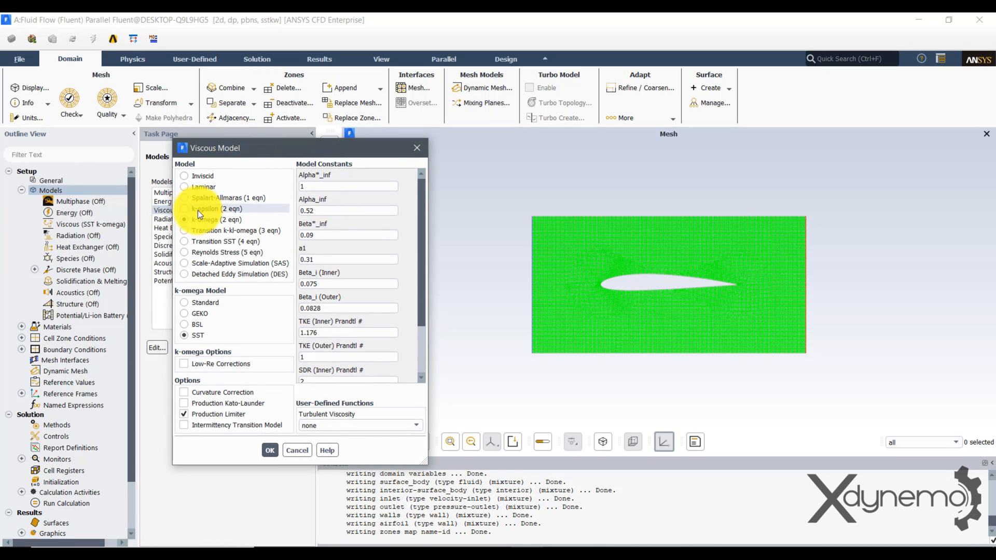
pyautogui.click(204, 208)
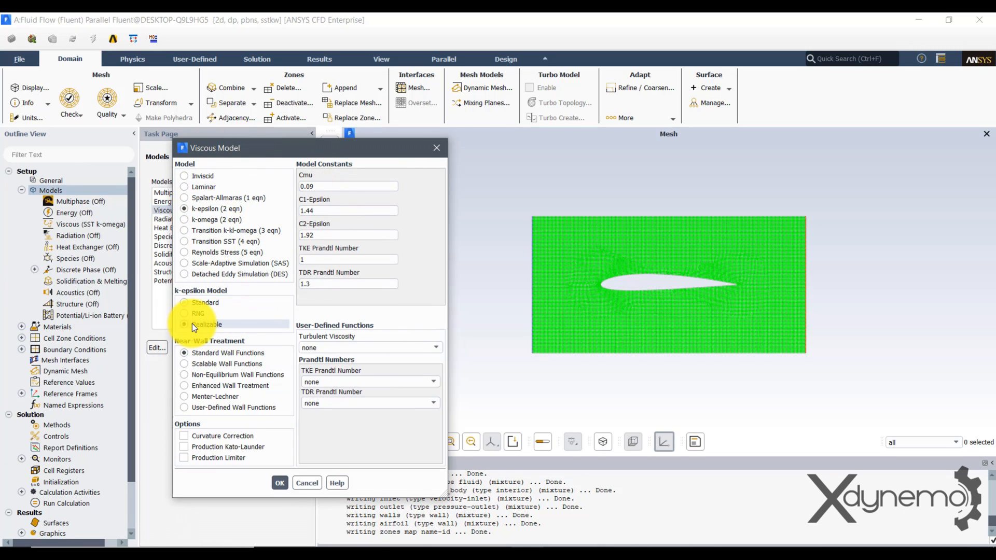
pyautogui.click(279, 482)
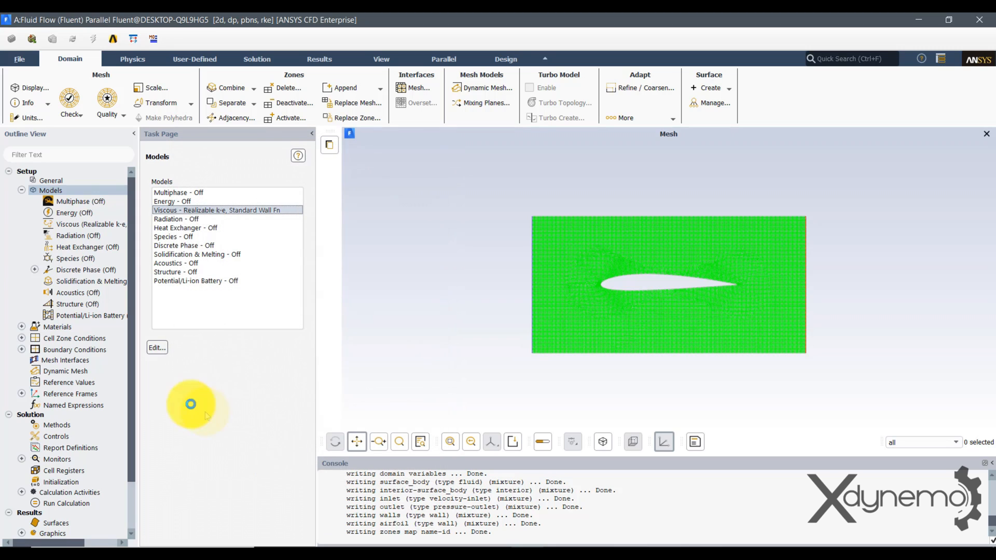
pyautogui.click(57, 326)
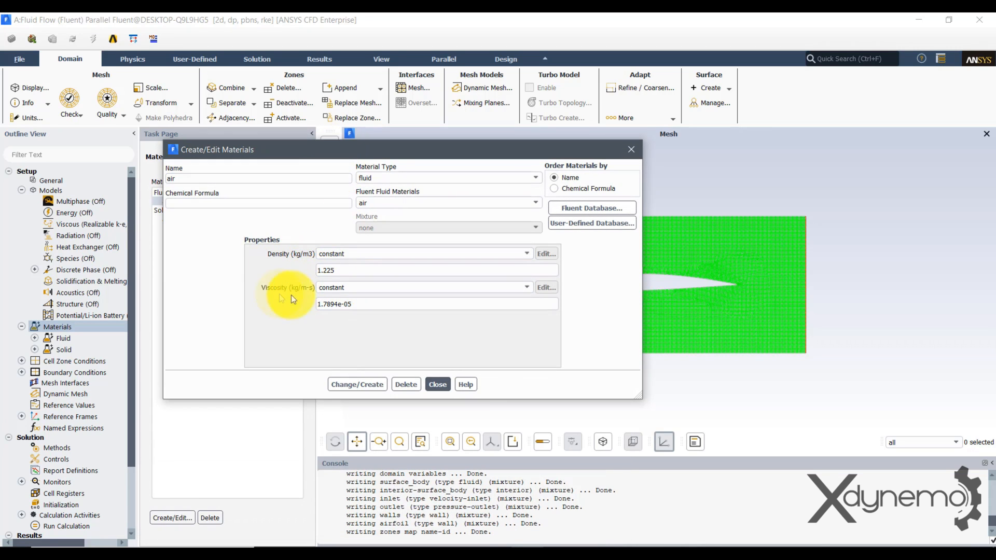
# Step: Keep air's default properties and set the inlet boundary's velocity magnitude to 15 m/s
pyautogui.click(437, 384)
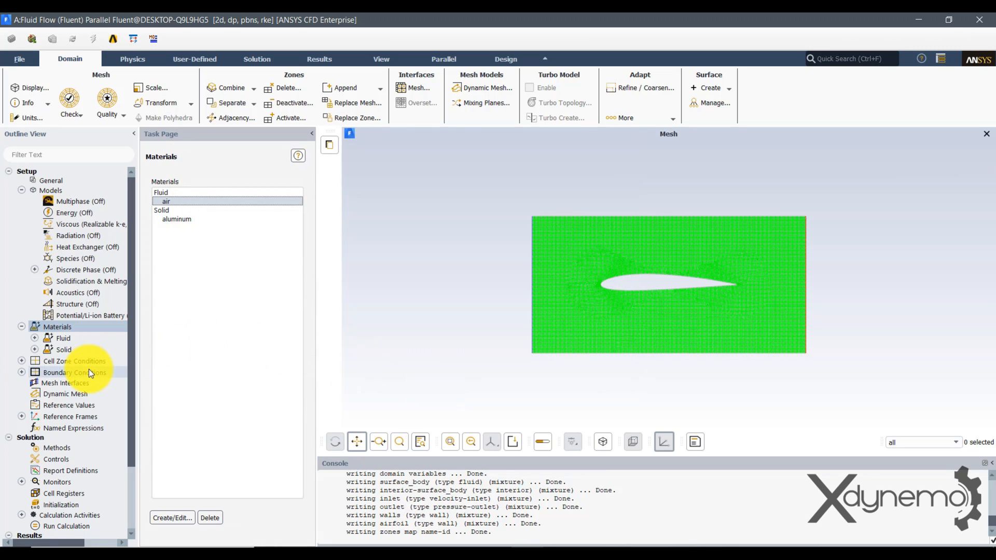
pyautogui.click(75, 372)
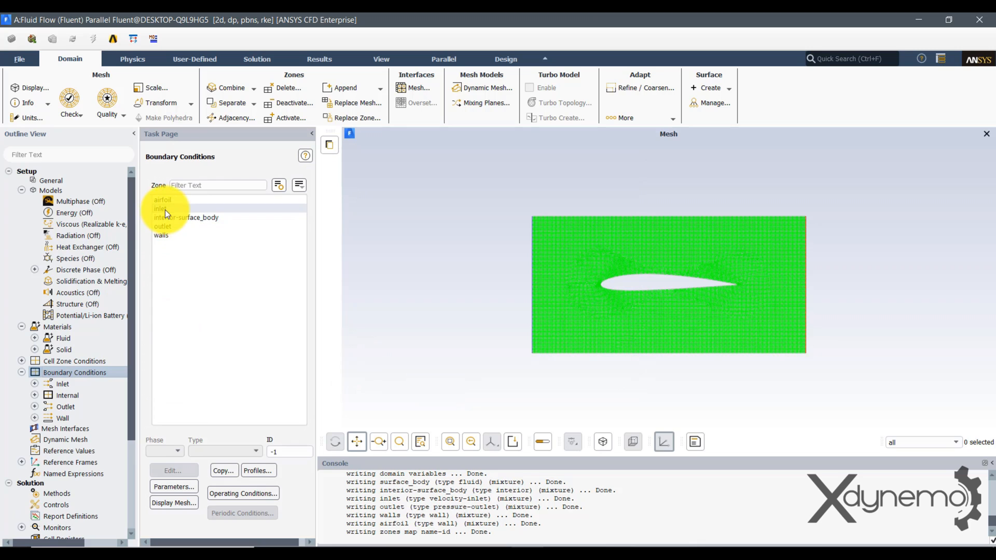
pyautogui.click(159, 208)
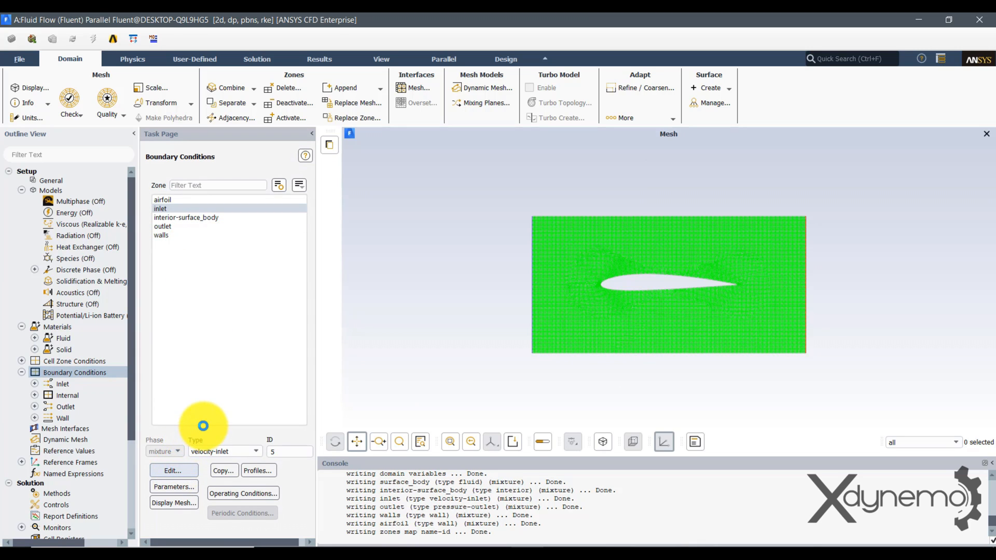
pyautogui.click(173, 470)
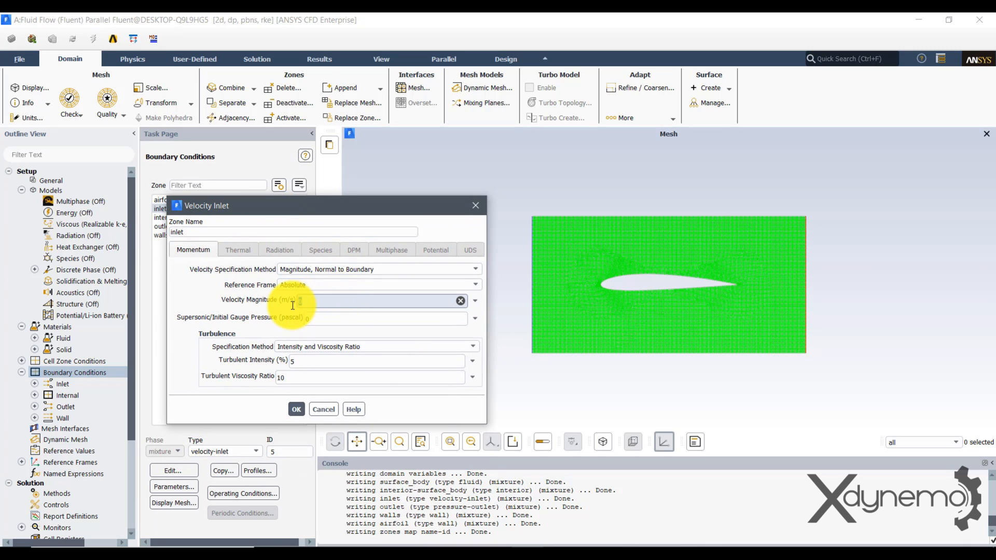
pyautogui.write('15')
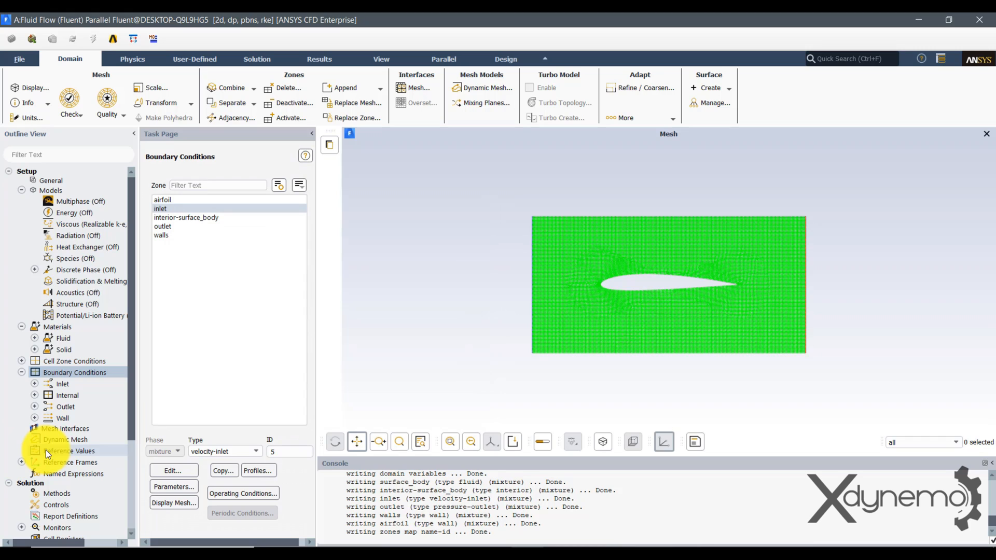
pyautogui.scroll(-3)
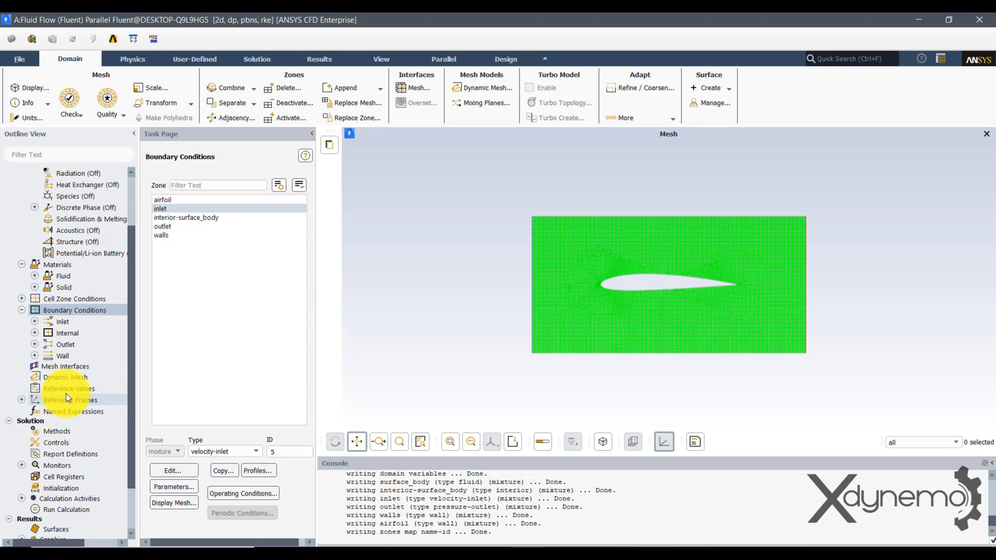
# Step: Compute reference values from the inlet and review the coupled, second-order solution methods
pyautogui.click(69, 389)
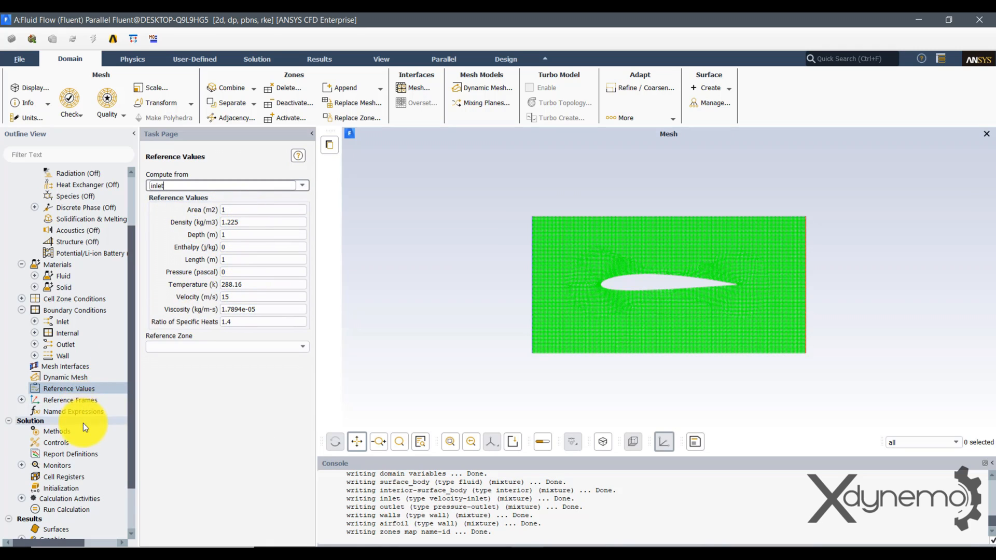
pyautogui.click(56, 430)
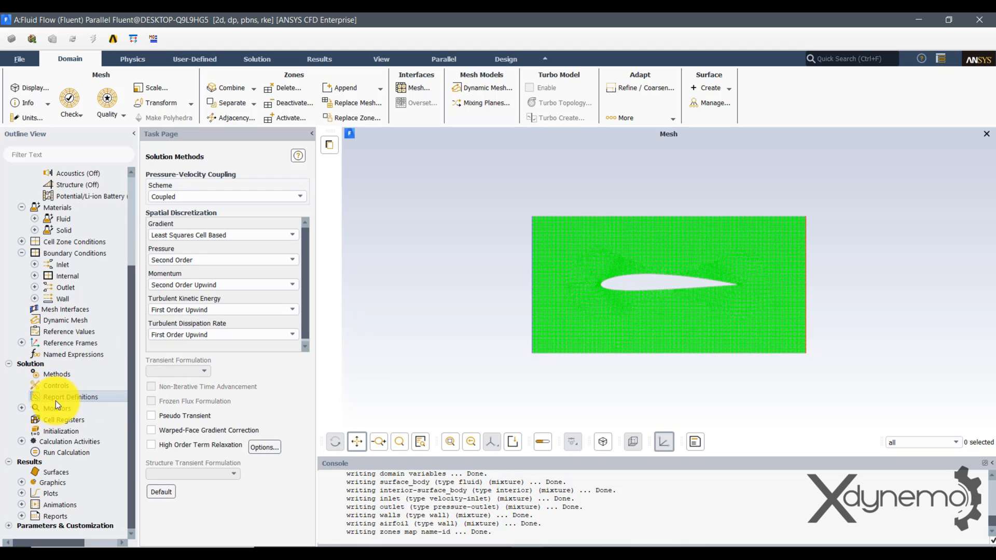
# Step: Add a lift-coefficient force report definition computed on the airfoil wall
pyautogui.click(70, 396)
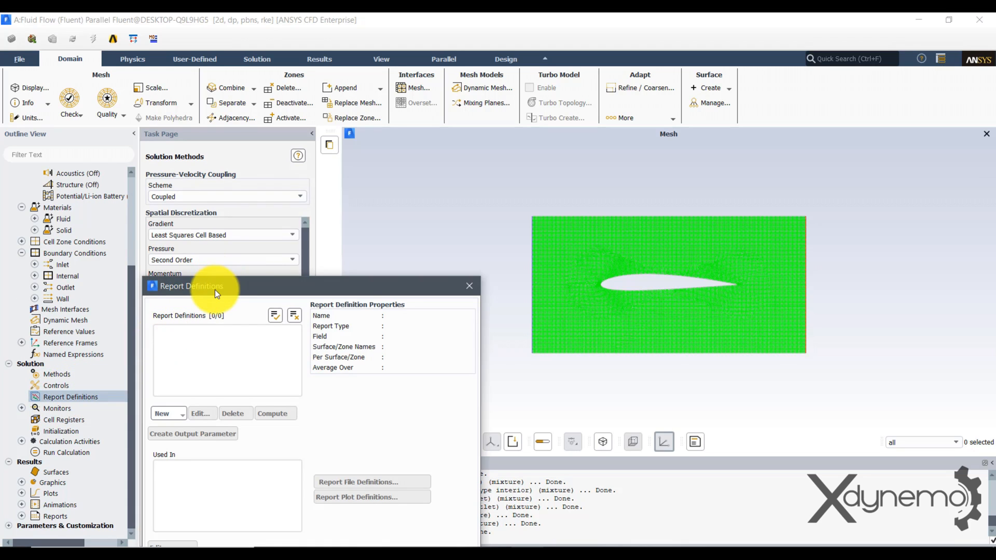
pyautogui.click(165, 260)
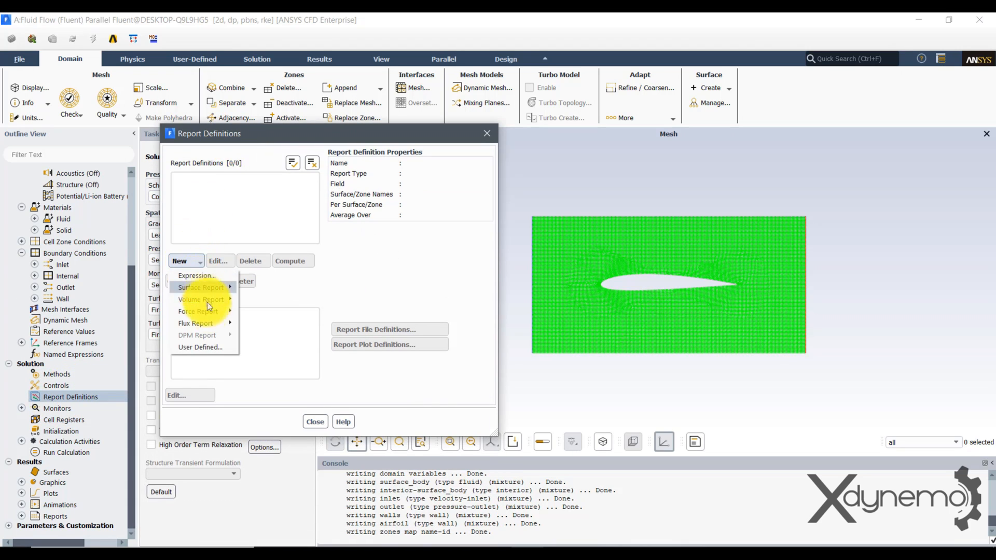
pyautogui.click(196, 274)
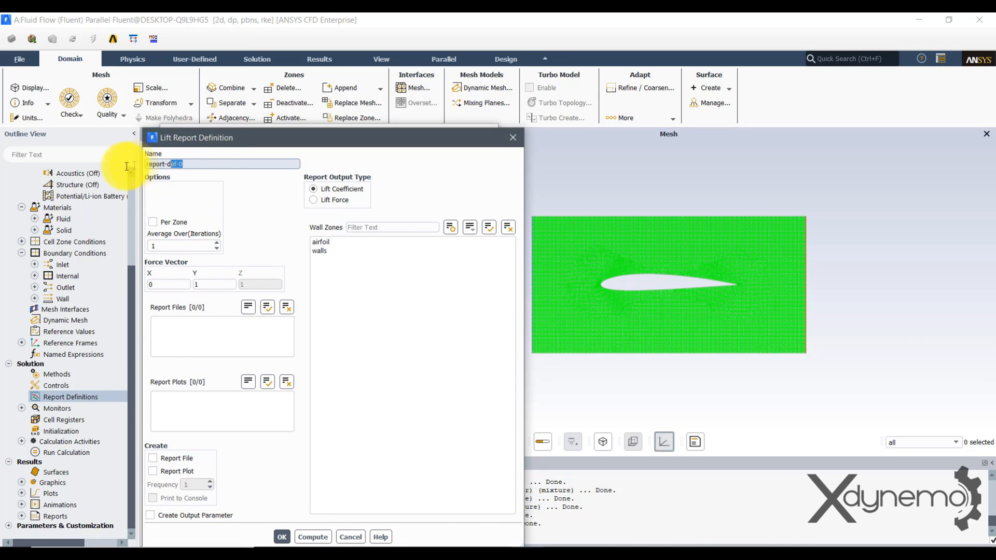
pyautogui.write('lift-coefficient')
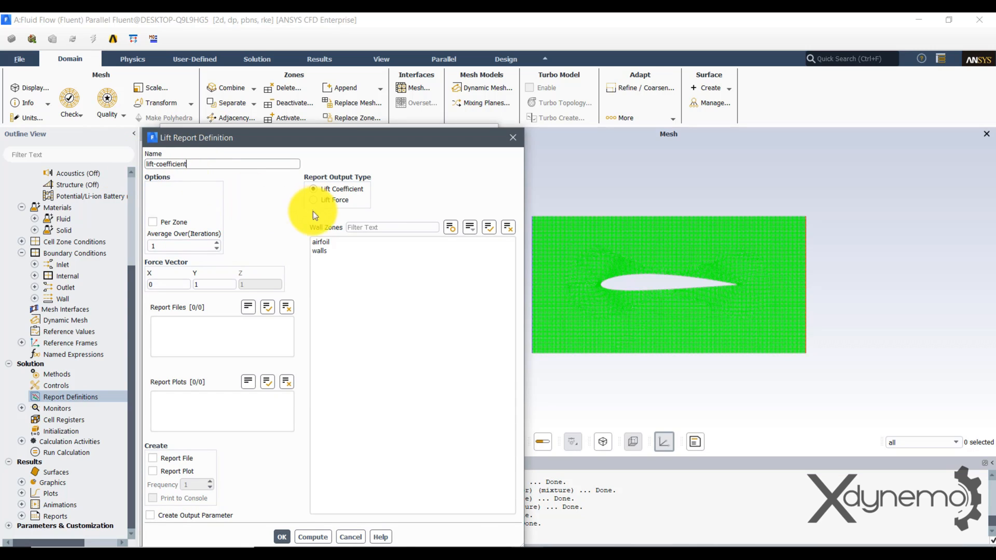
pyautogui.click(320, 241)
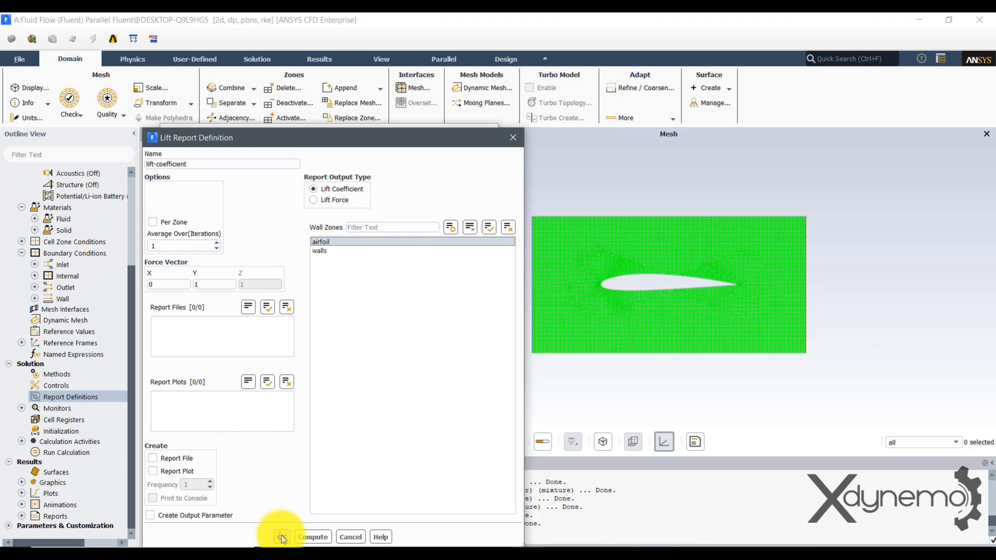
pyautogui.click(282, 536)
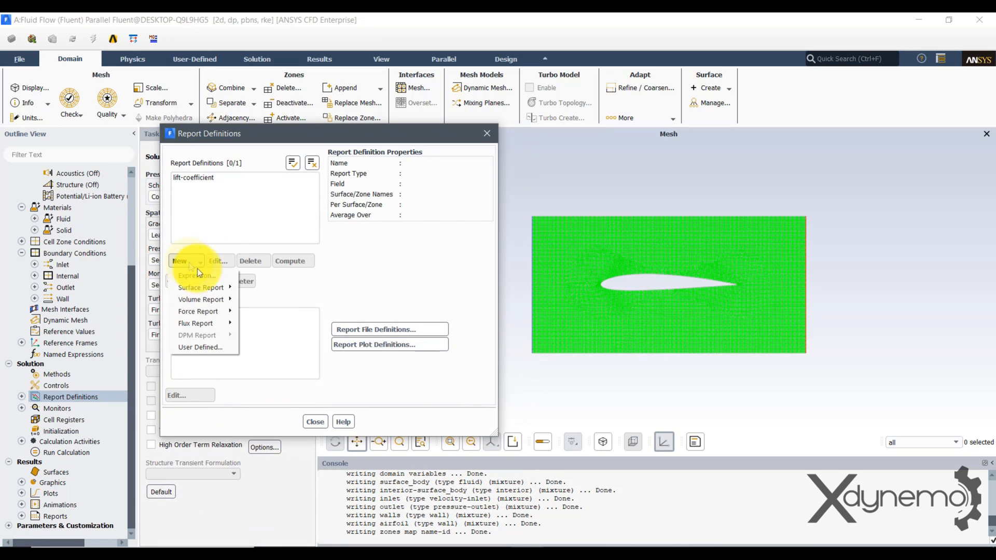
pyautogui.moveTo(197, 310)
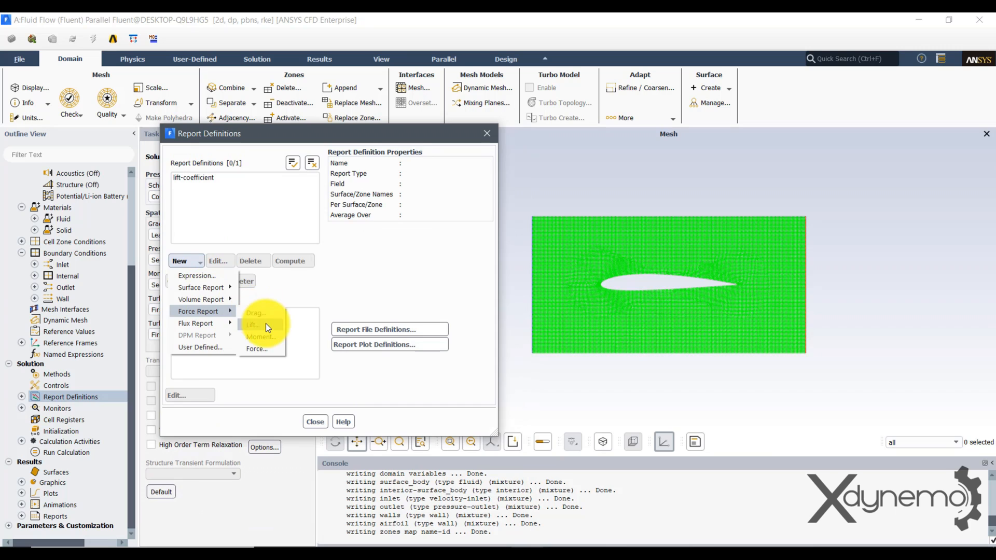
# Step: Add a second lift-force report definition on the airfoil and close the manager
pyautogui.click(252, 325)
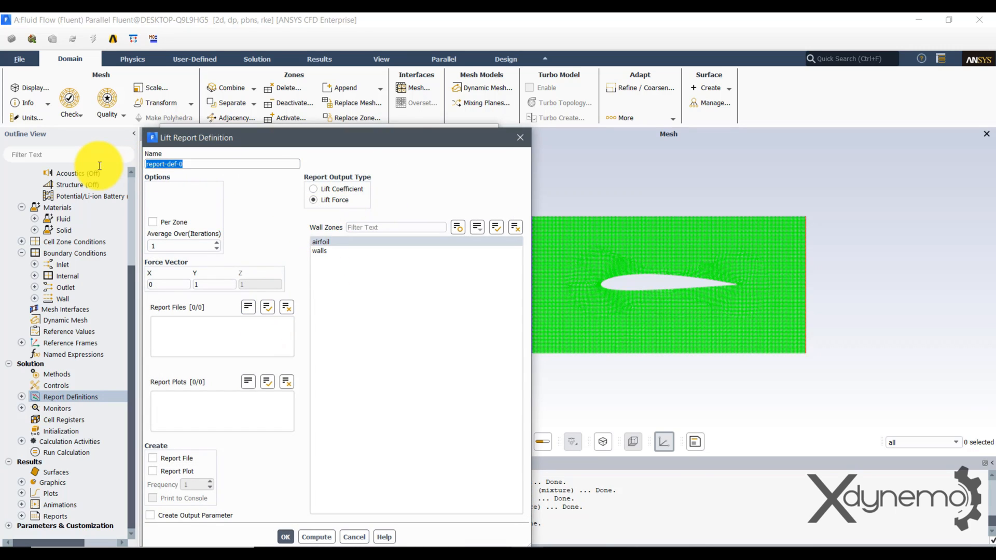
pyautogui.write('lift-force')
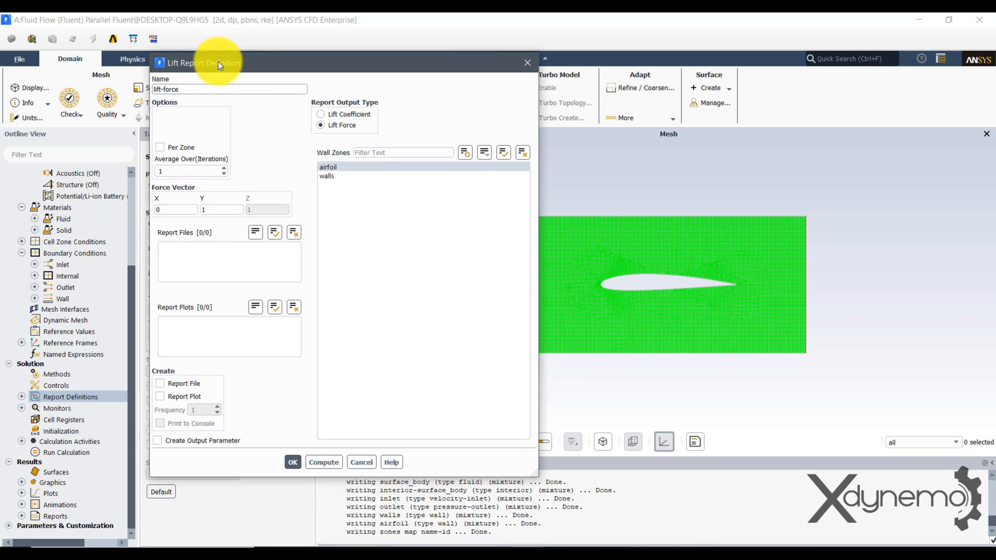
pyautogui.click(292, 461)
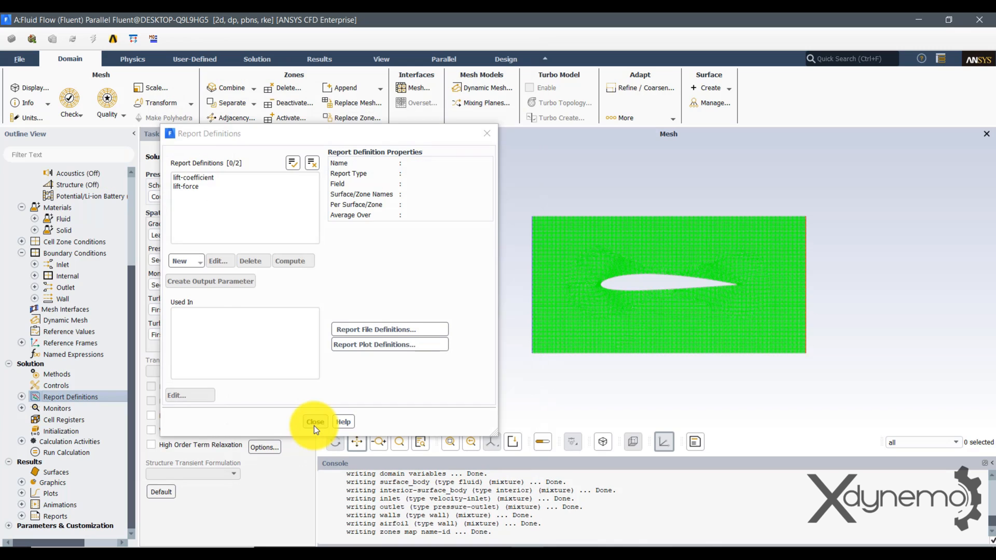
pyautogui.click(314, 421)
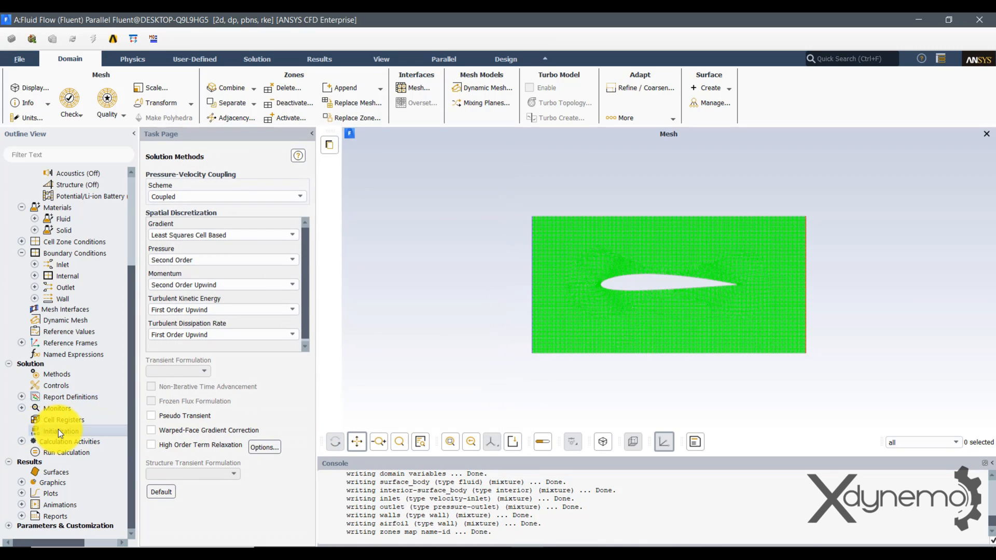
# Step: Use standard initialization computed from the inlet: 15 m/s x-velocity, k 0.84375, epsilon 438.63
pyautogui.click(61, 432)
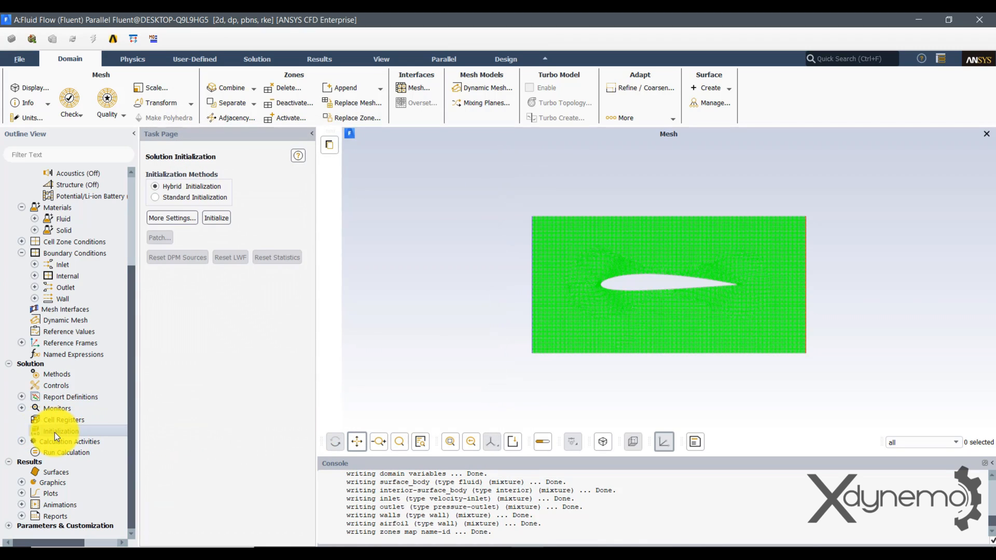
pyautogui.click(154, 197)
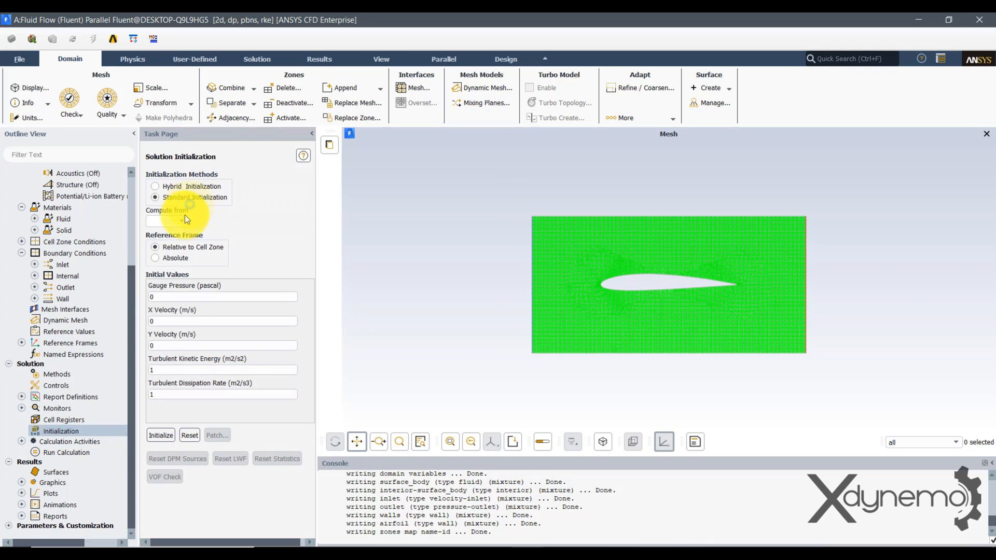
pyautogui.click(181, 220)
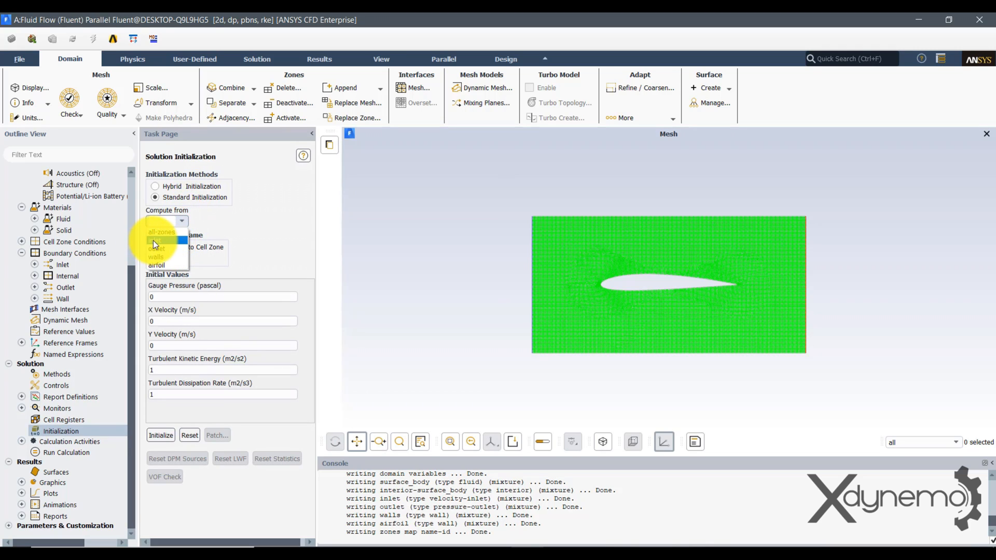
pyautogui.click(156, 248)
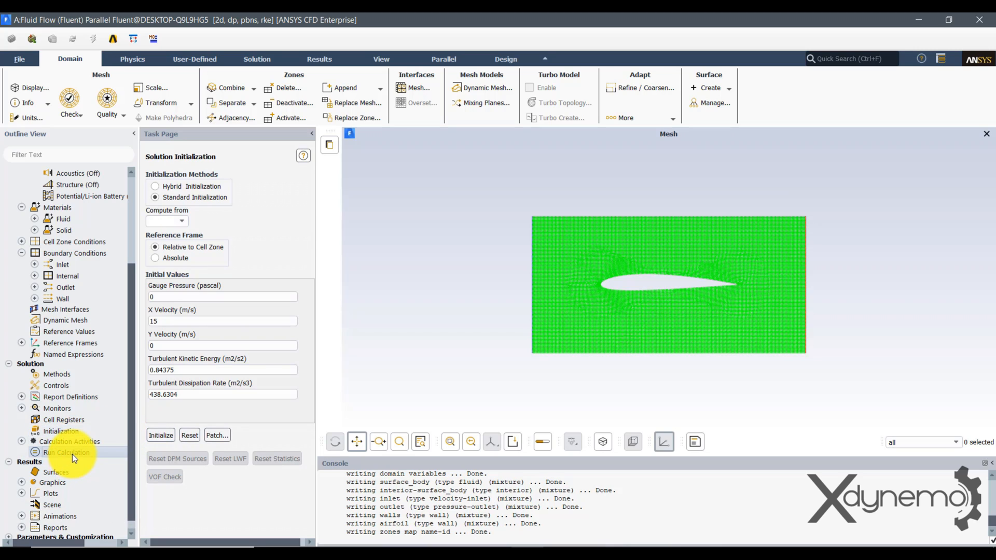
# Step: Run the calculation for 500 iterations until it completes and residuals converge
pyautogui.click(66, 452)
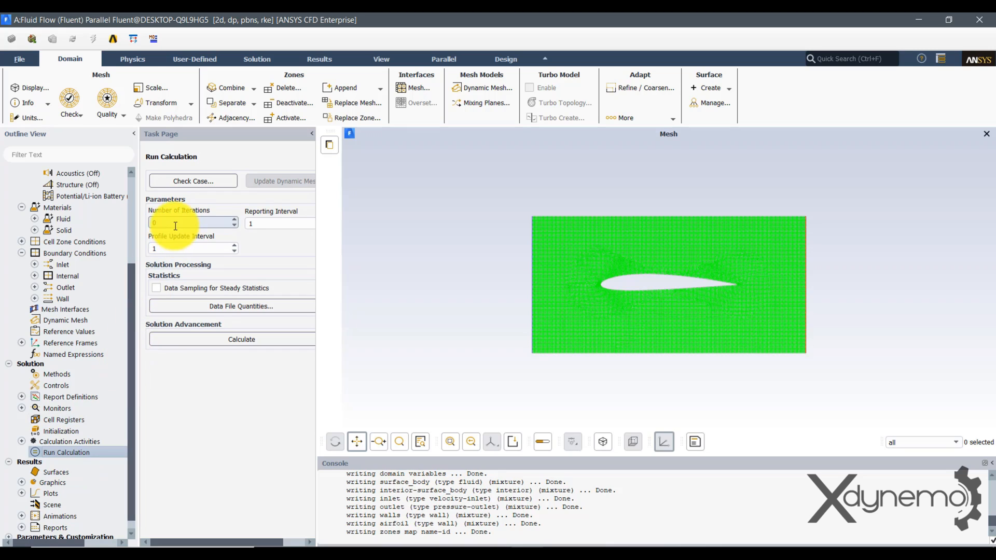
pyautogui.write('150')
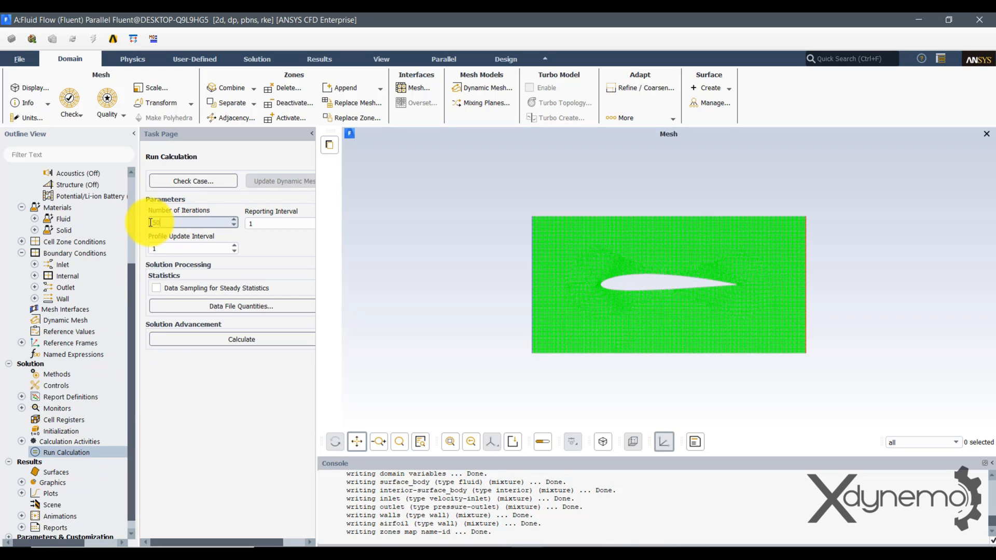
pyautogui.write('500')
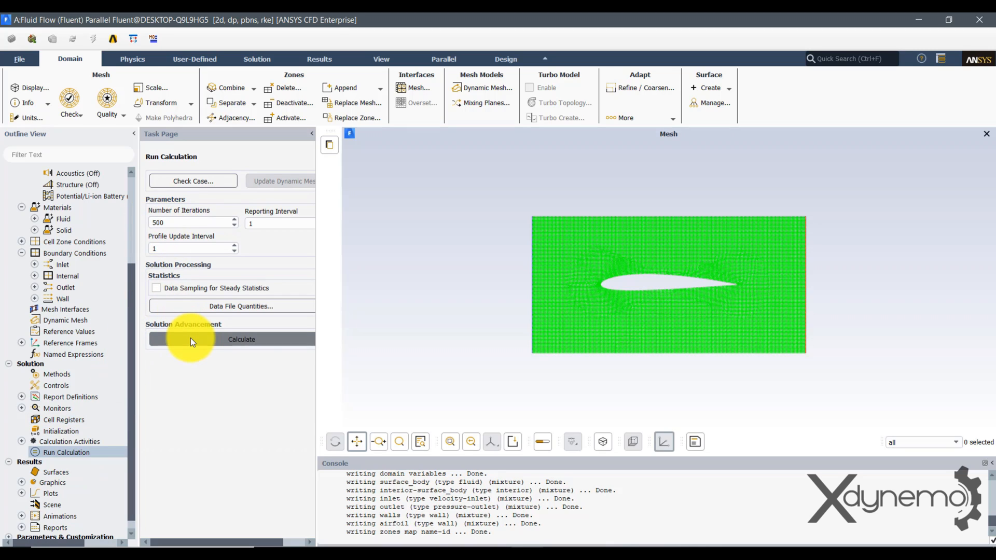
pyautogui.click(241, 339)
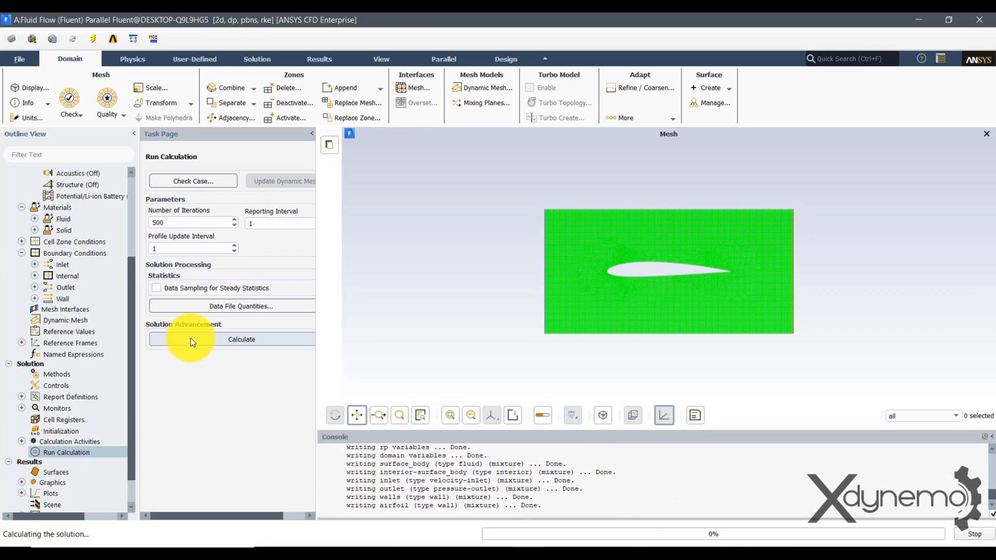
pyautogui.click(242, 339)
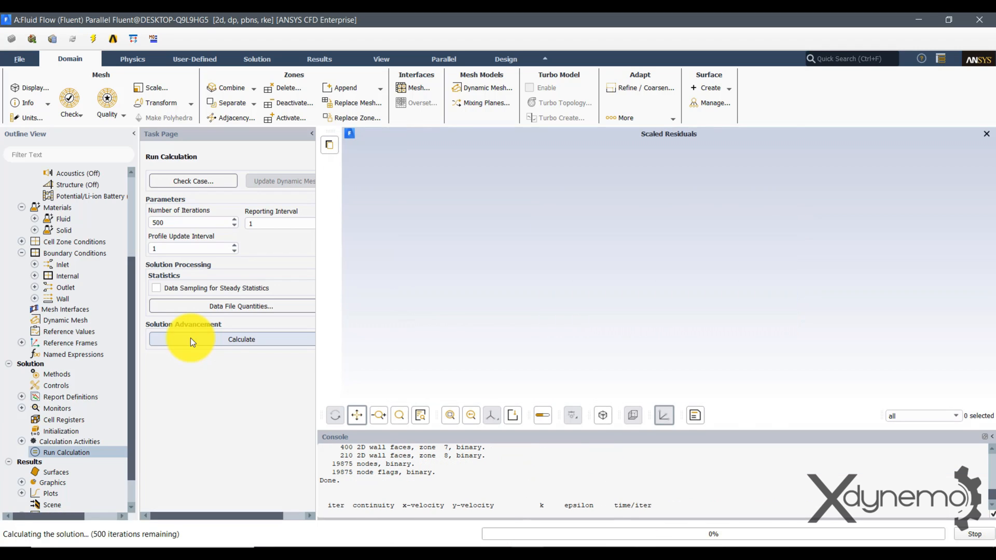
pyautogui.click(242, 339)
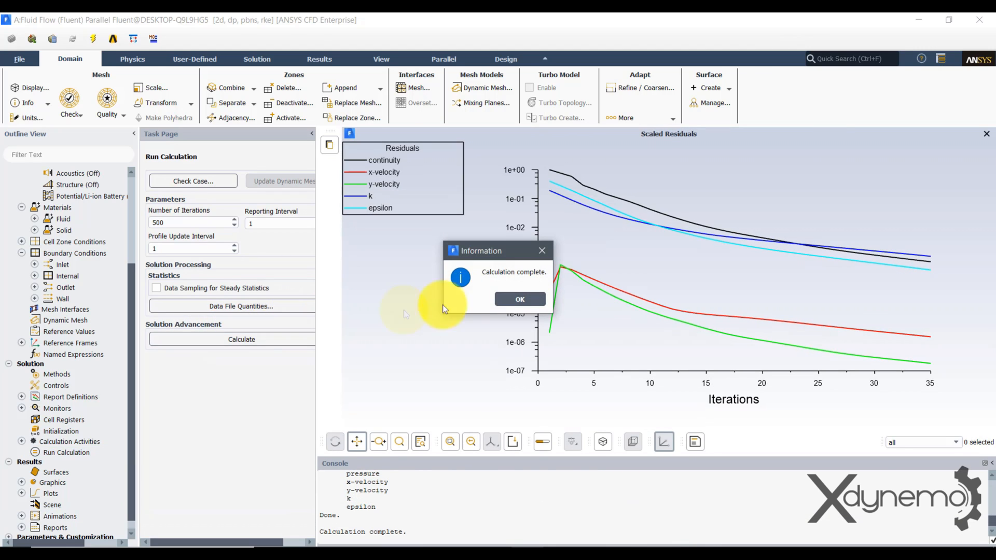
pyautogui.click(518, 299)
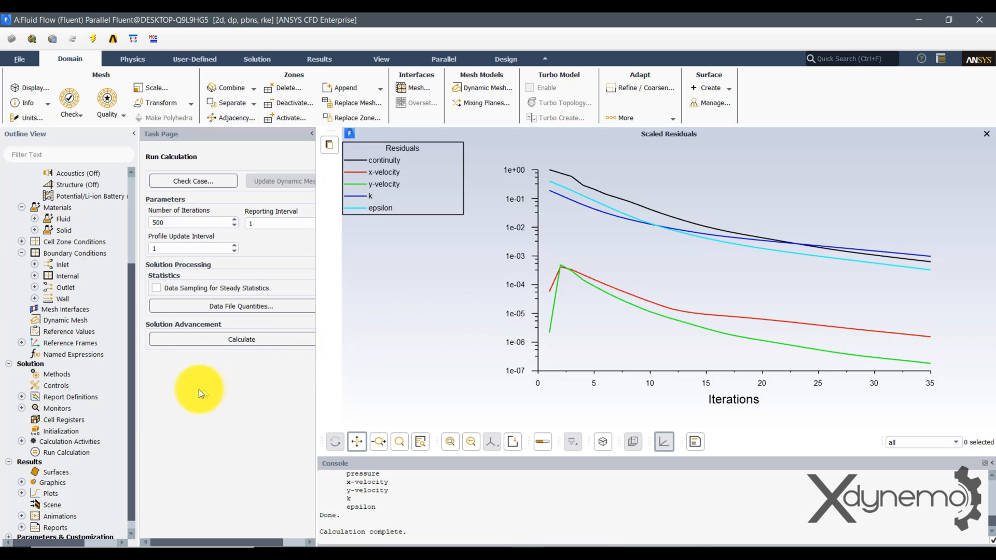
# Step: Compute the lift-force (39.33 N) and lift-coefficient (0.2854) reports, then close Fluent
pyautogui.click(22, 397)
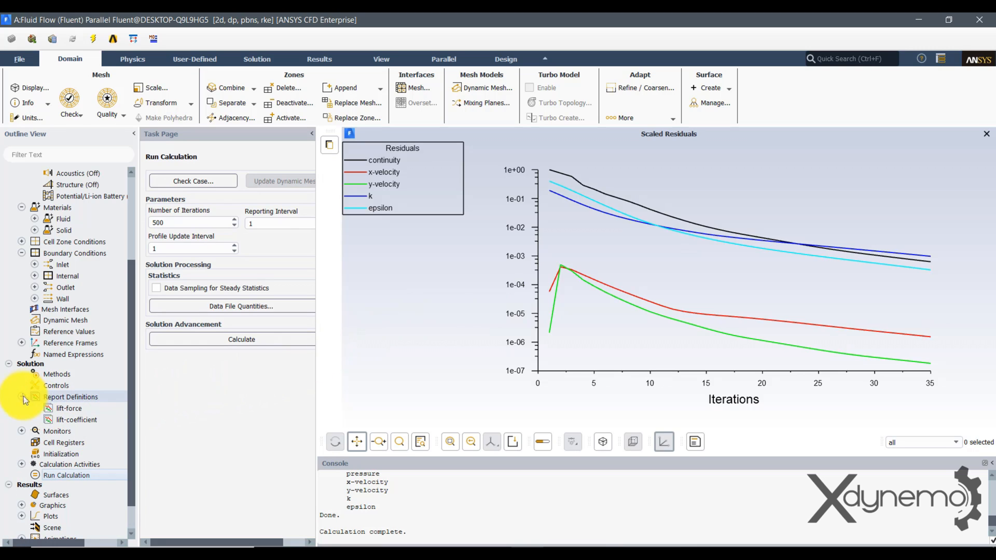
pyautogui.rightClick(68, 407)
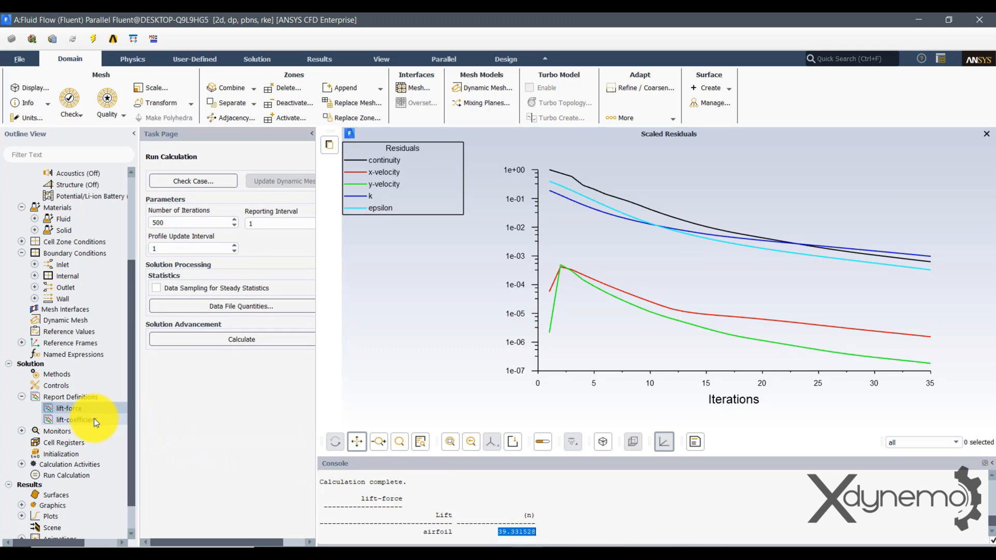
pyautogui.rightClick(72, 419)
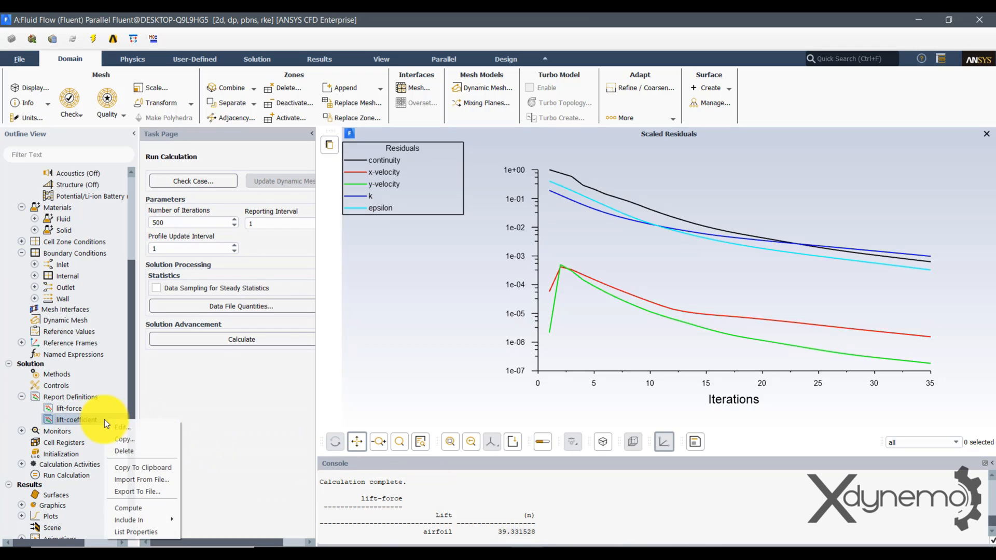
pyautogui.click(127, 507)
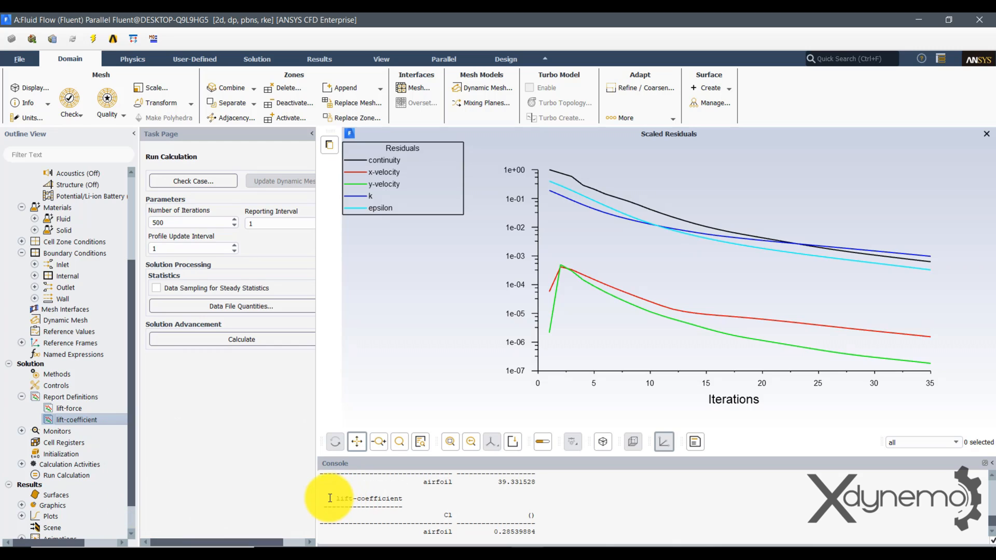
pyautogui.doubleClick(365, 498)
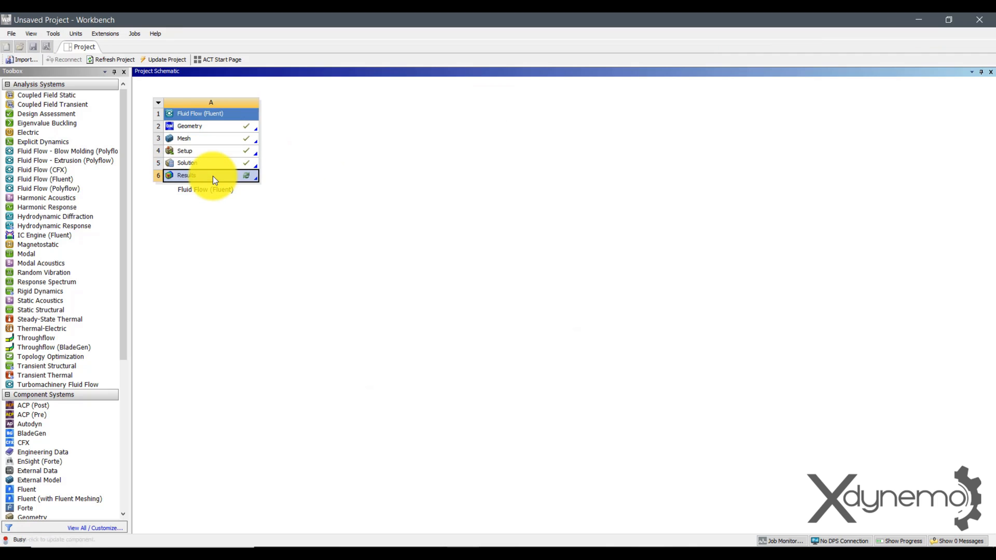
# Step: Load the results in CFD-Post and insert Plane 1 as an XY plane slice at Z = 0 m
pyautogui.doubleClick(184, 176)
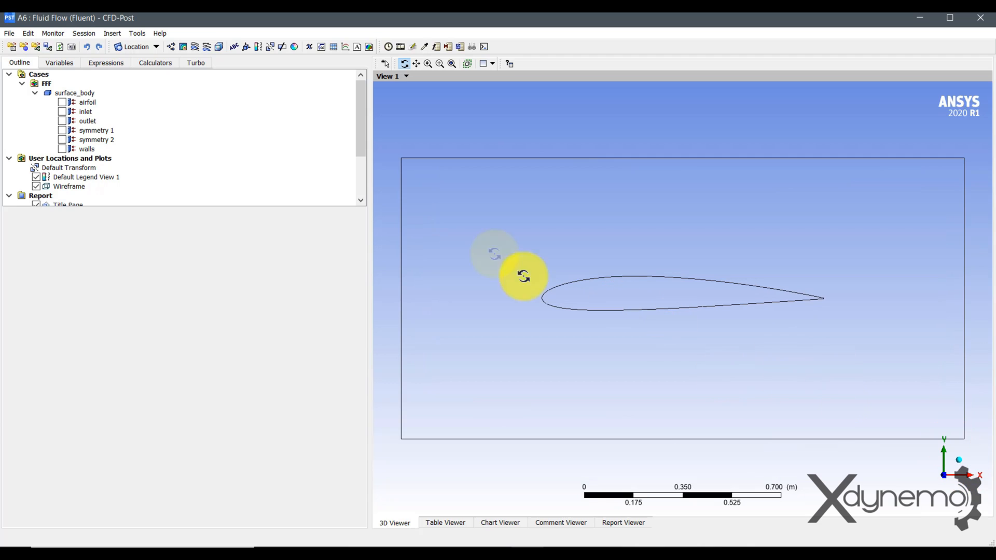
pyautogui.click(112, 33)
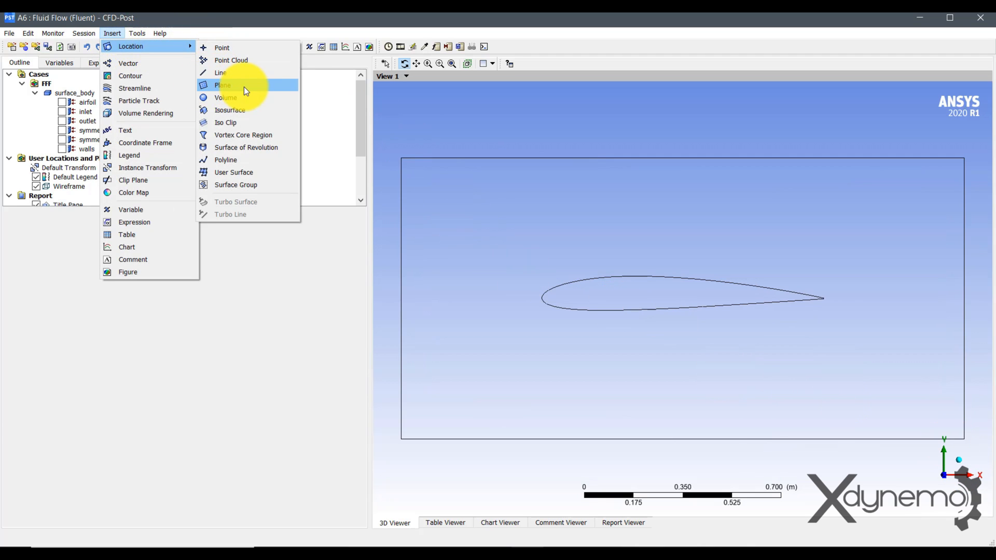
pyautogui.click(222, 85)
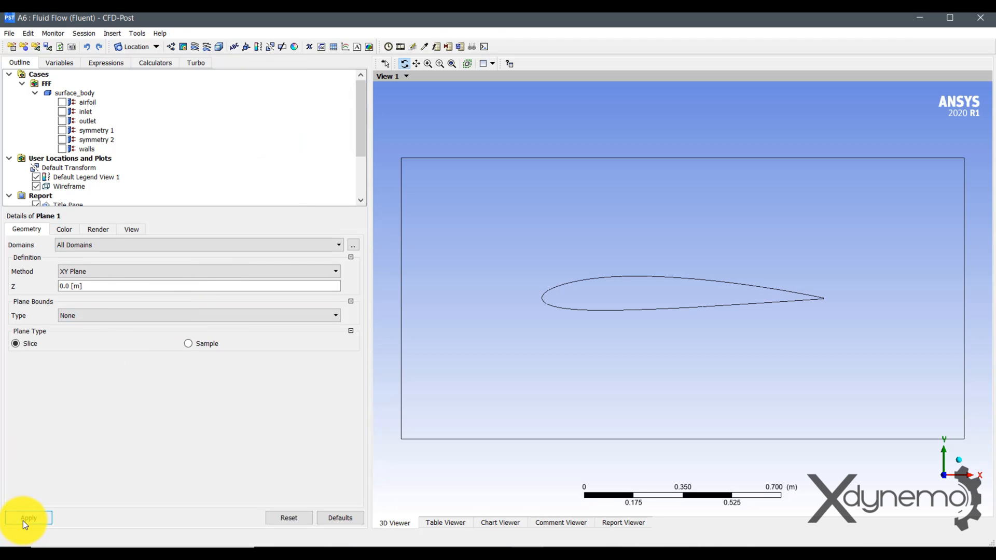
pyautogui.click(28, 518)
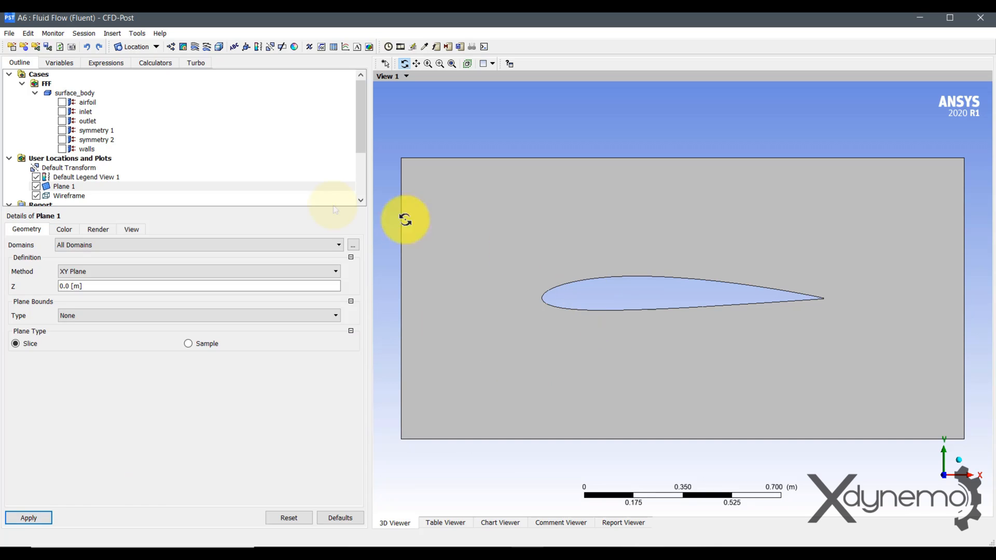
# Step: Create Contour 1 on Plane 1 showing pressure with 120 contour levels
pyautogui.click(195, 47)
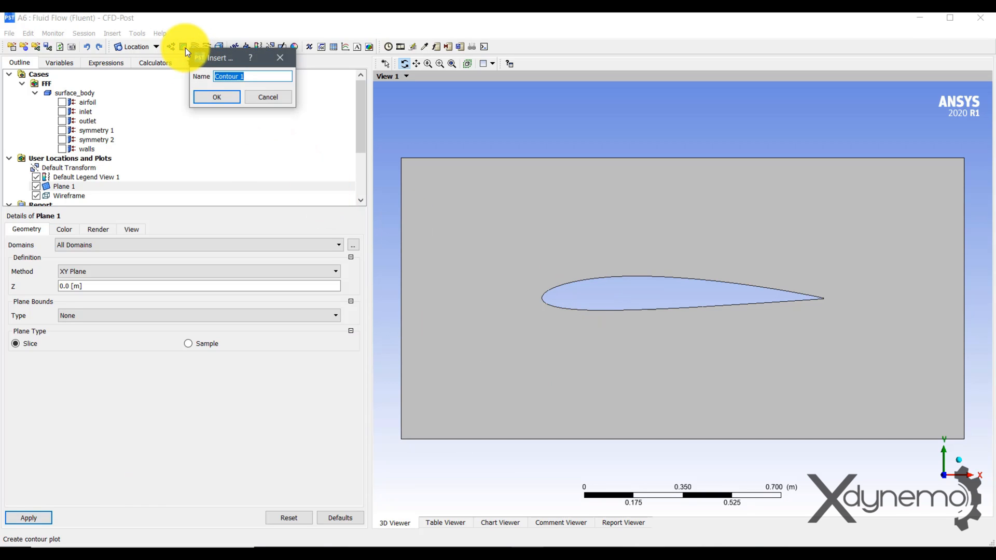
pyautogui.click(216, 96)
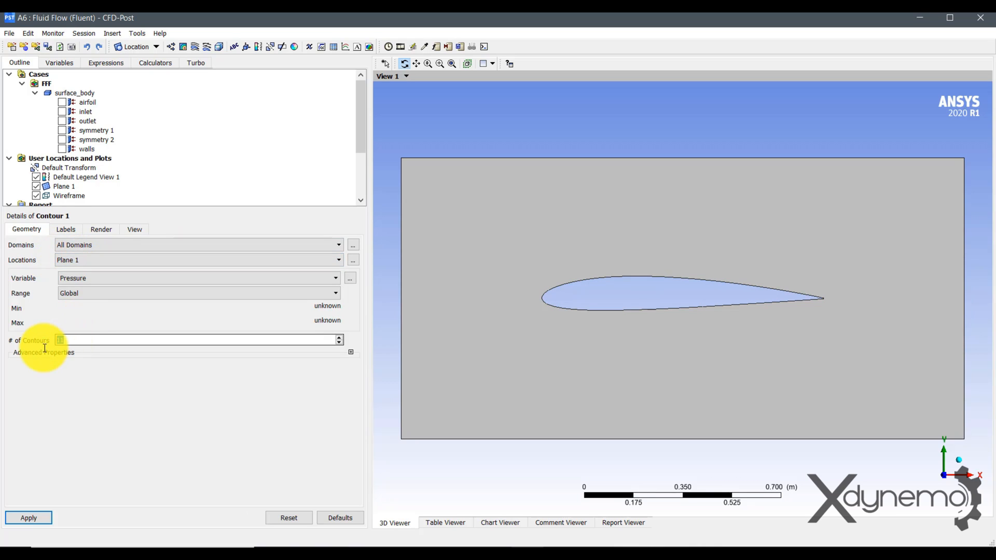
pyautogui.write('120')
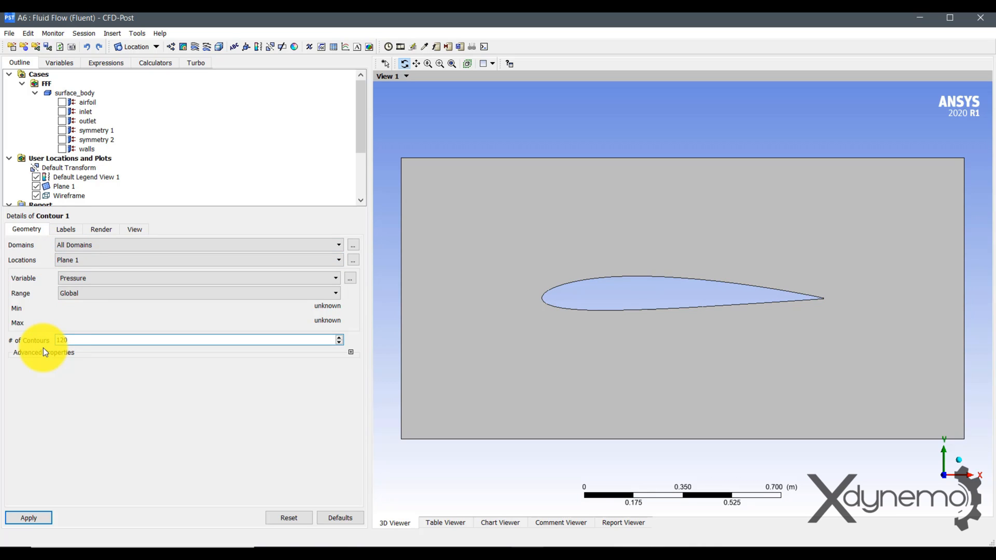
pyautogui.click(28, 518)
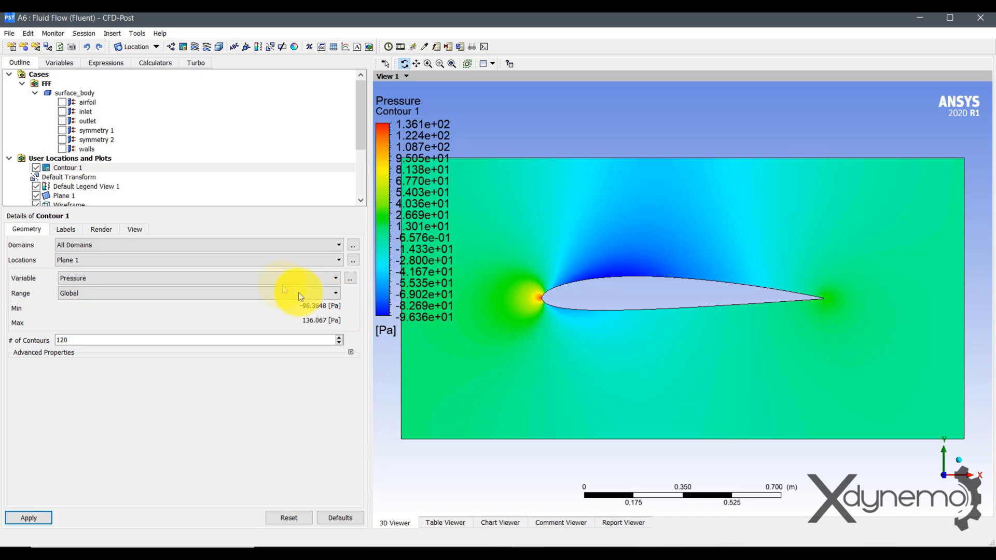
# Step: Switch Contour 1's variable from pressure to velocity and redraw it
pyautogui.click(336, 278)
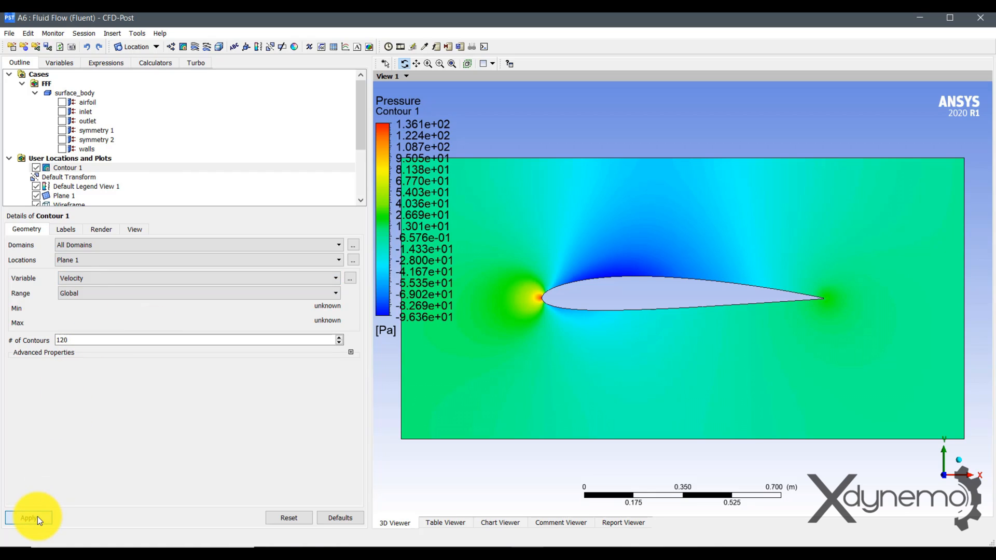
pyautogui.click(29, 517)
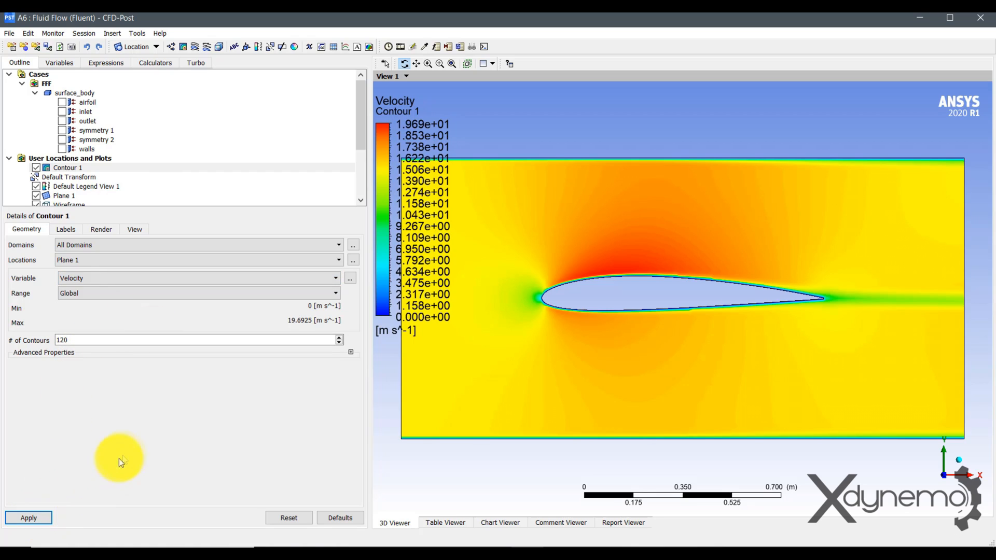